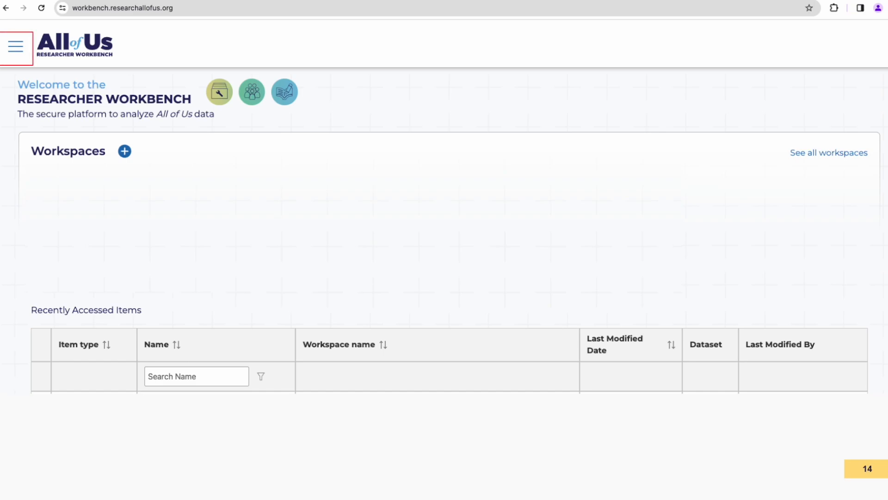
Reach the Featured Workspaces list from the site navigation menu
click(16, 46)
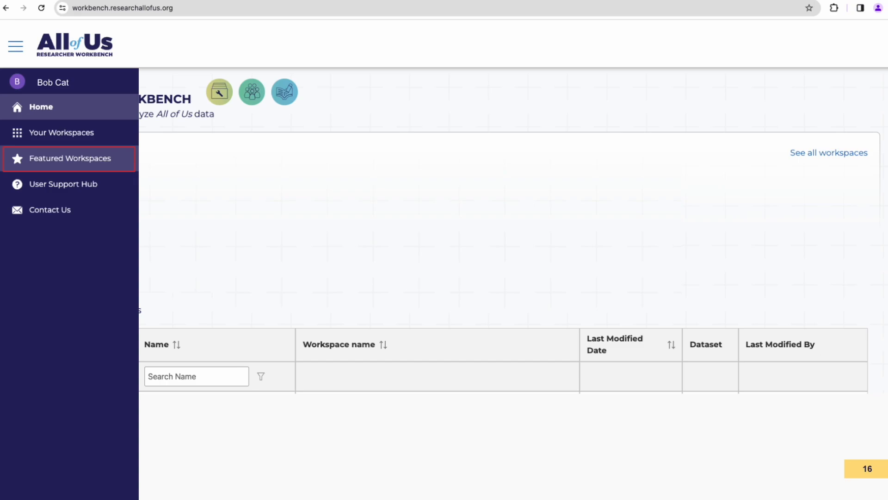
click(71, 158)
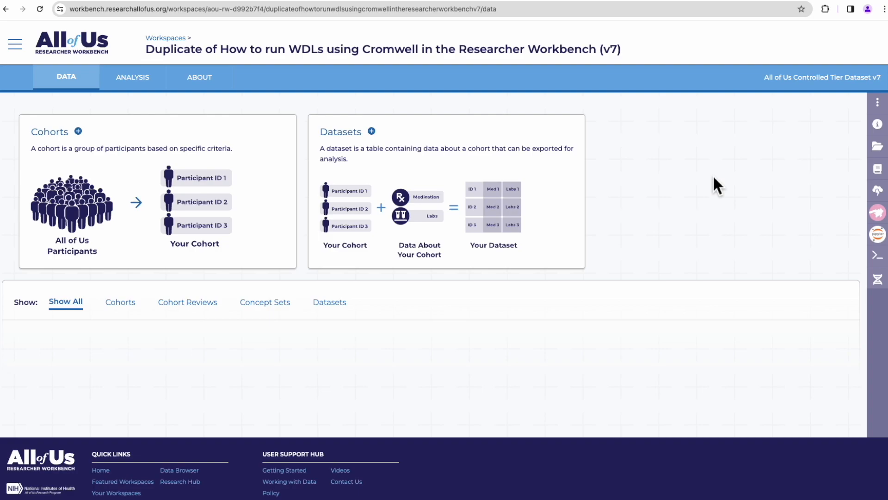
mouse_move(880, 214)
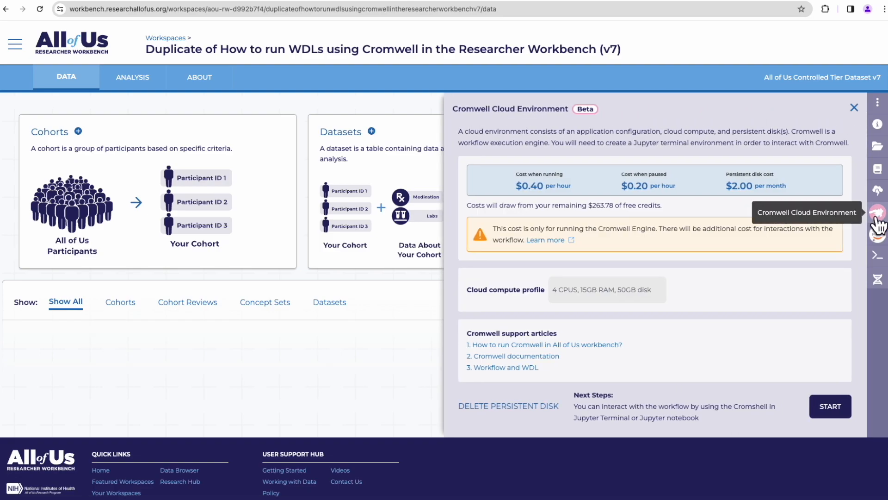
mouse_move(878, 227)
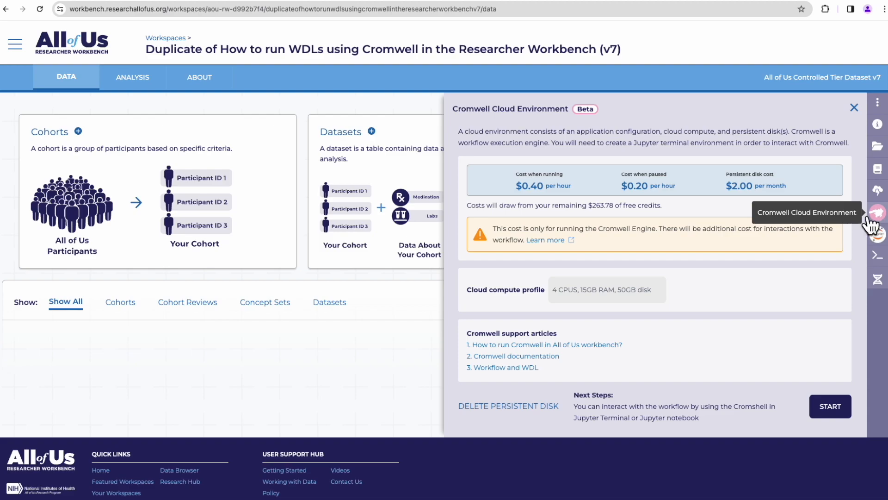
mouse_move(484, 137)
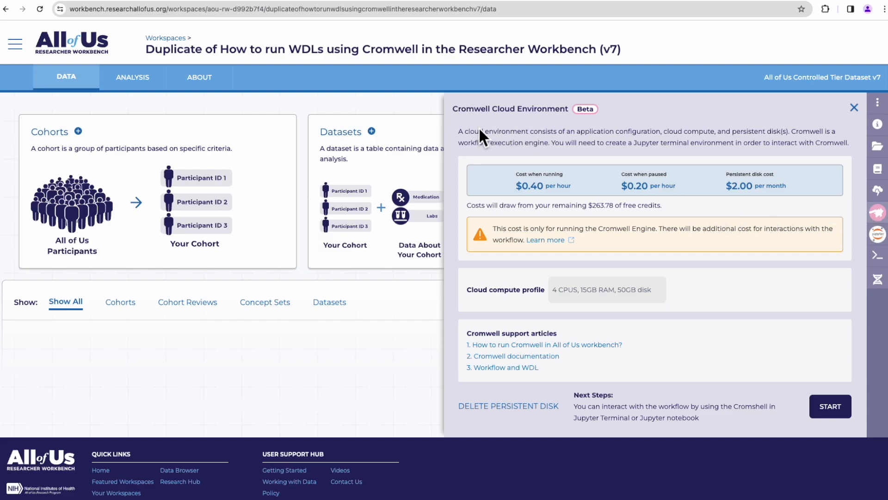
mouse_move(831, 405)
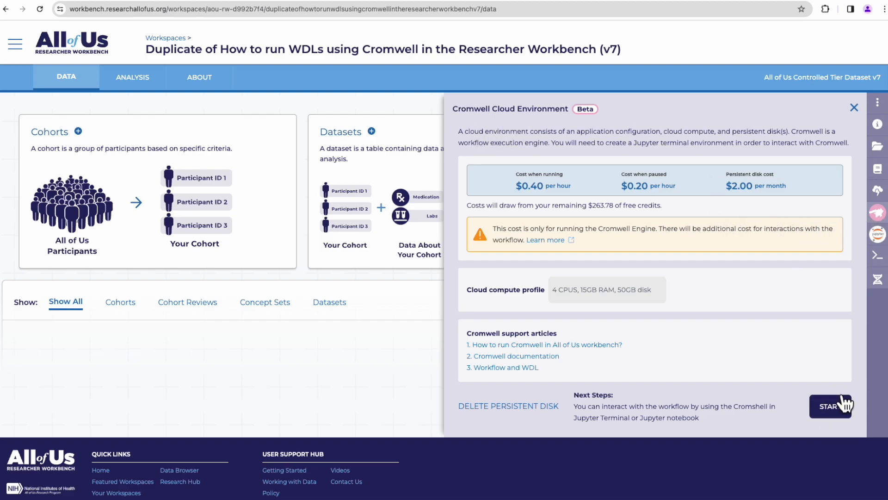
Start the Cromwell cloud environment and review the Cloud Analysis Environment panel
click(831, 406)
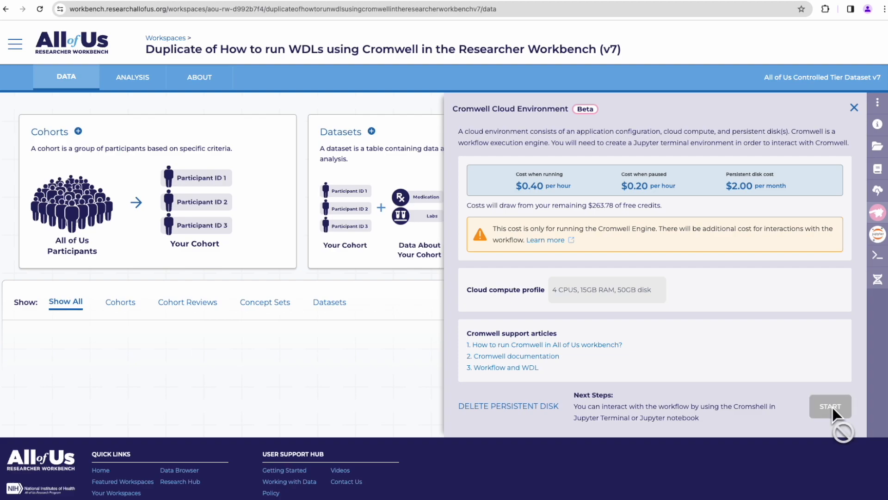
click(854, 107)
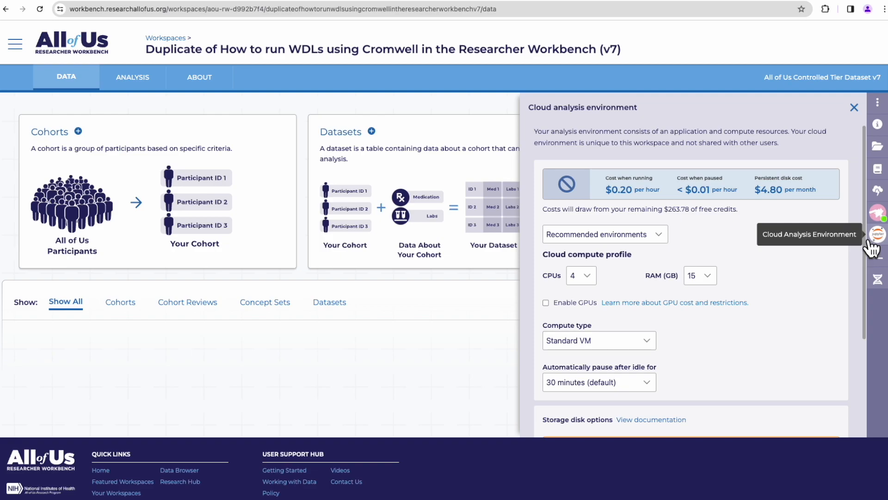
mouse_move(840, 252)
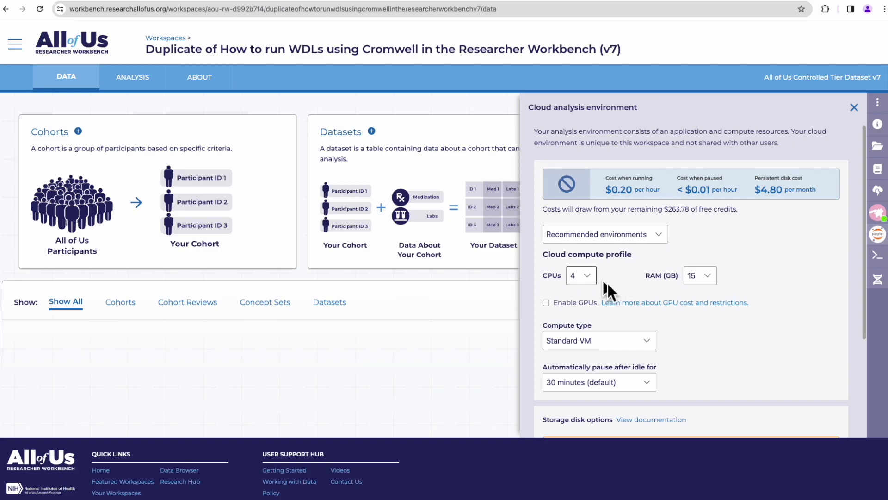
scroll(down, 3)
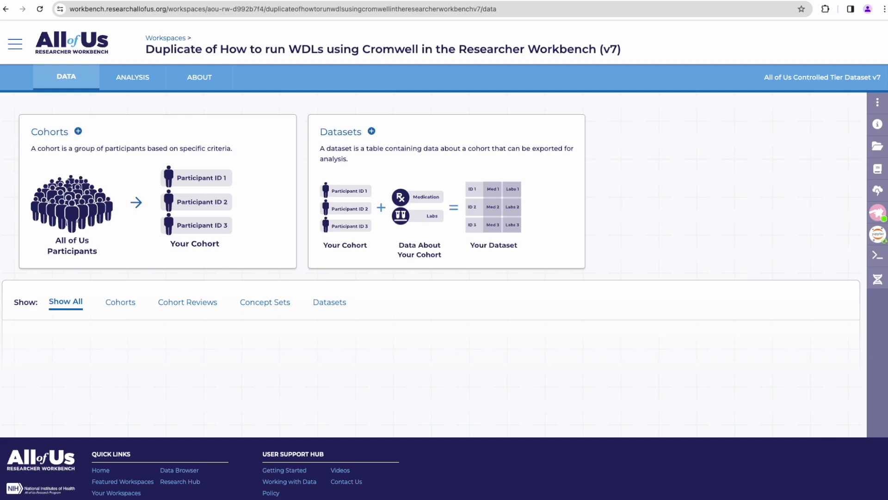
mouse_move(878, 255)
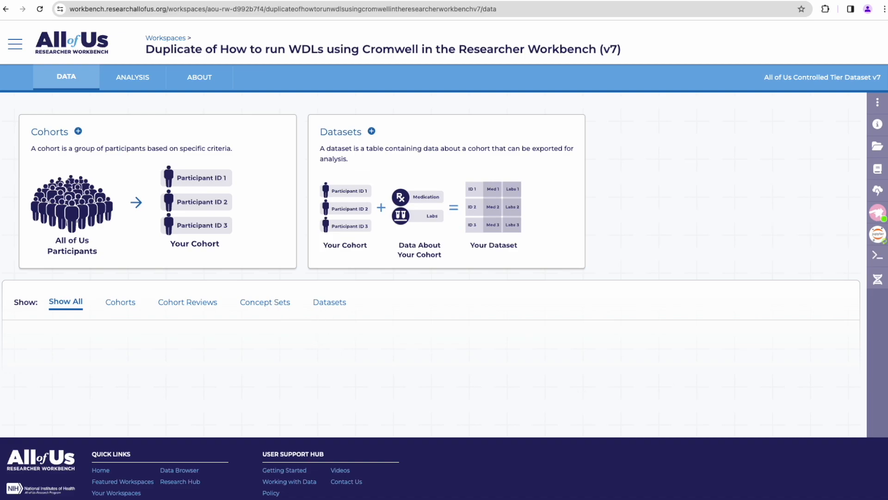
mouse_move(156, 88)
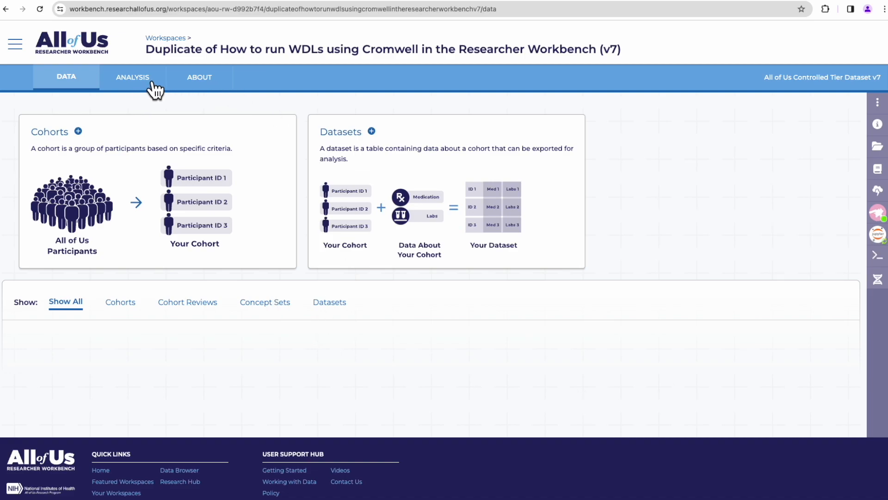
Open 'Running workflows using Cromwell.ipynb' from the ANALYSIS notebook list
click(133, 77)
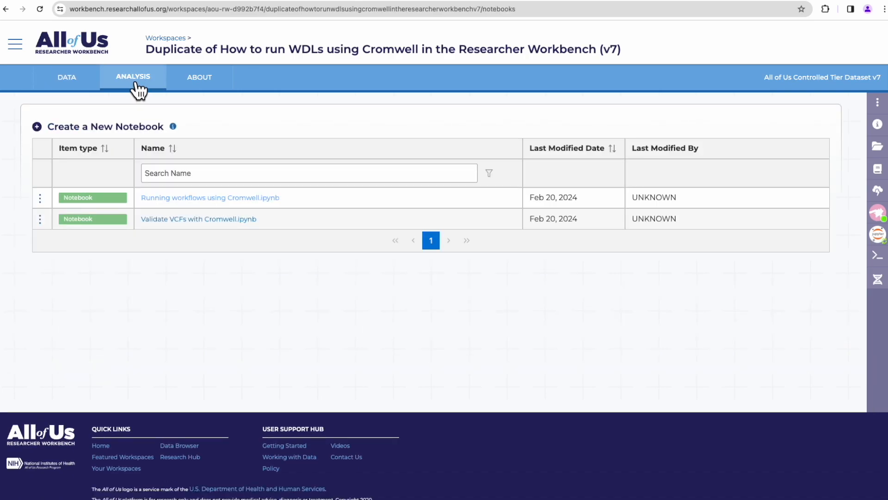
mouse_move(188, 267)
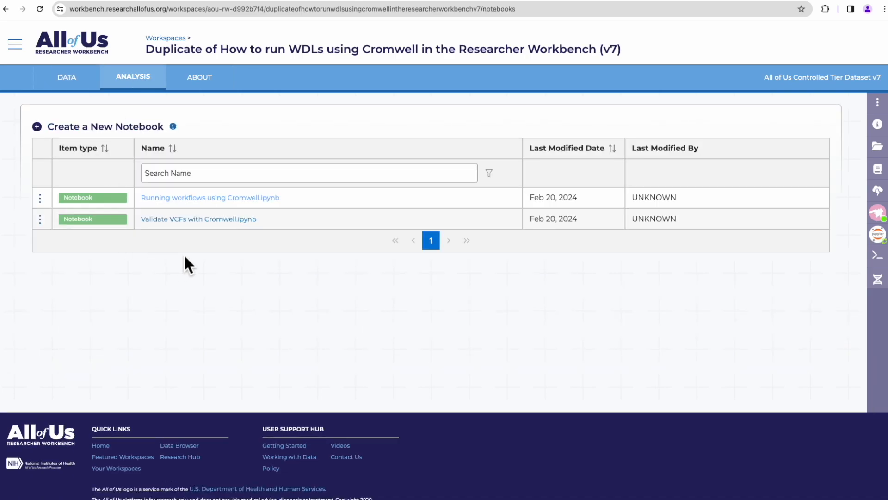
mouse_move(240, 197)
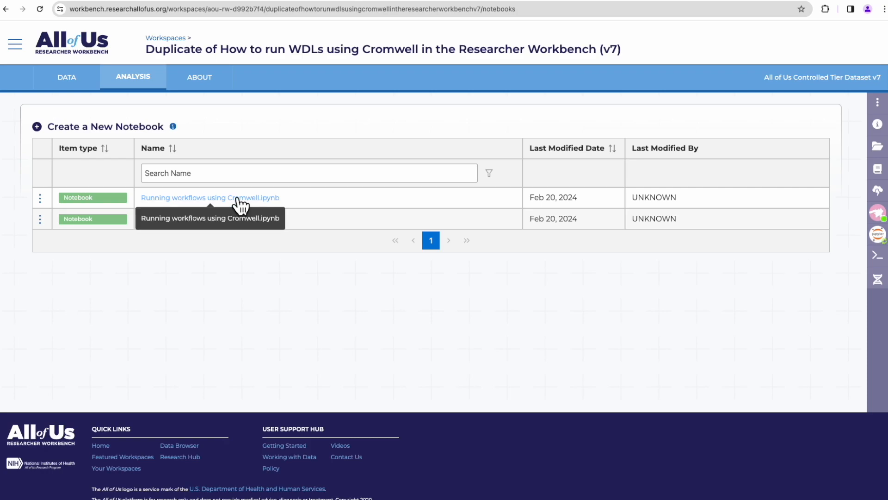
mouse_move(258, 208)
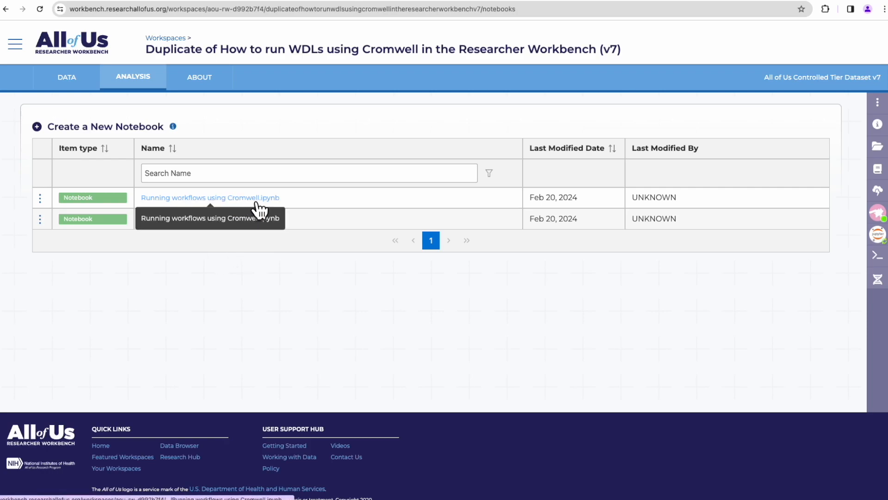
mouse_move(167, 248)
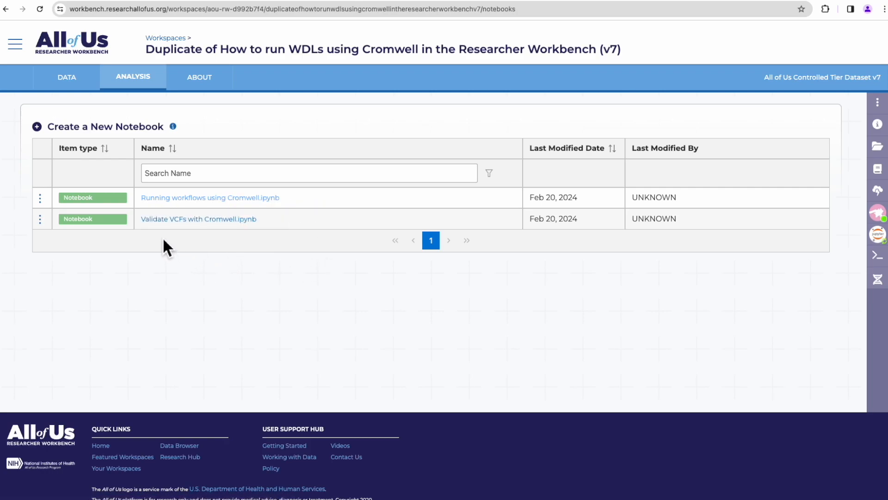
mouse_move(62, 278)
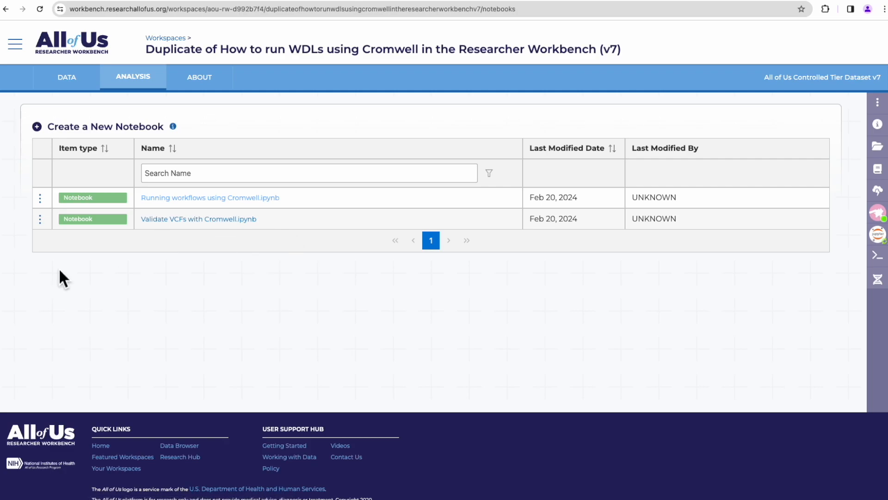
mouse_move(325, 240)
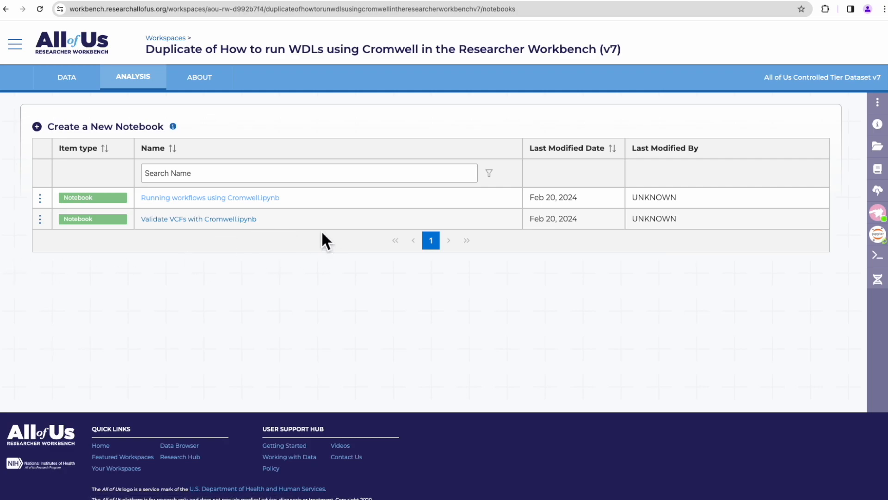
mouse_move(210, 197)
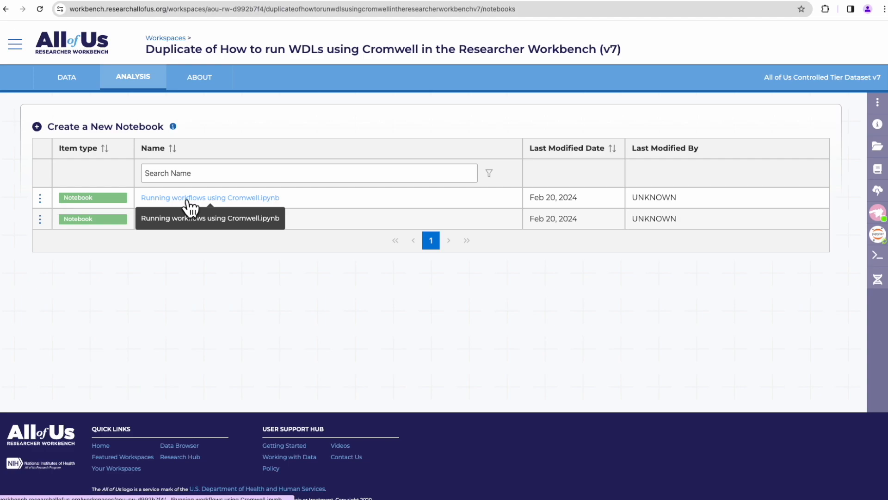
mouse_move(193, 200)
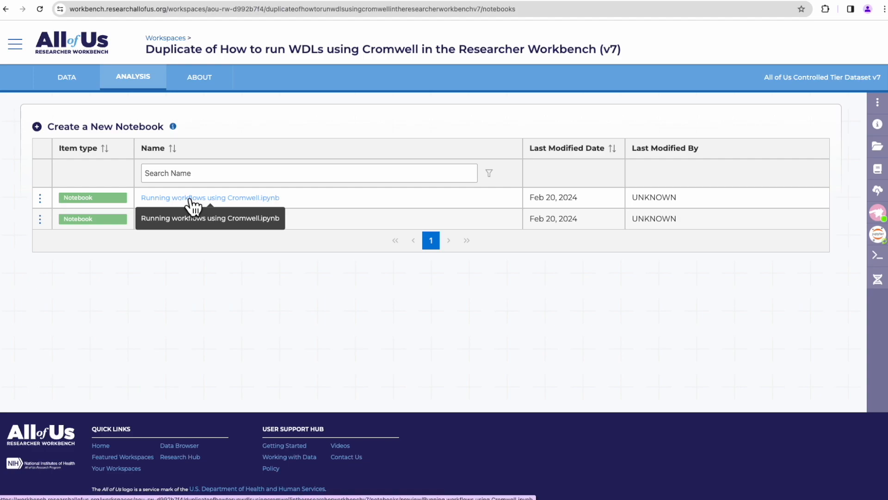
click(210, 197)
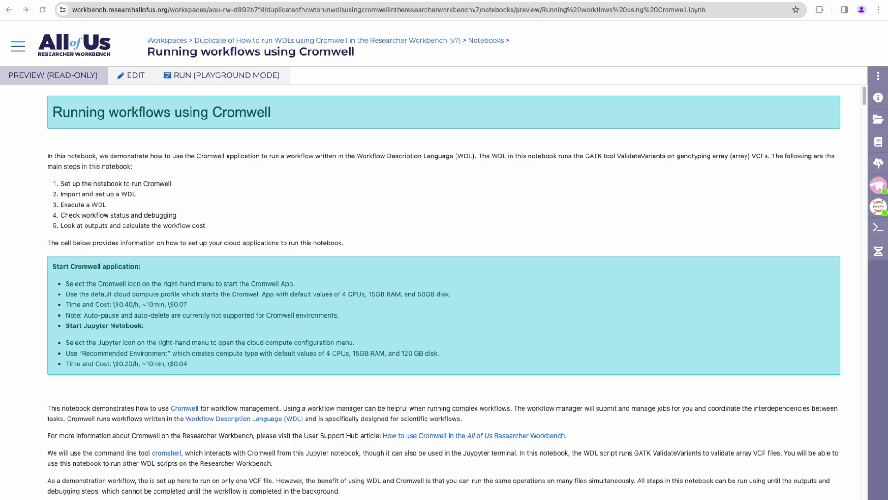
mouse_move(695, 256)
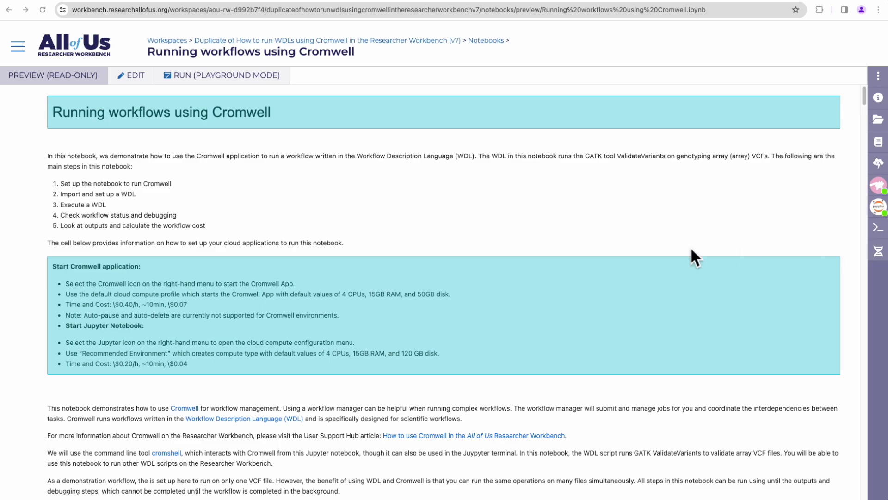
mouse_move(182, 170)
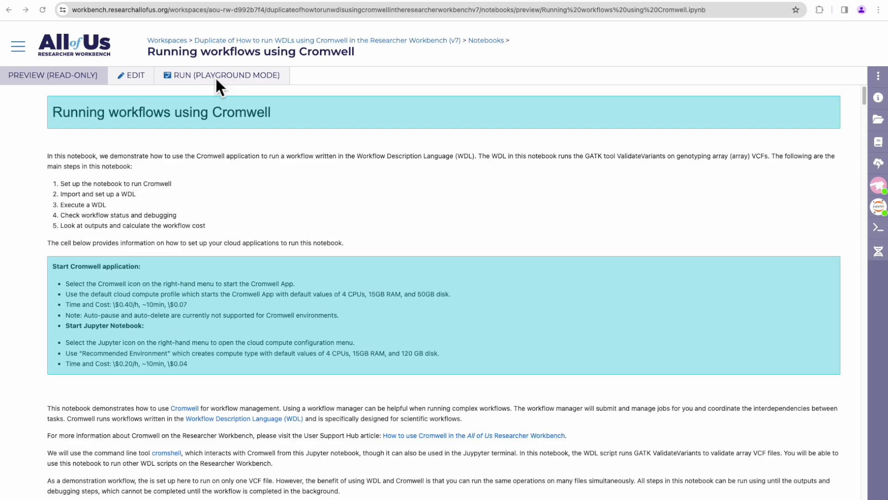
Enter playground mode for the notebook, confirming the Playground Mode dialog
click(221, 75)
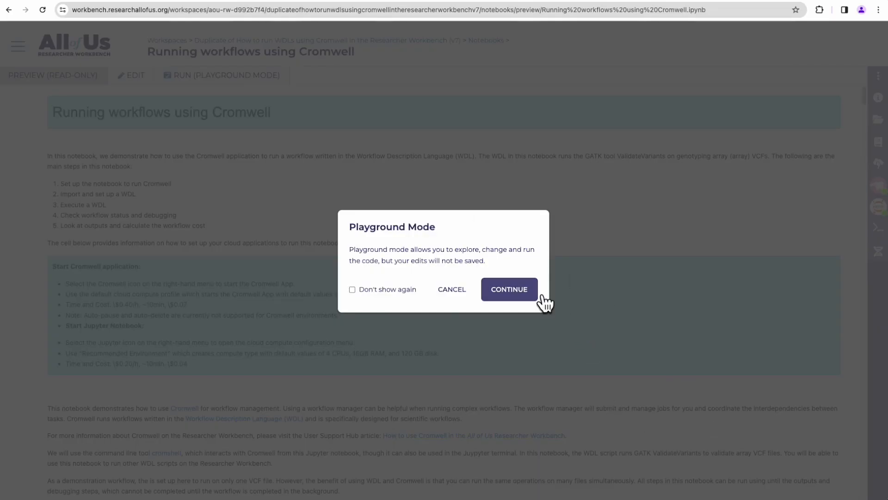
click(508, 289)
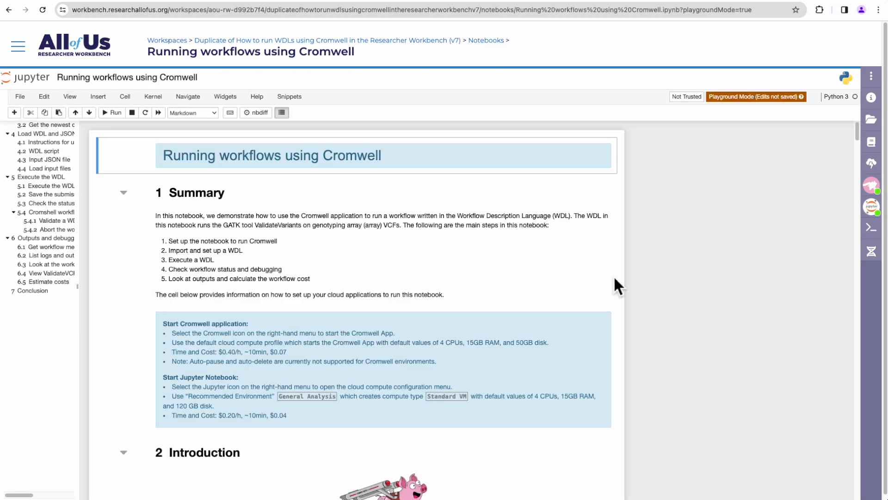
mouse_move(504, 227)
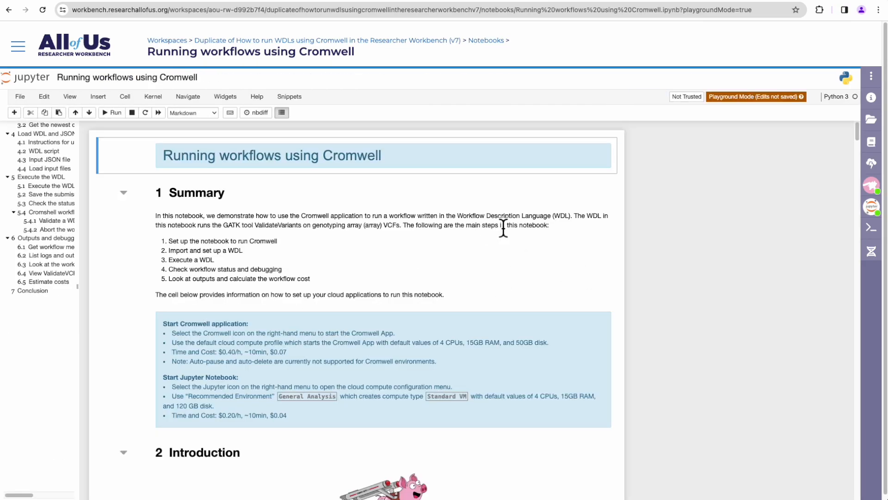
mouse_move(587, 289)
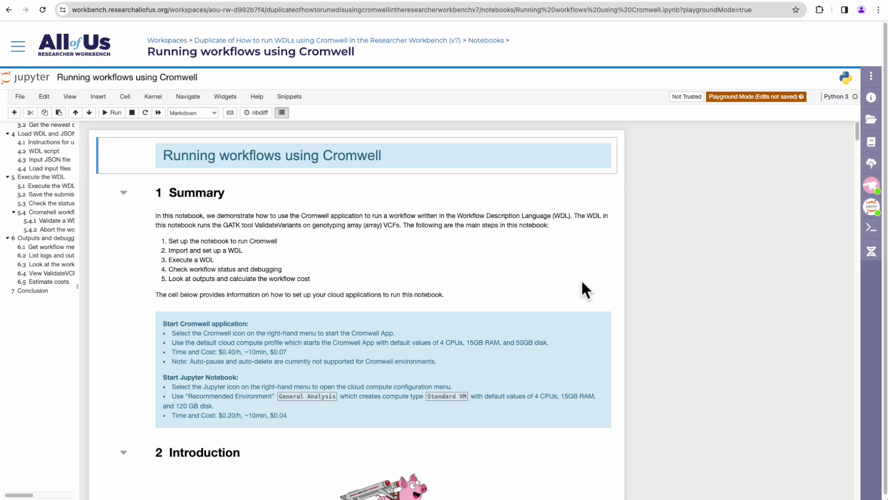
mouse_move(307, 299)
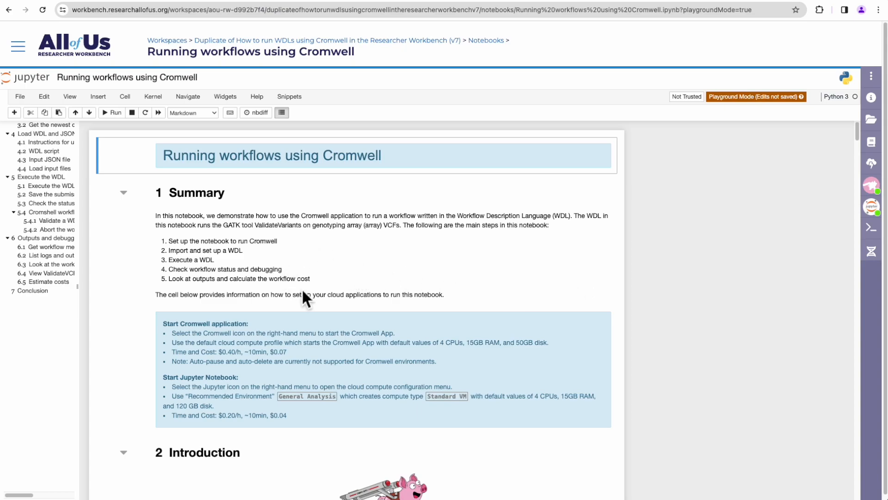
mouse_move(353, 296)
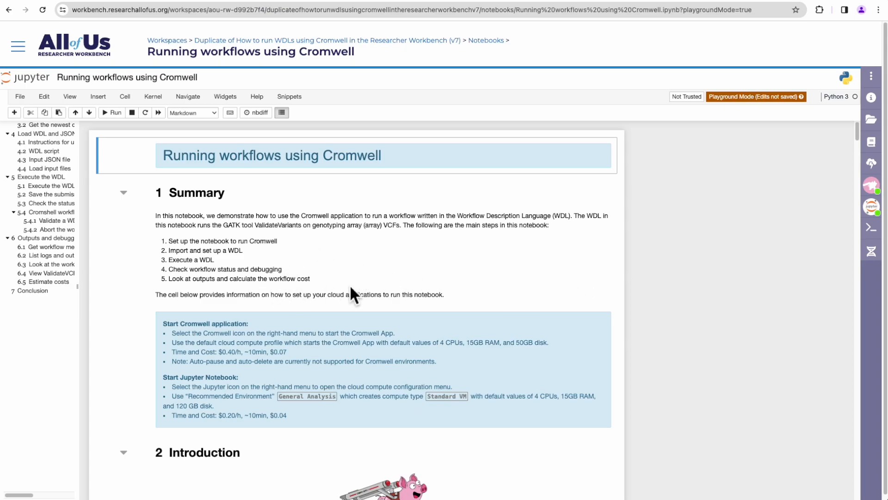
mouse_move(230, 258)
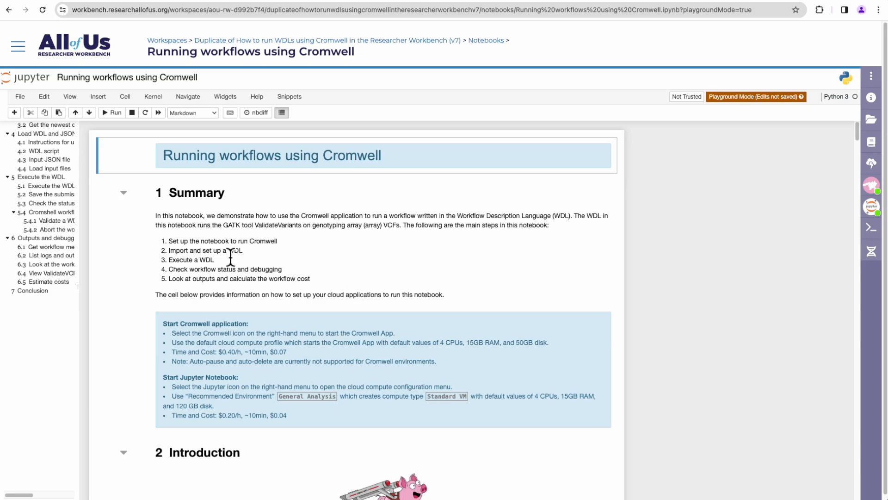
mouse_move(259, 259)
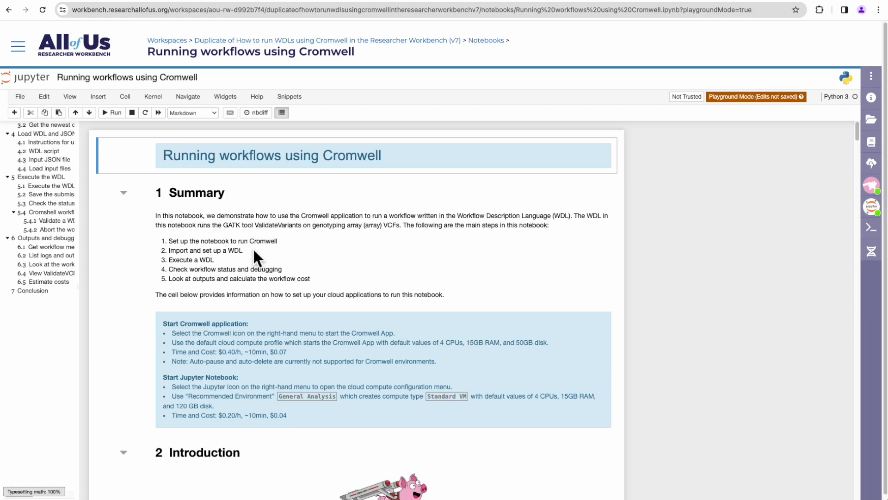
mouse_move(871, 228)
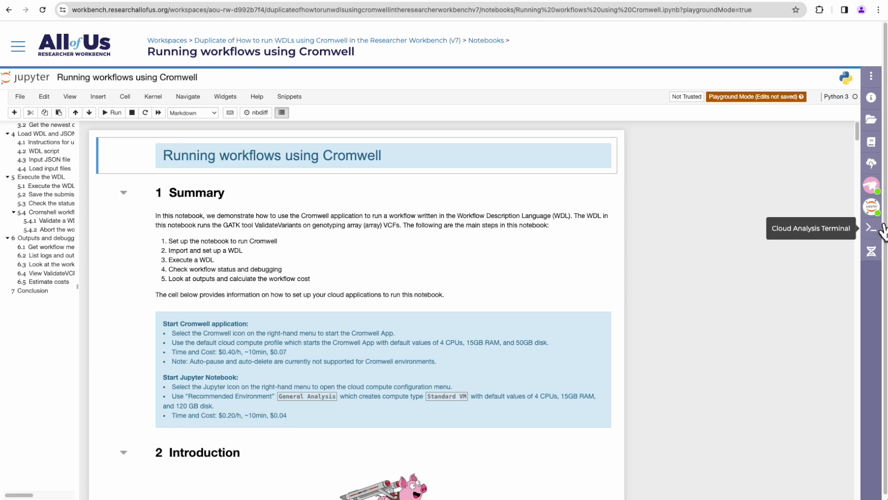
mouse_move(873, 202)
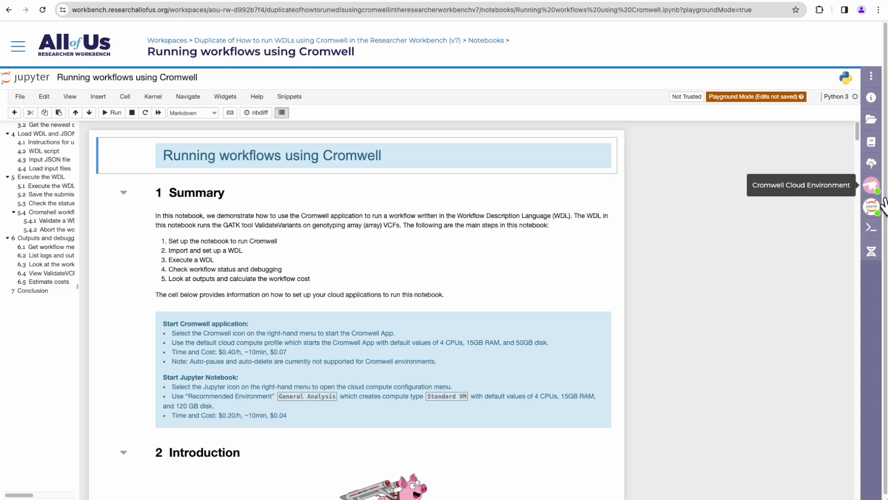
mouse_move(244, 255)
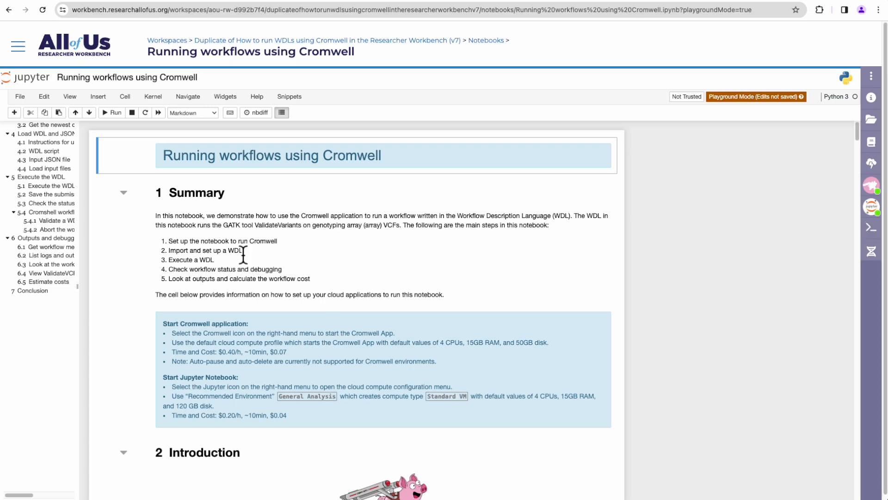
mouse_move(255, 261)
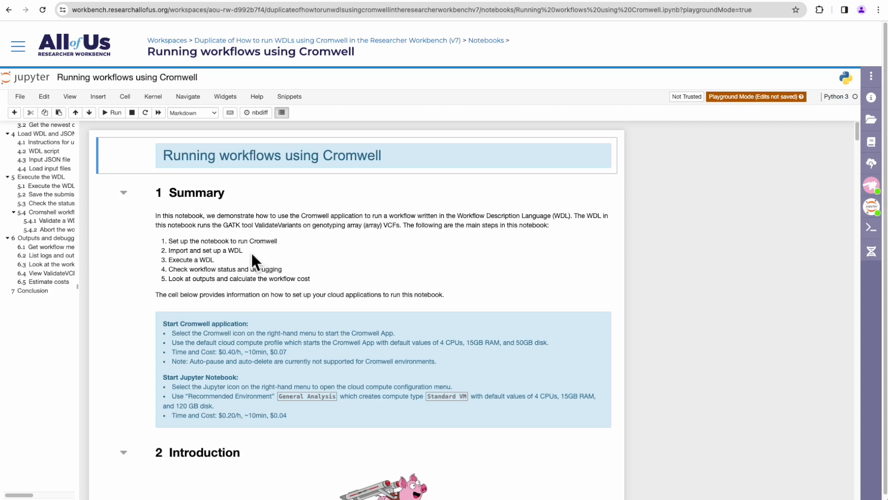
mouse_move(256, 267)
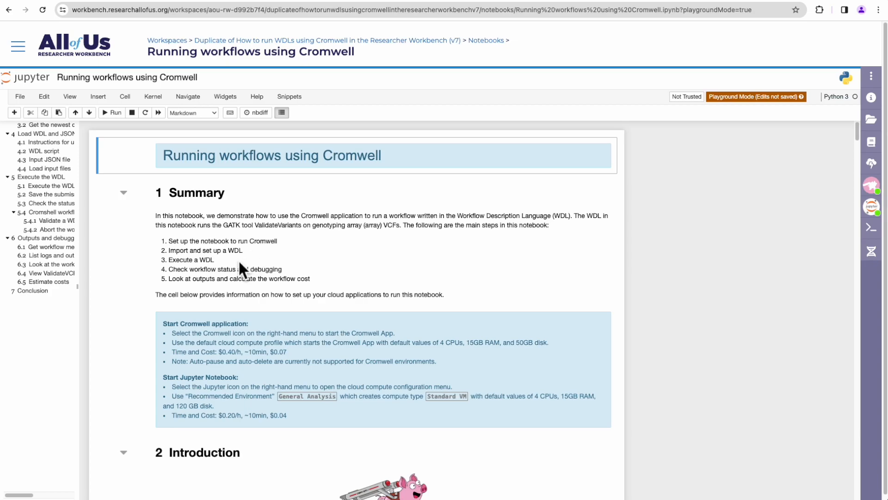
mouse_move(252, 266)
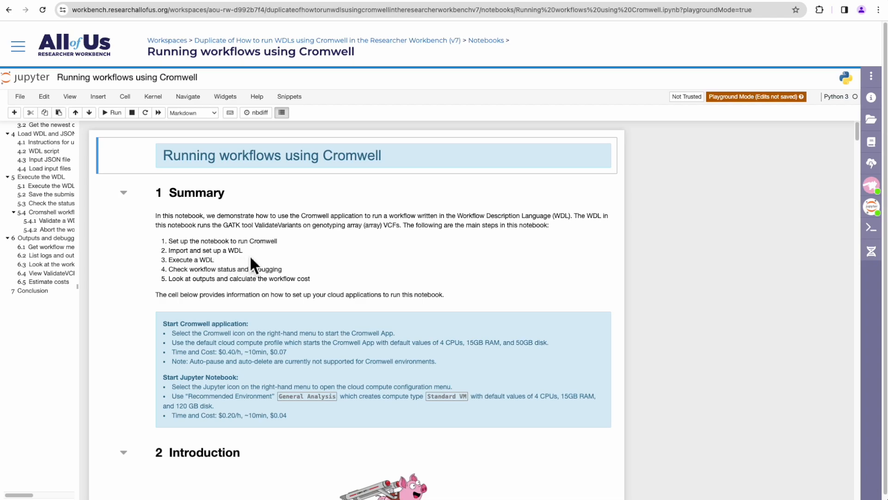
mouse_move(304, 281)
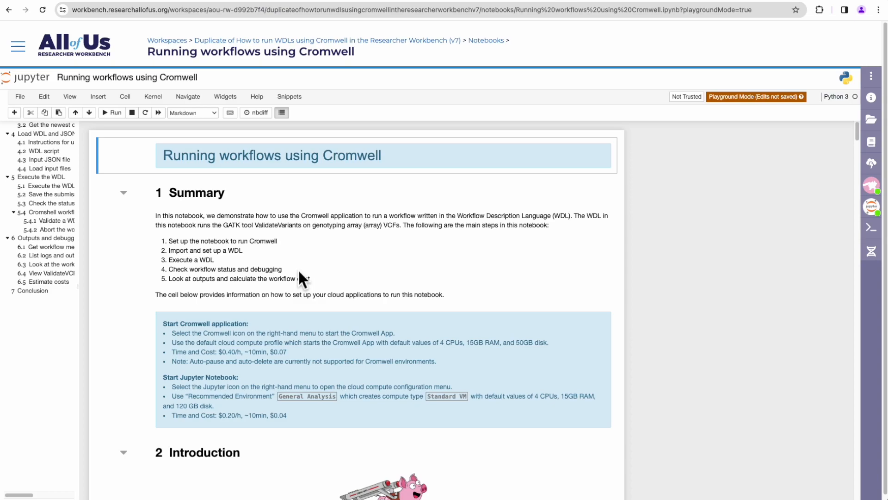
mouse_move(315, 297)
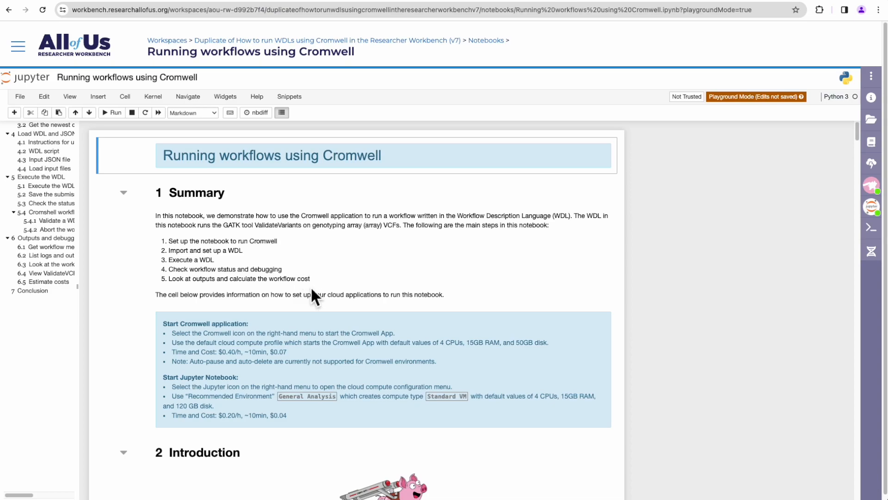
mouse_move(237, 297)
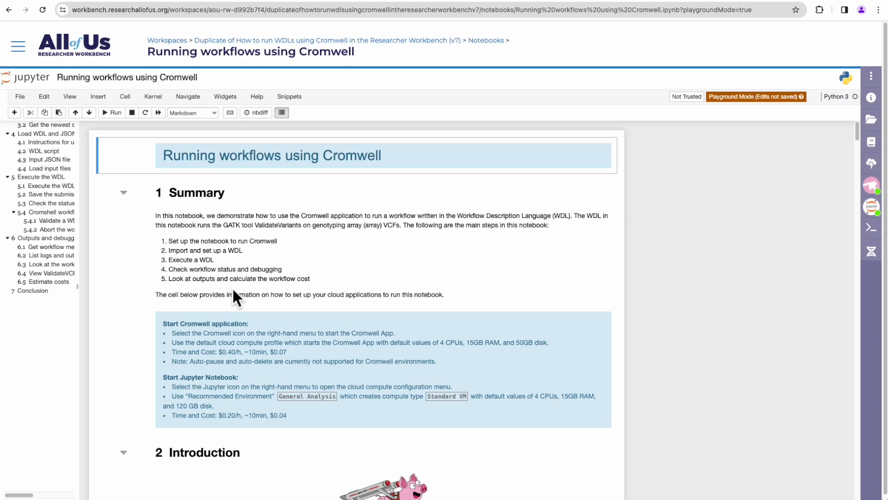
mouse_move(385, 318)
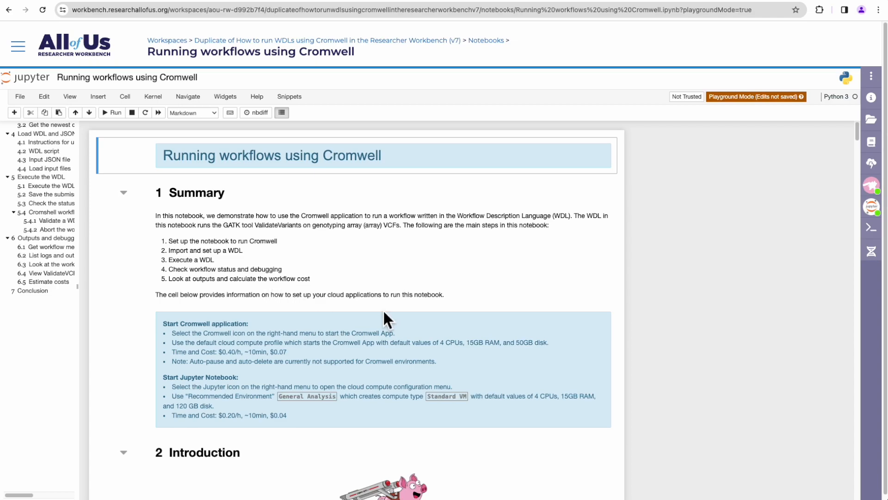
Scroll past the Introduction to the Set up bucket output and section 3.1 Cromwell setup snippet
scroll(down, 3)
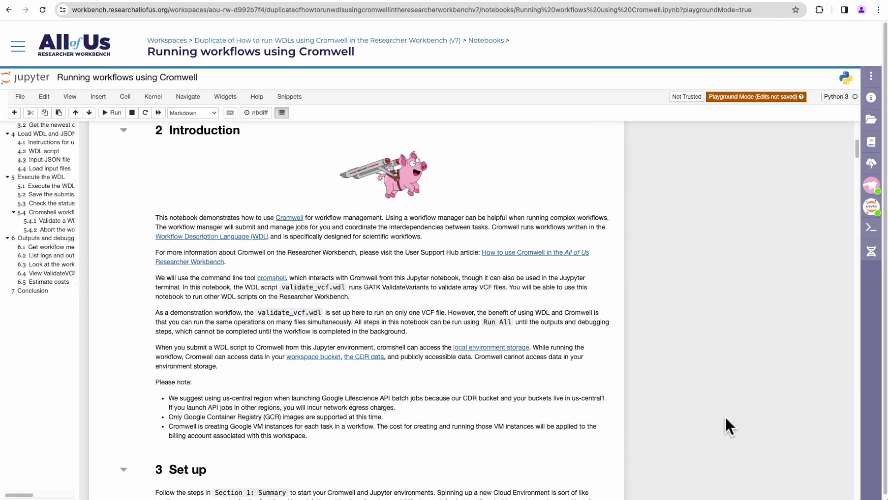
scroll(up, 3)
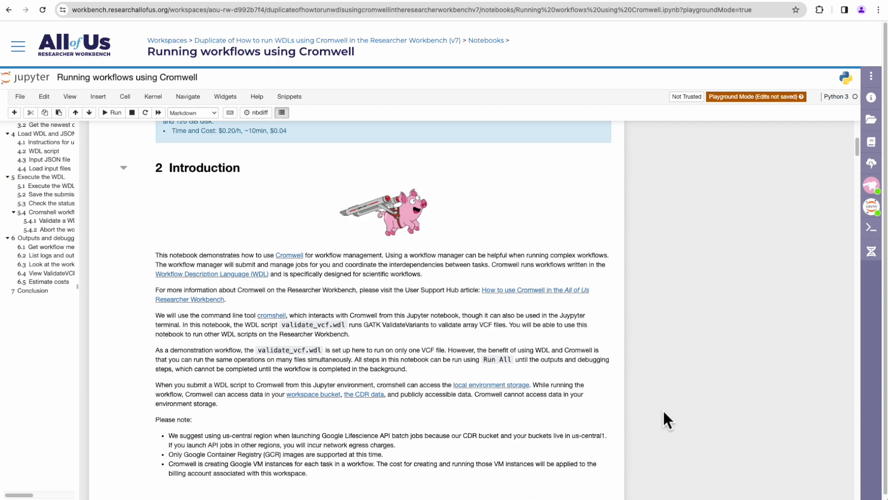
scroll(down, 3)
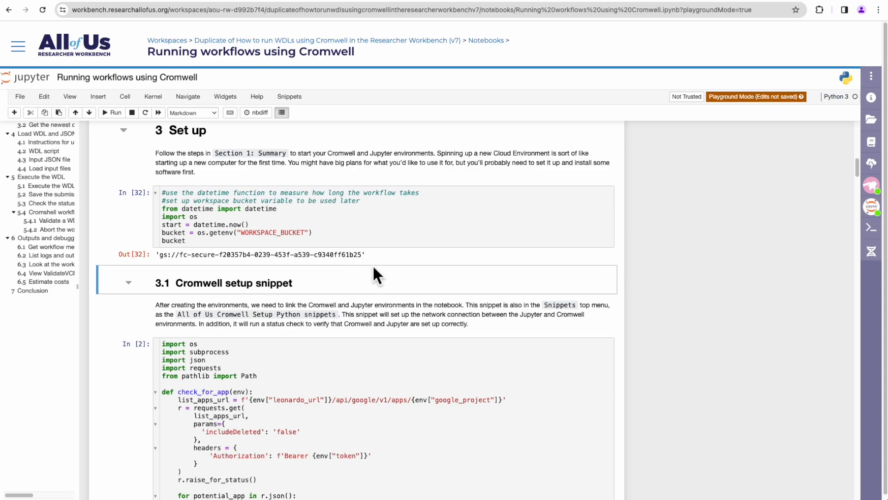
scroll(down, 3)
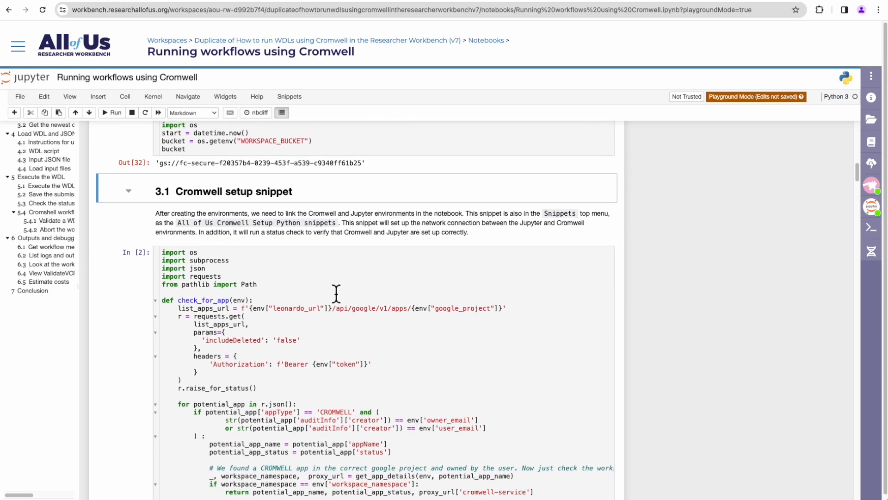
scroll(down, 3)
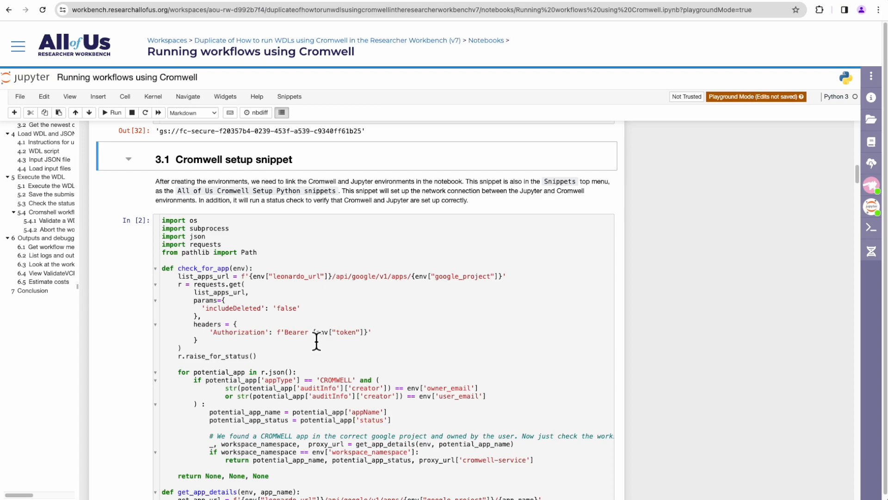
mouse_move(248, 294)
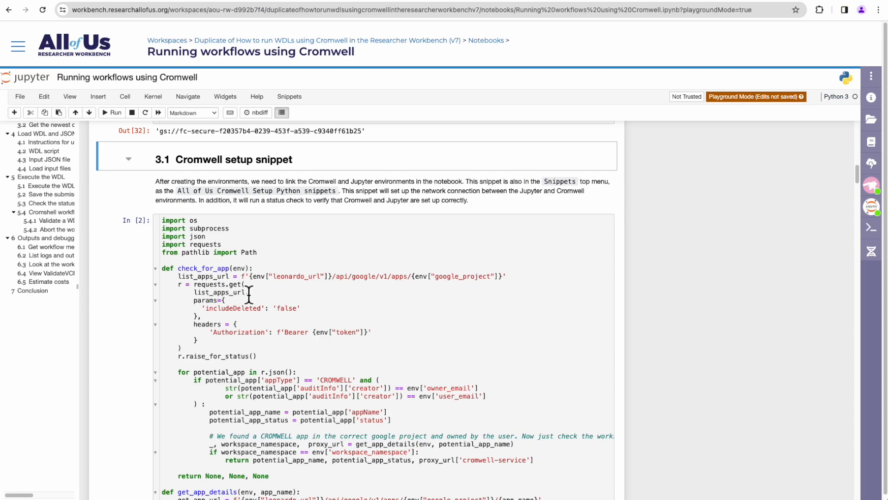
scroll(down, 3)
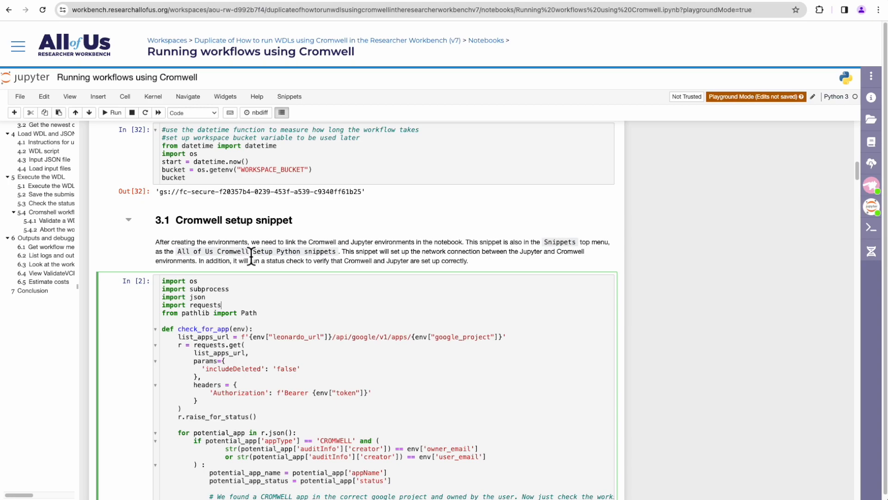
mouse_move(248, 359)
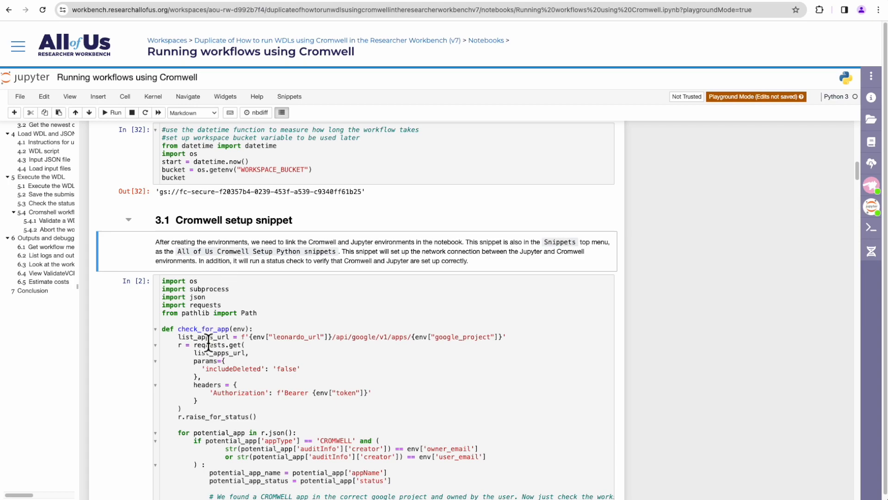
mouse_move(301, 110)
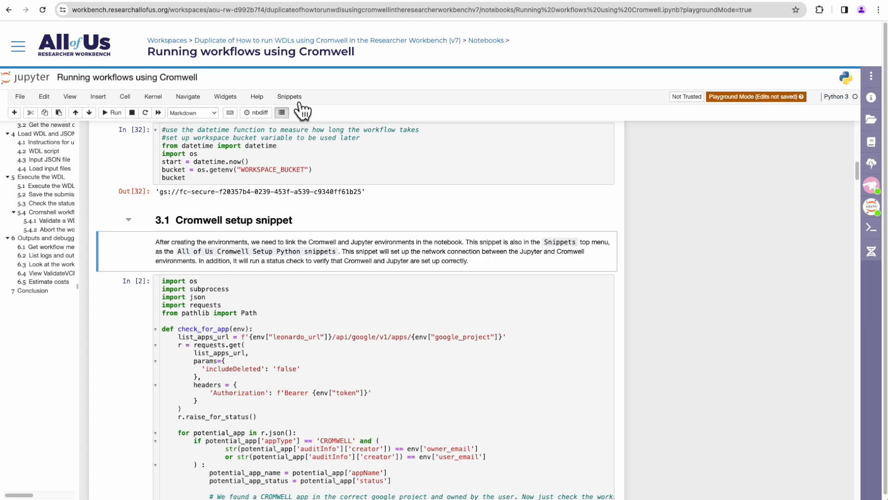
Open the Snippets menu toward the All of Us Cromwell Setup Python snippets
click(290, 96)
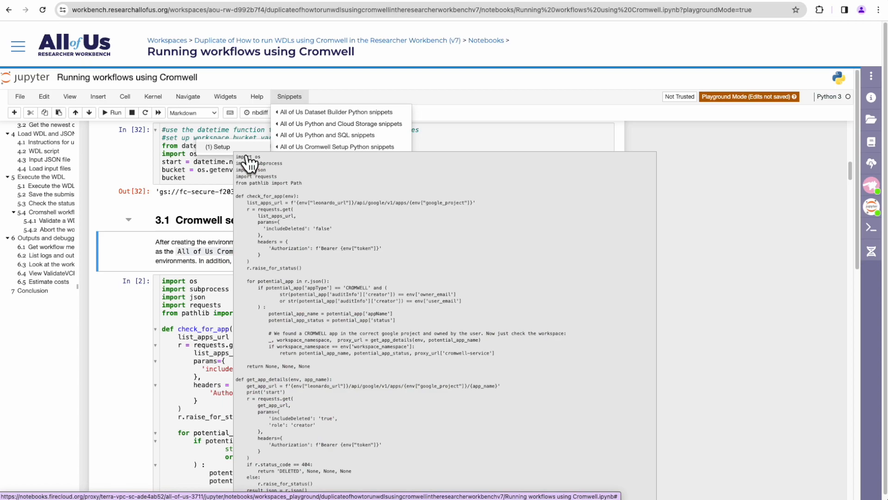
mouse_move(305, 283)
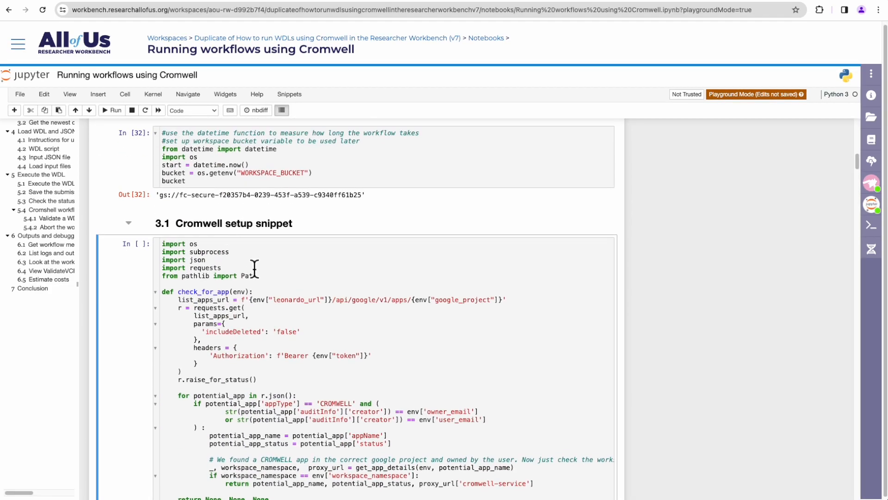
mouse_move(224, 284)
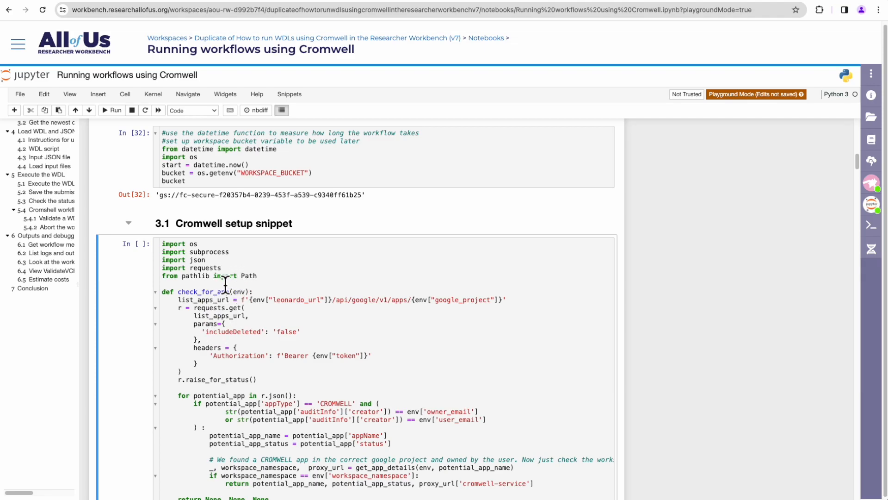
Run the inserted Cromwell setup cell and check its output reports app_status=RUNNING
scroll(down, 3)
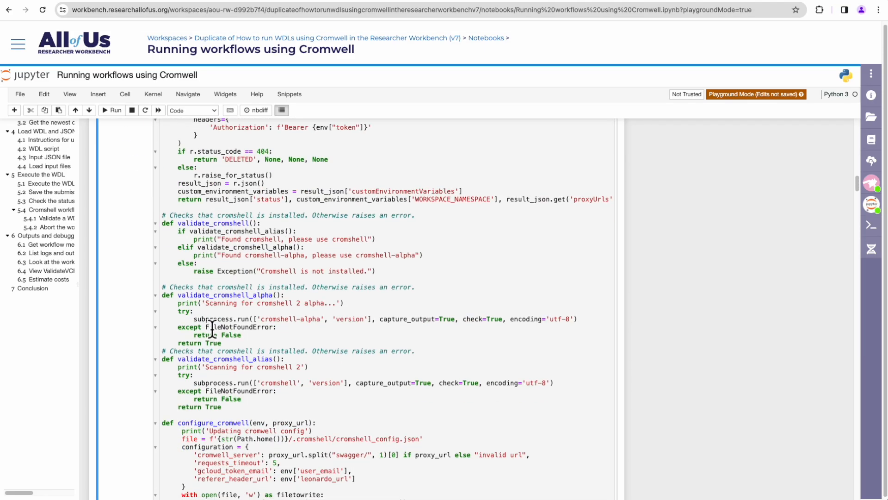
scroll(down, 3)
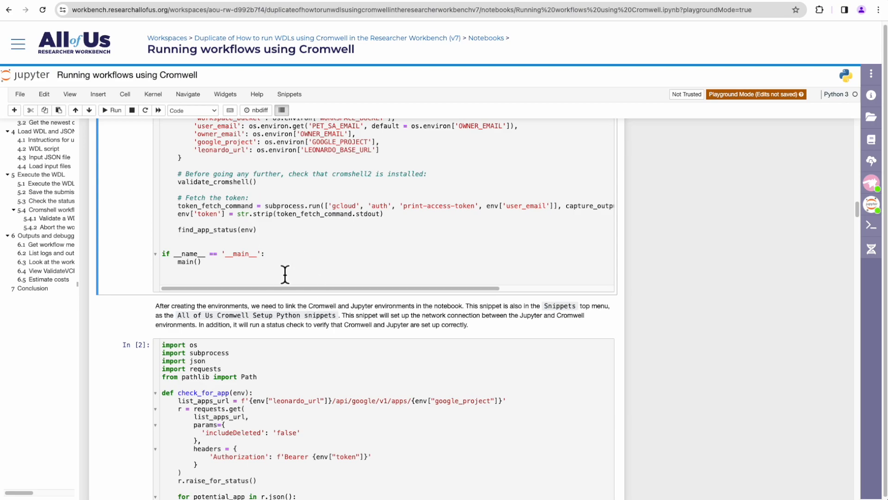
scroll(up, 3)
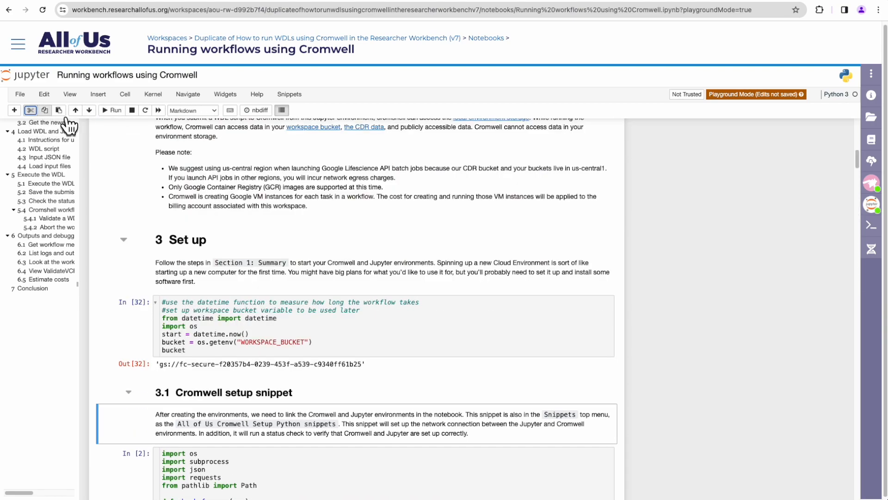
scroll(down, 3)
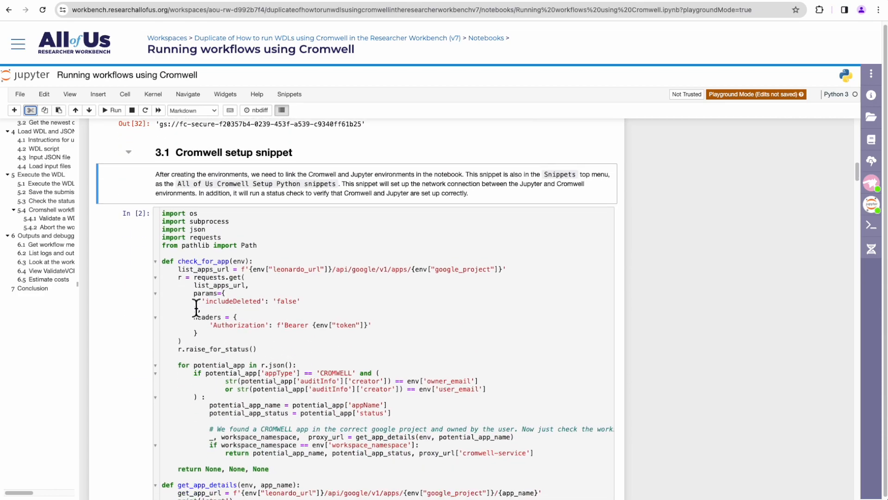
scroll(down, 3)
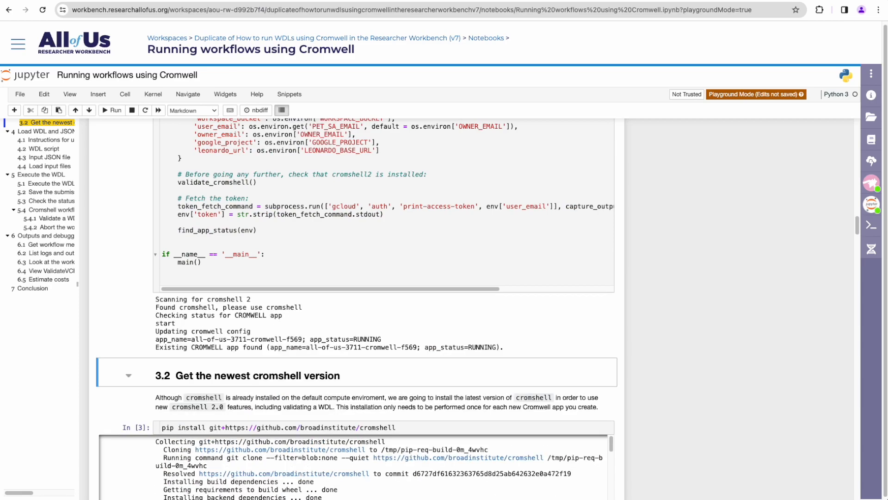
mouse_move(254, 323)
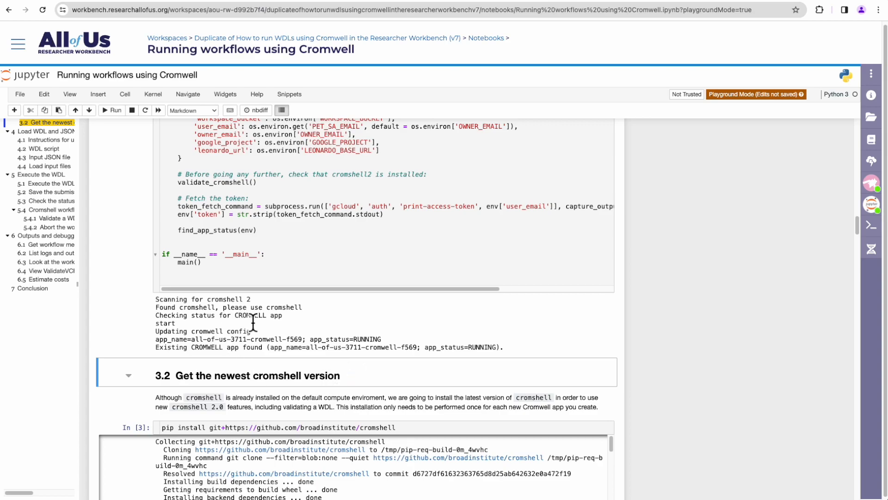
Run the pip install cromshell cell, then the version cell confirming cromshell 2.1.1
scroll(down, 3)
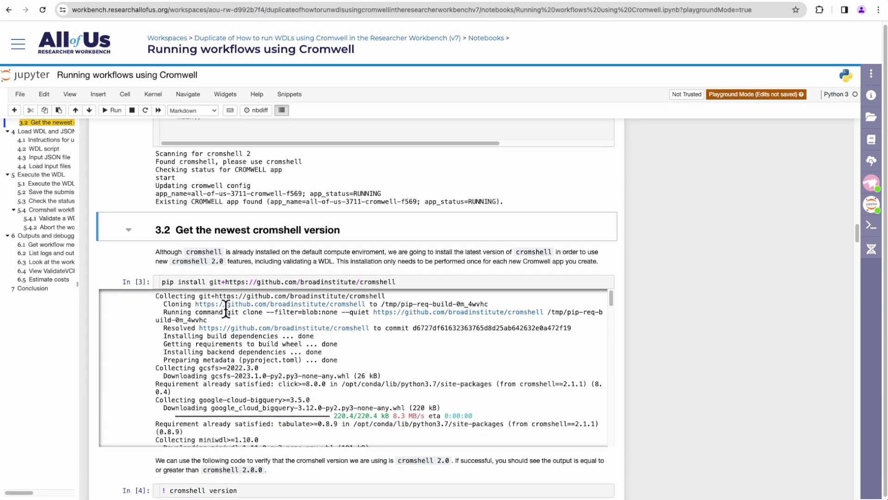
scroll(down, 3)
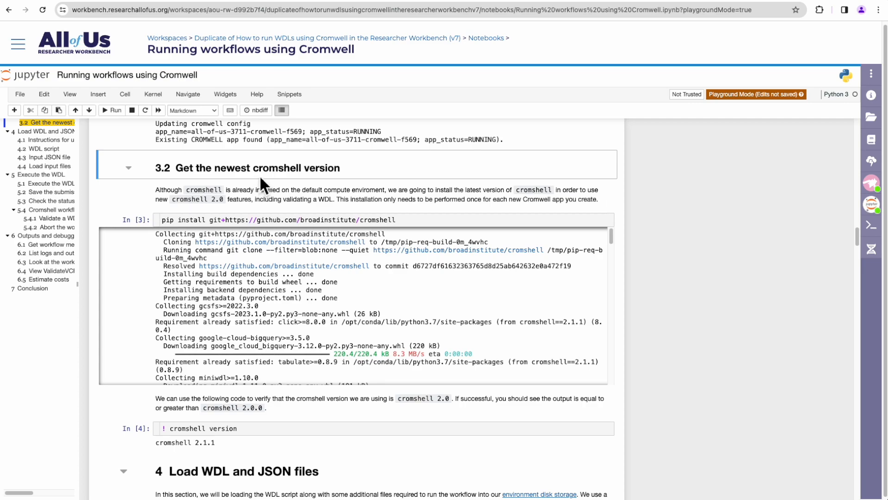
mouse_move(430, 230)
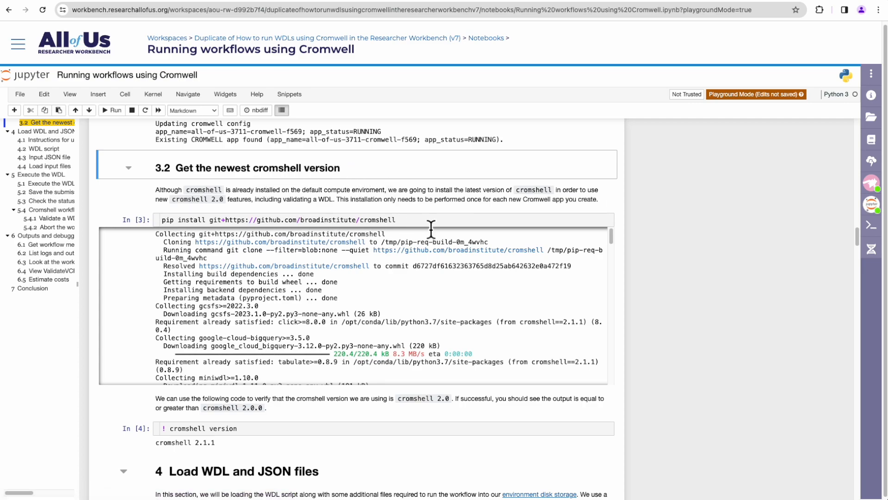
mouse_move(422, 227)
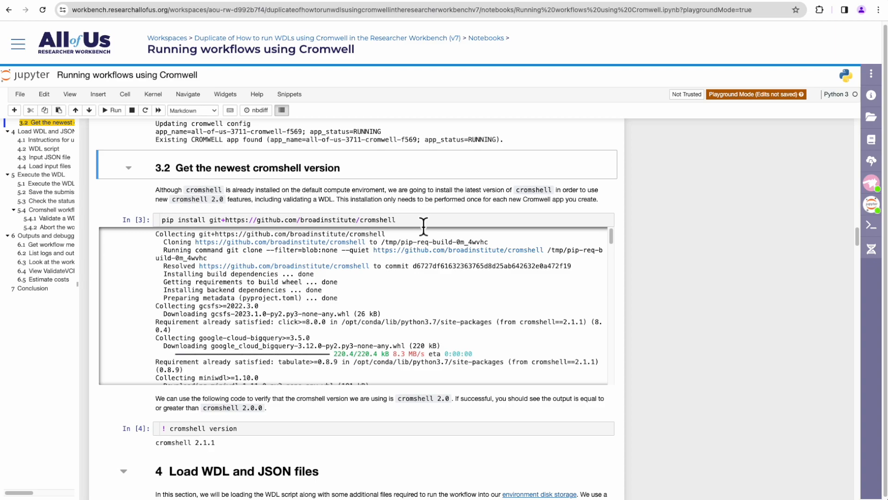
click(357, 294)
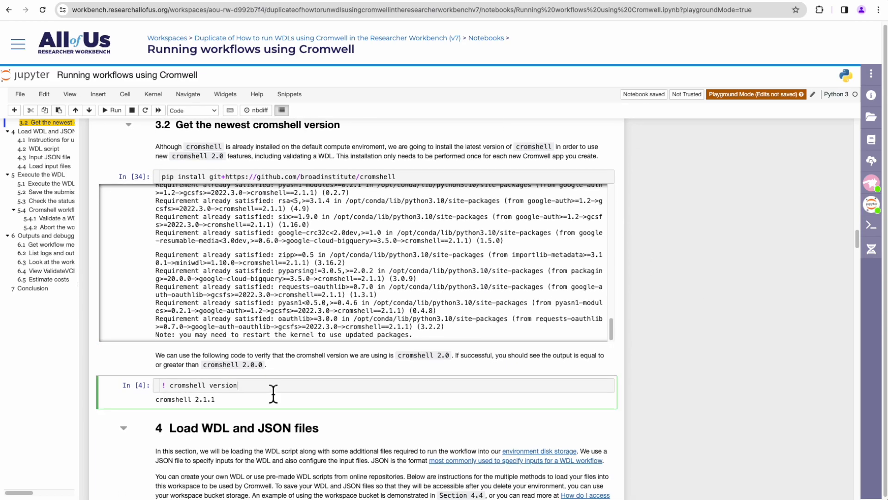
click(115, 110)
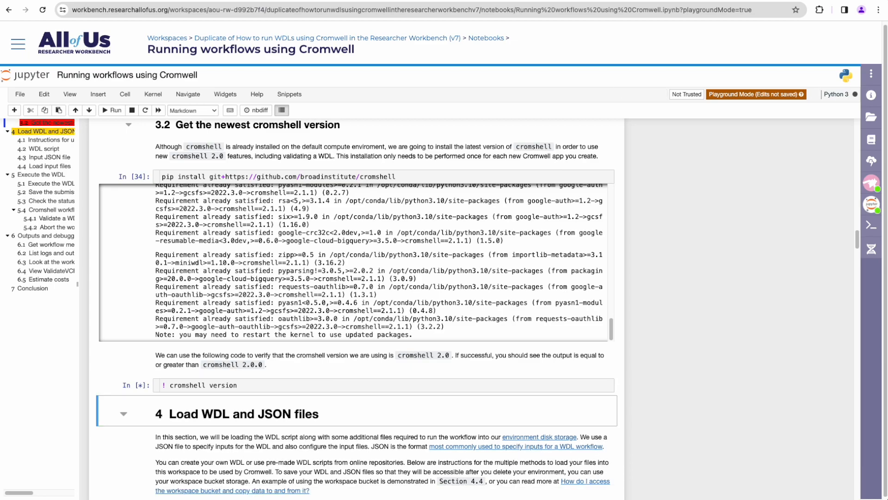
mouse_move(267, 379)
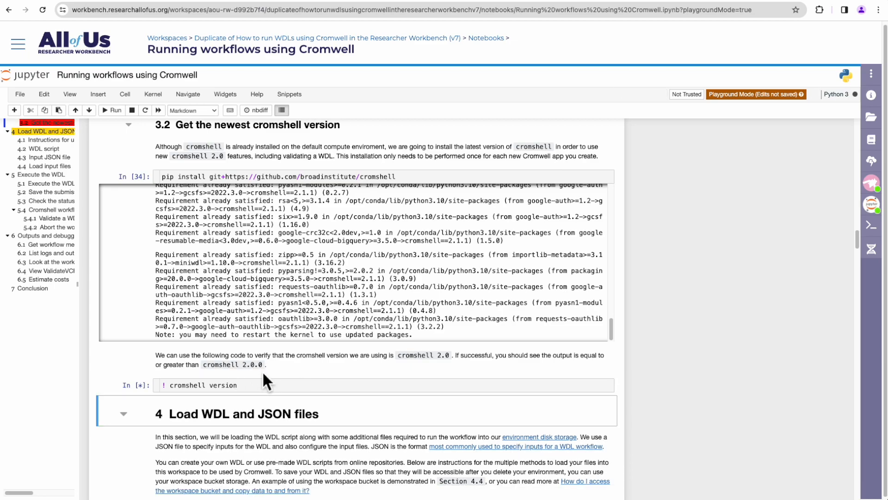
click(112, 110)
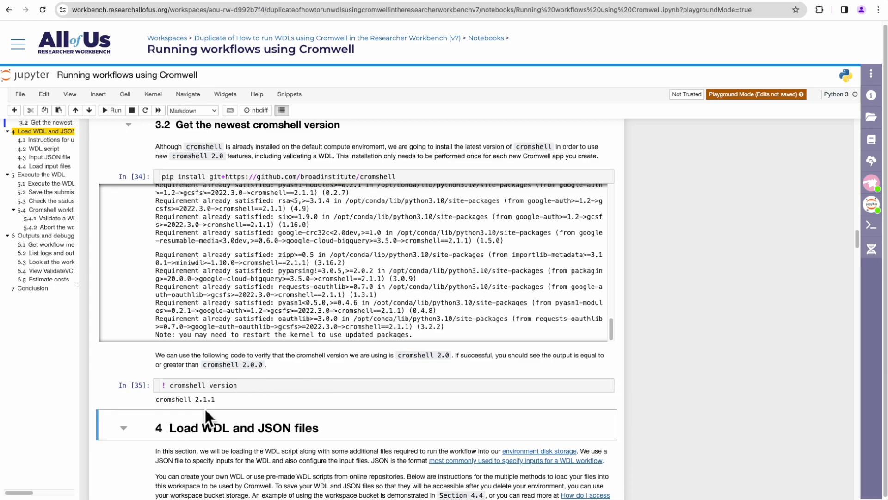
scroll(down, 3)
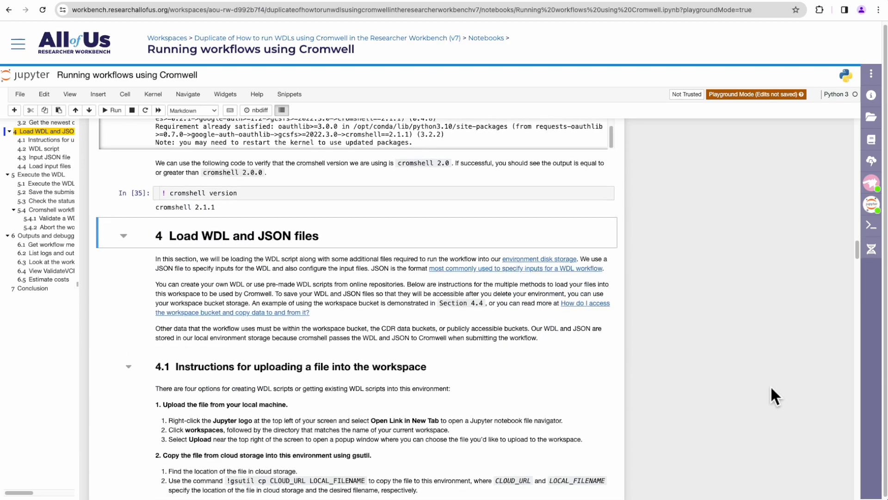
scroll(down, 3)
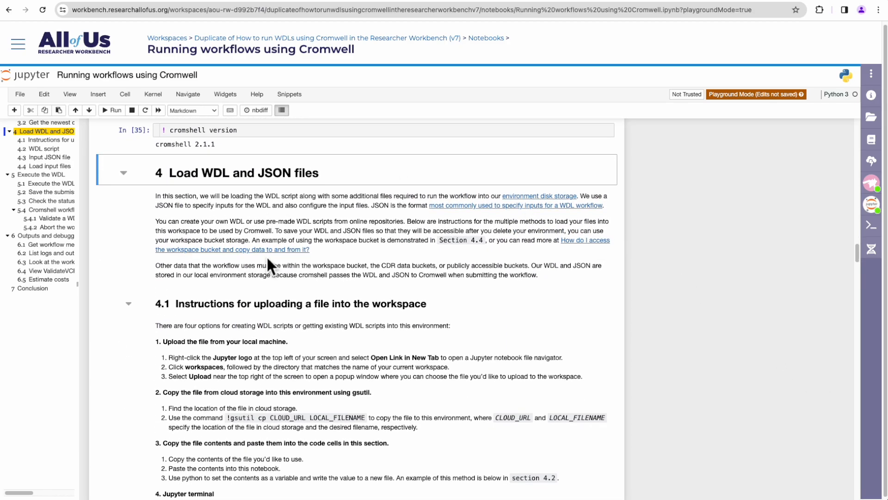
mouse_move(323, 249)
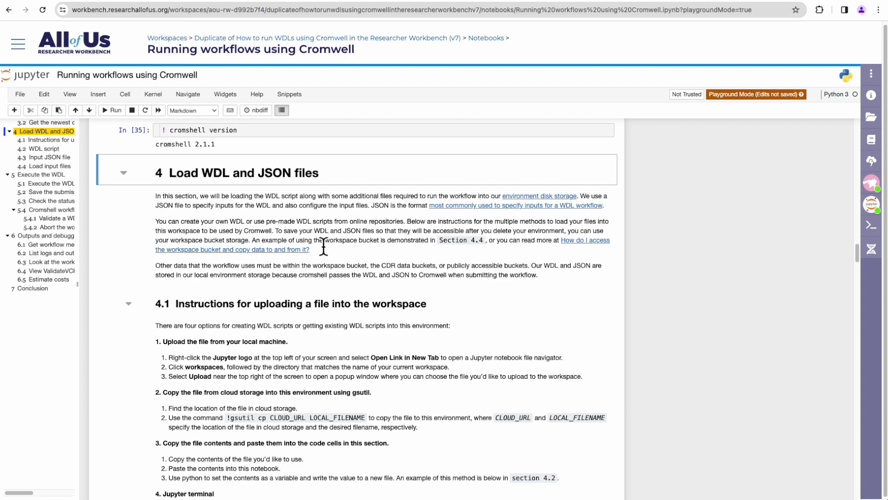
mouse_move(244, 281)
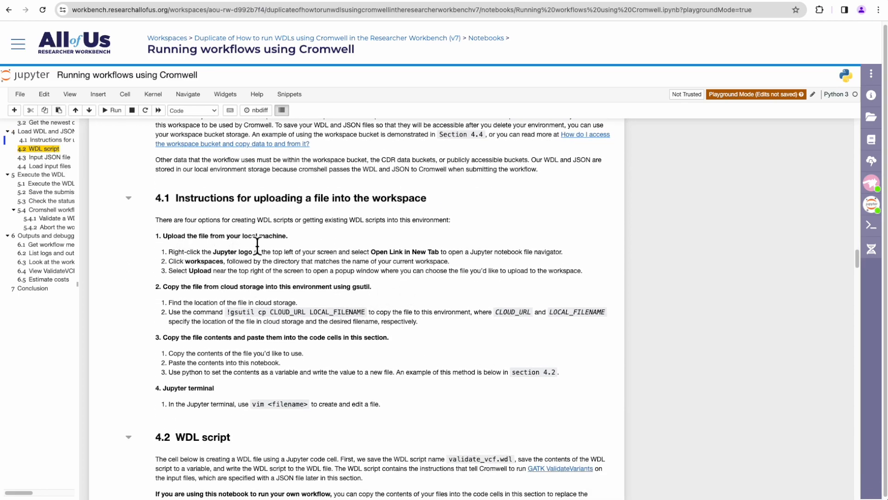
mouse_move(218, 306)
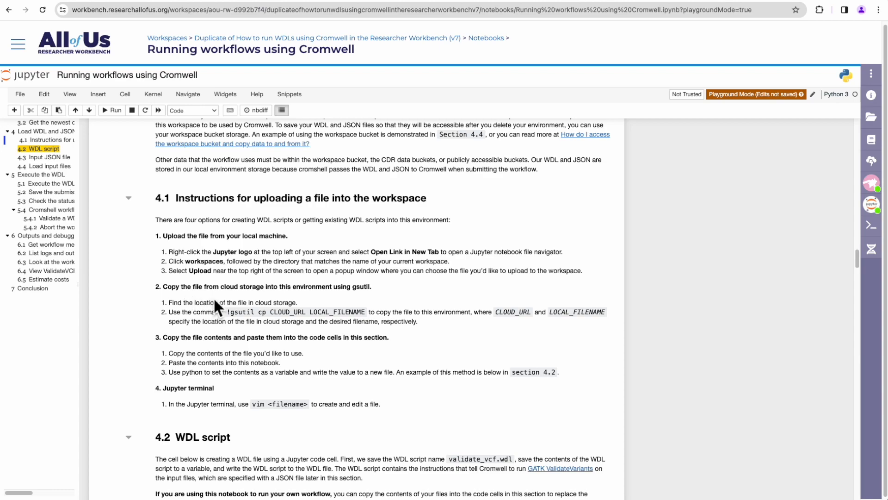
mouse_move(321, 303)
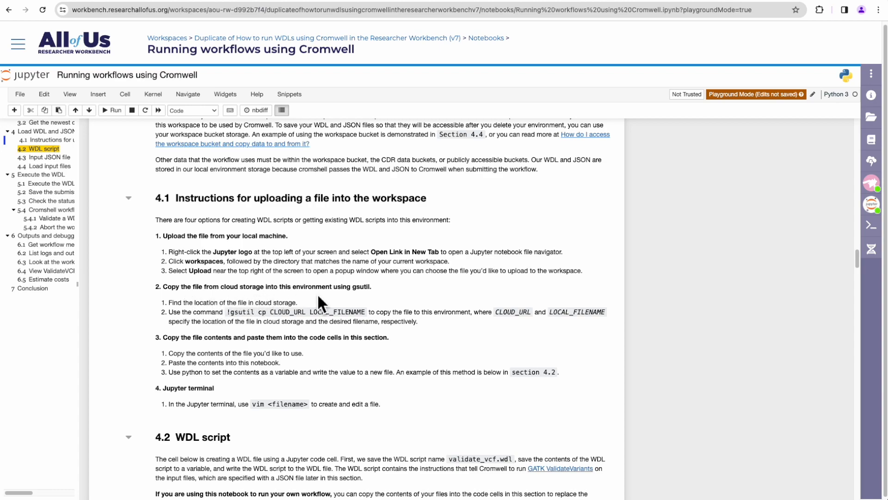
mouse_move(433, 389)
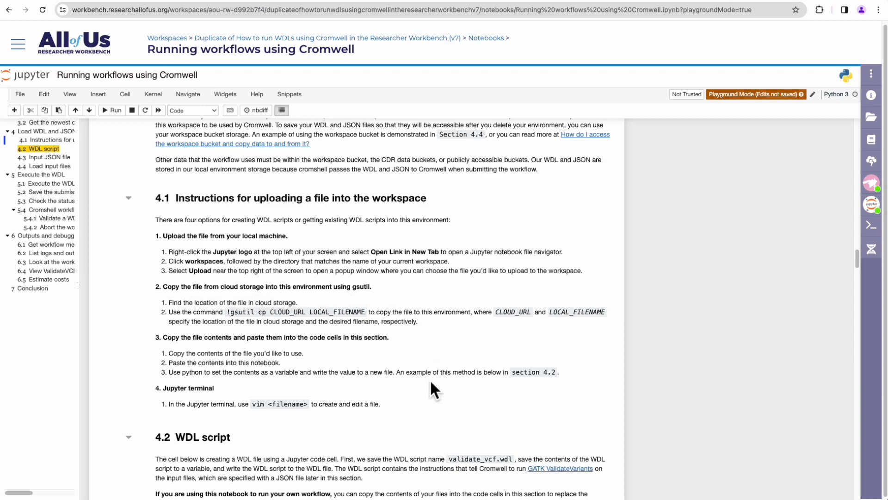
mouse_move(209, 363)
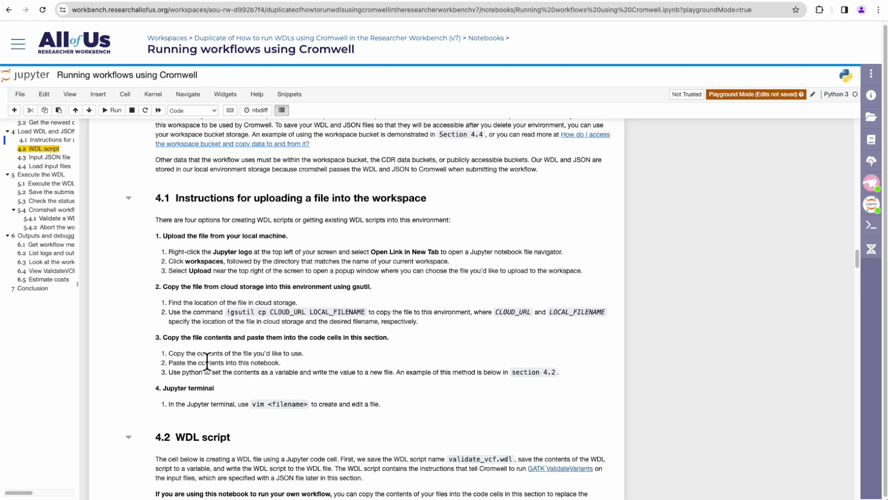
mouse_move(296, 359)
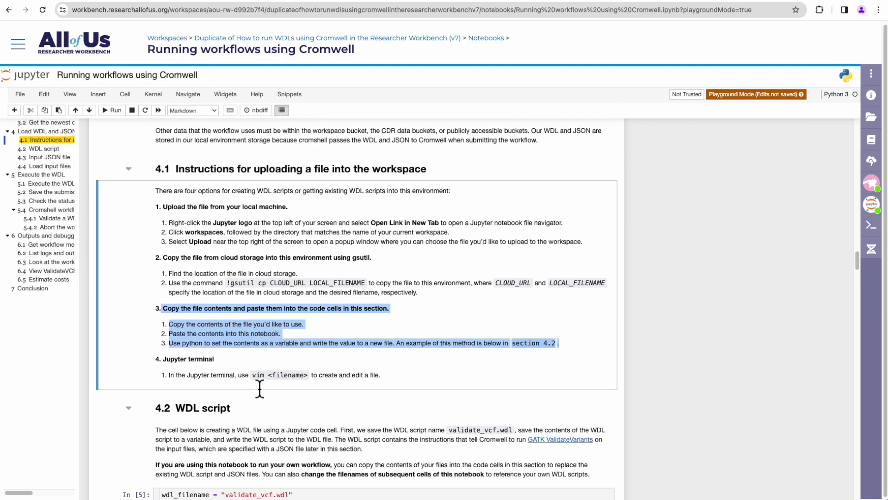
Run the section 4.2 WDL_content cell that writes validate_vcf.wdl
scroll(down, 3)
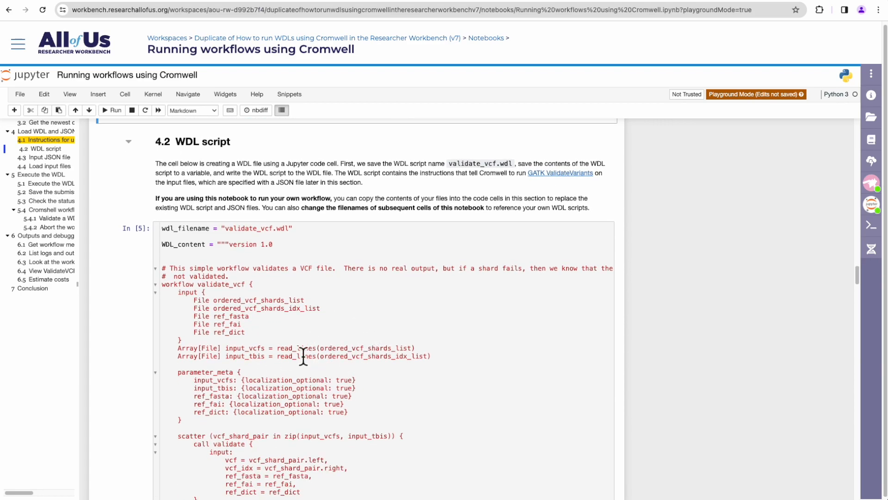
mouse_move(233, 266)
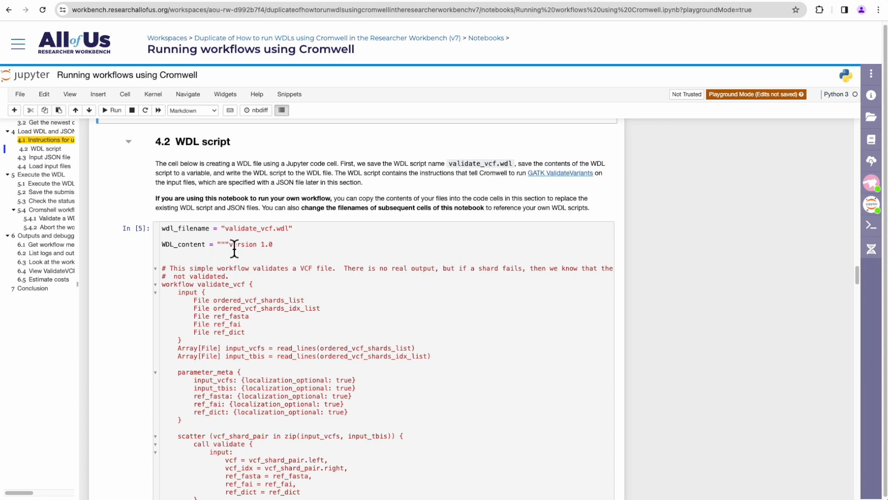
mouse_move(256, 242)
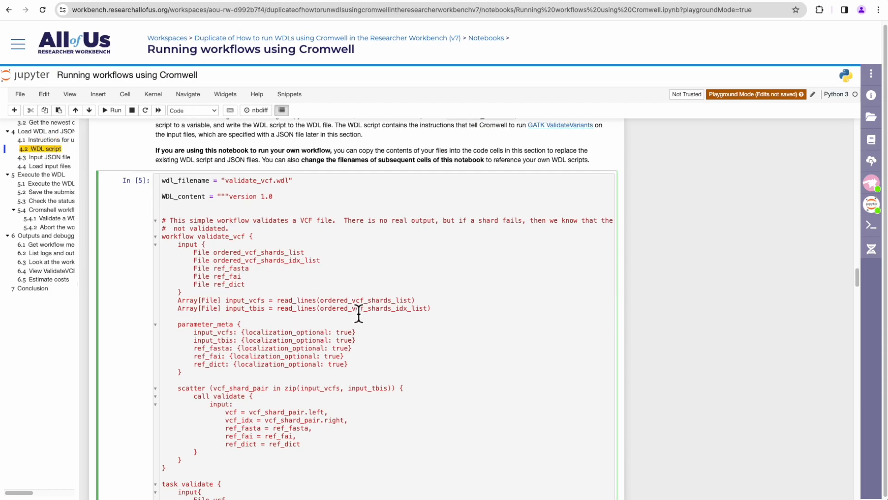
scroll(down, 3)
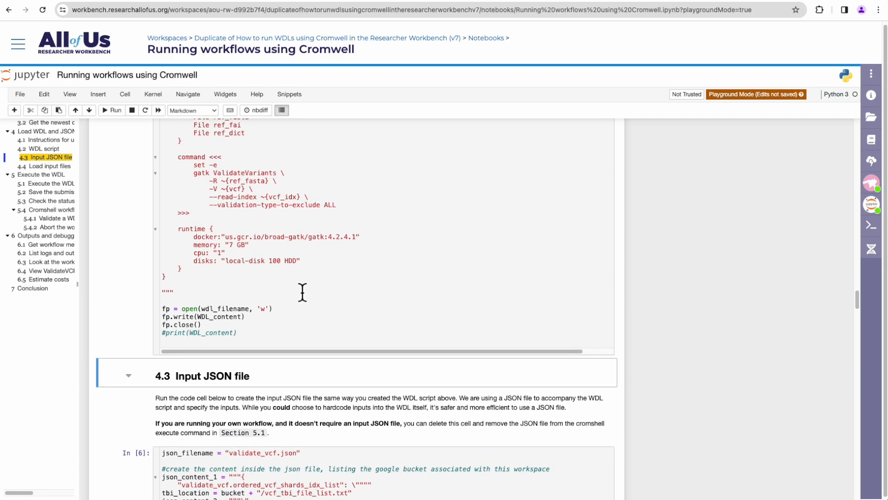
scroll(up, 3)
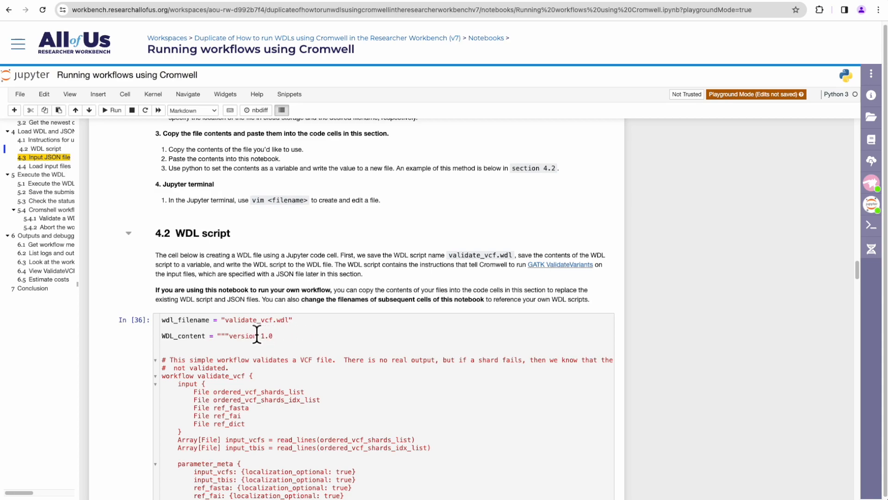
scroll(down, 3)
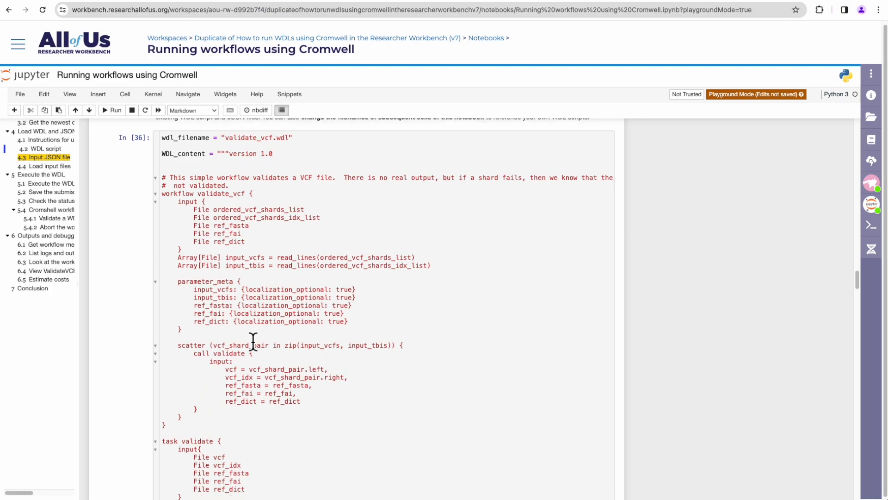
scroll(down, 3)
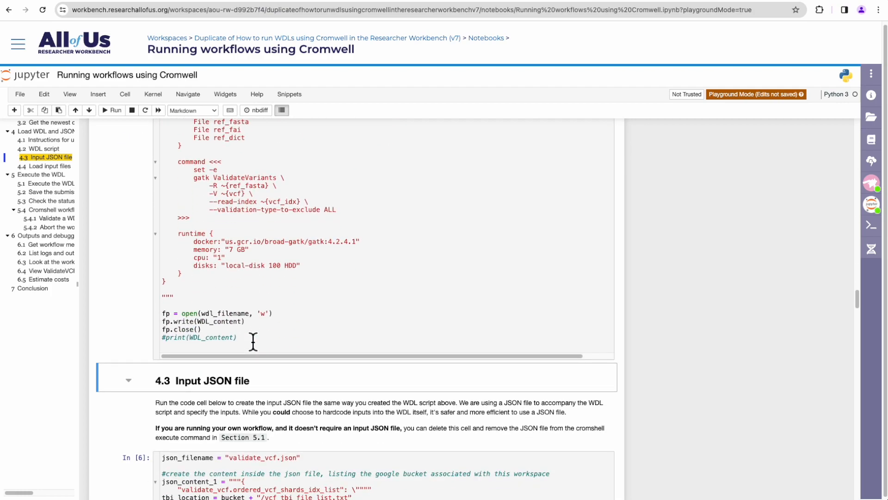
Run the section 4.3 json_filename cell that writes validate_vcf.json
scroll(down, 3)
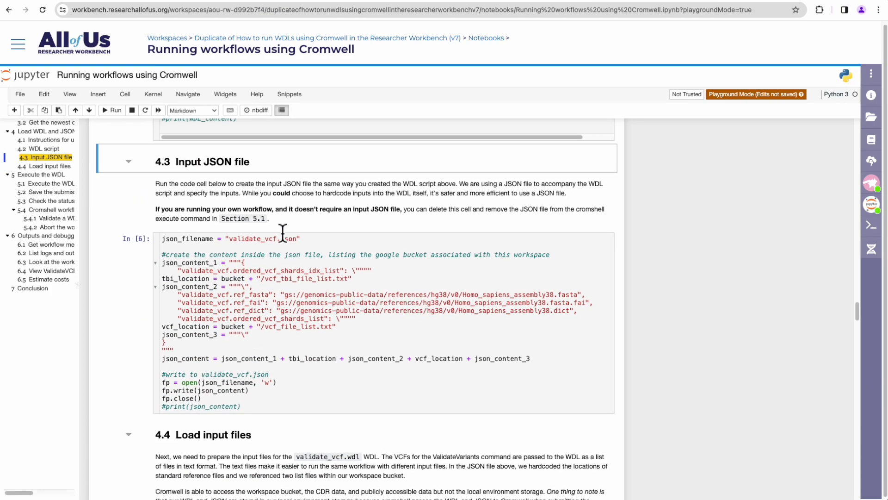
mouse_move(277, 331)
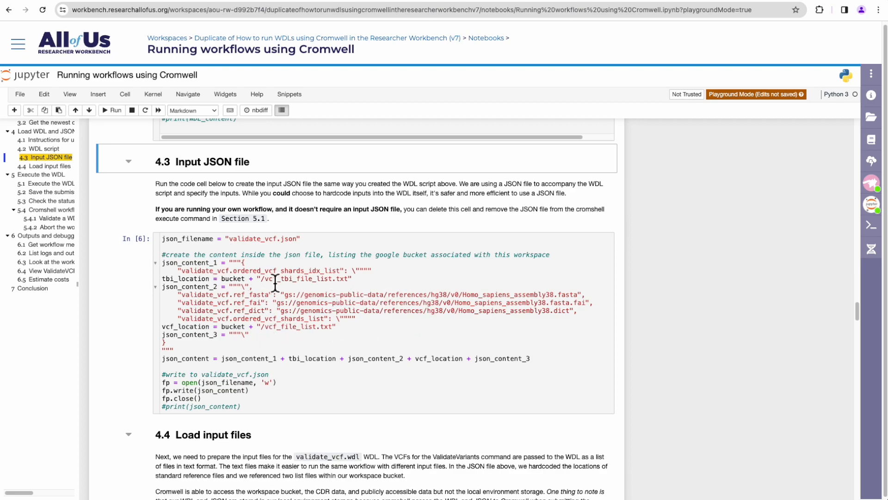
click(297, 412)
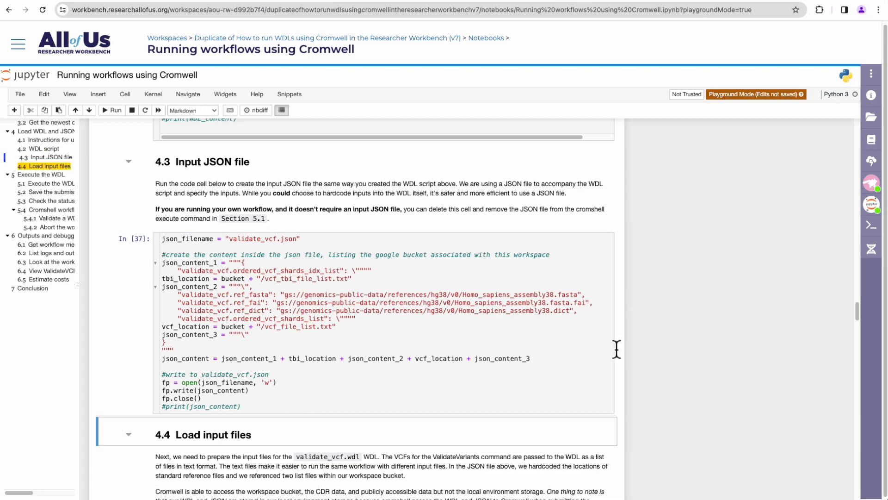
scroll(down, 3)
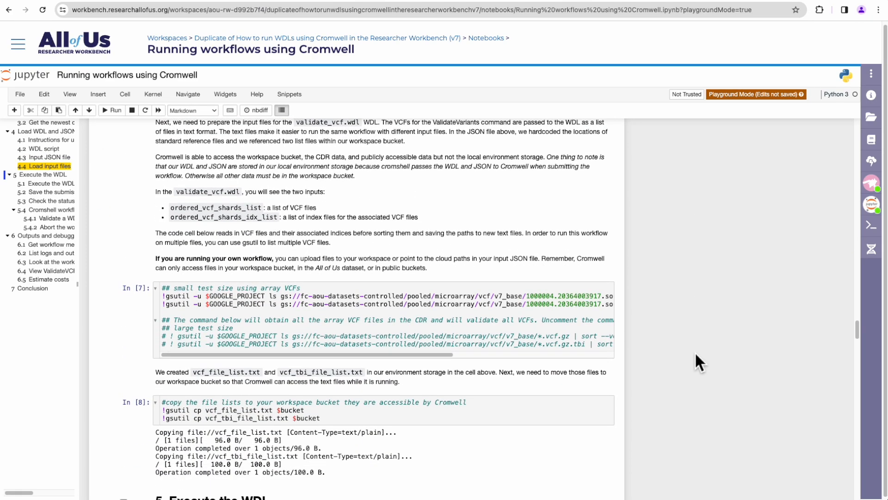
Run the gsutil cp cell copying vcf_file_list.txt and vcf_tbi_file_list.txt into $bucket
scroll(up, 3)
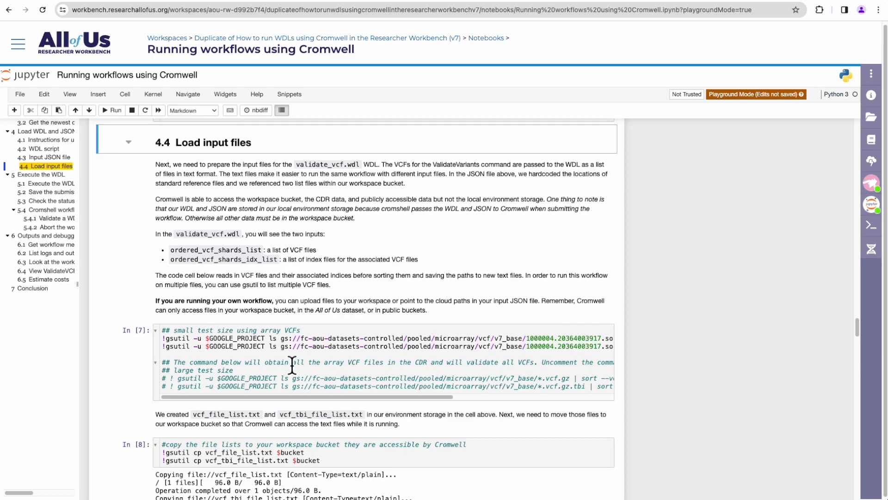
mouse_move(224, 167)
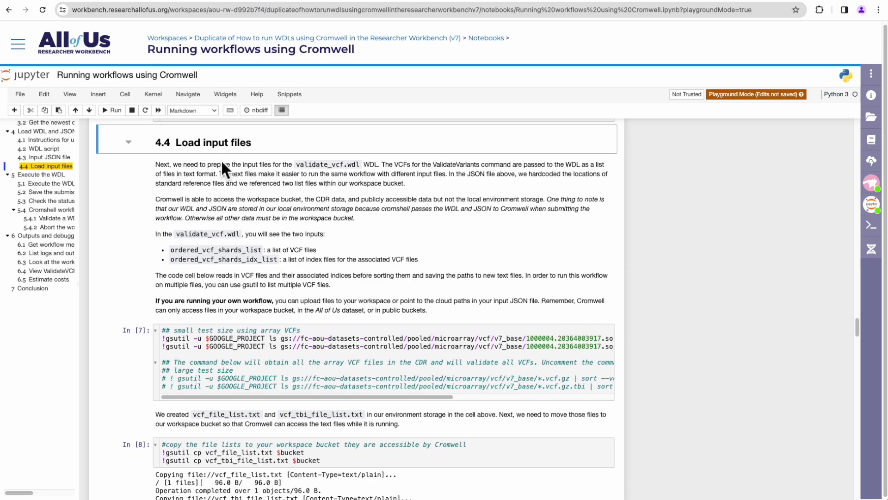
mouse_move(189, 301)
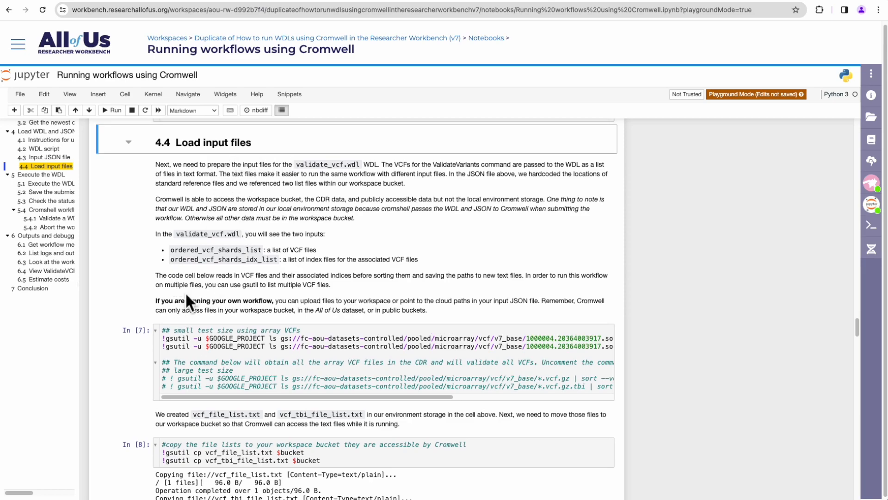
mouse_move(259, 290)
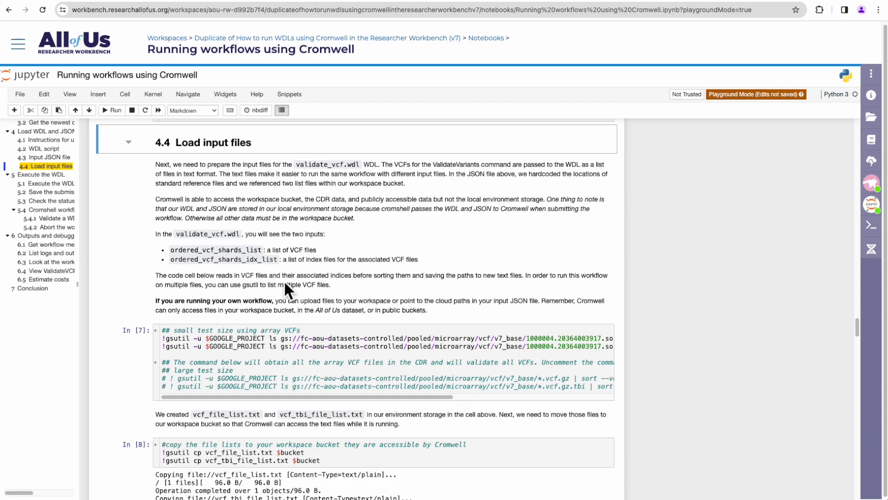
mouse_move(332, 317)
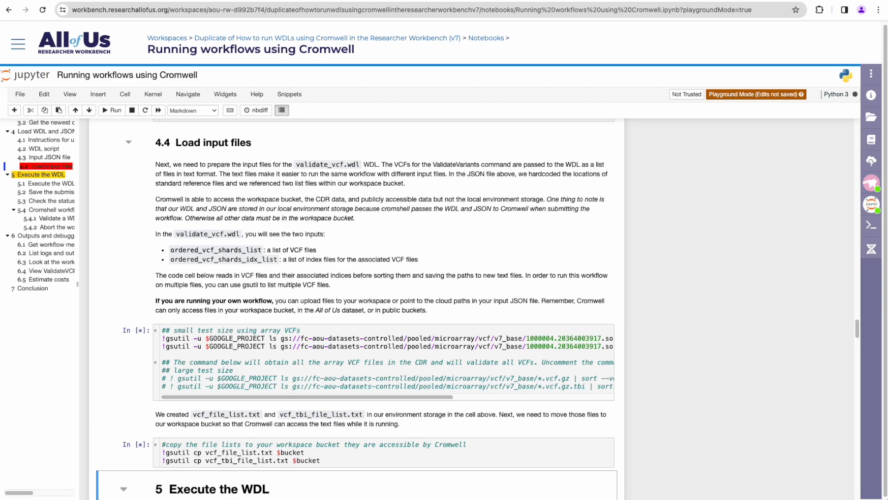
scroll(down, 3)
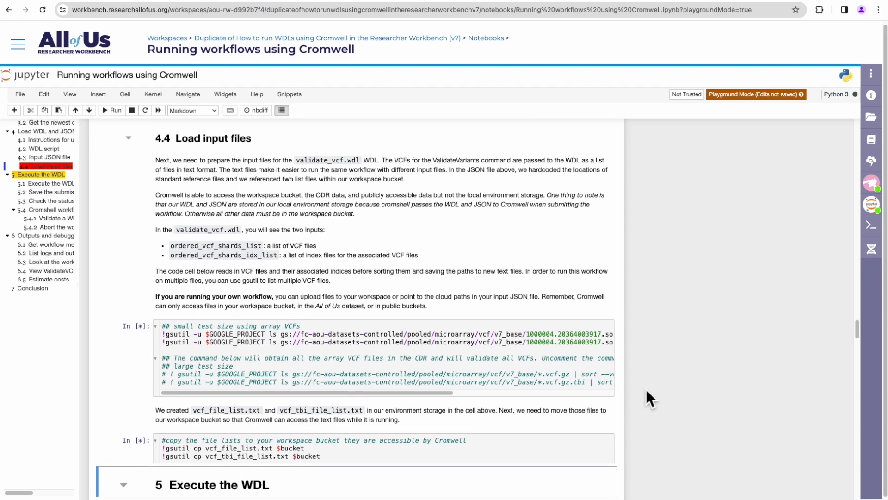
scroll(down, 3)
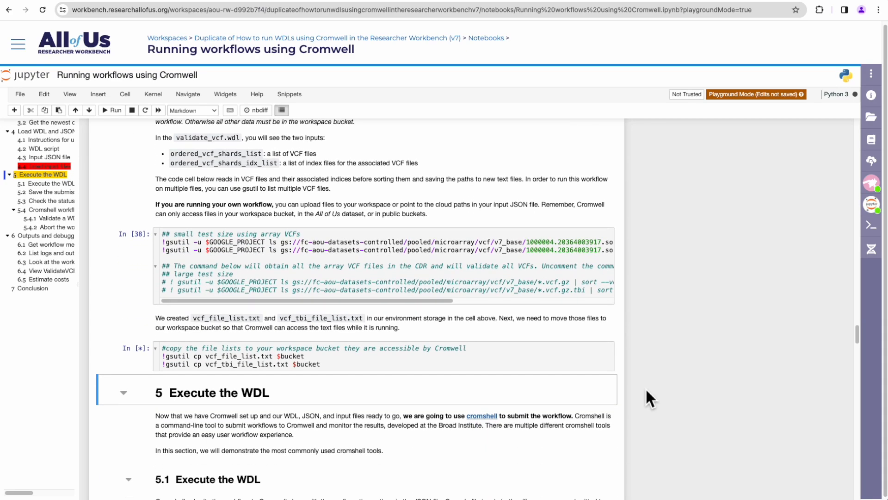
click(112, 110)
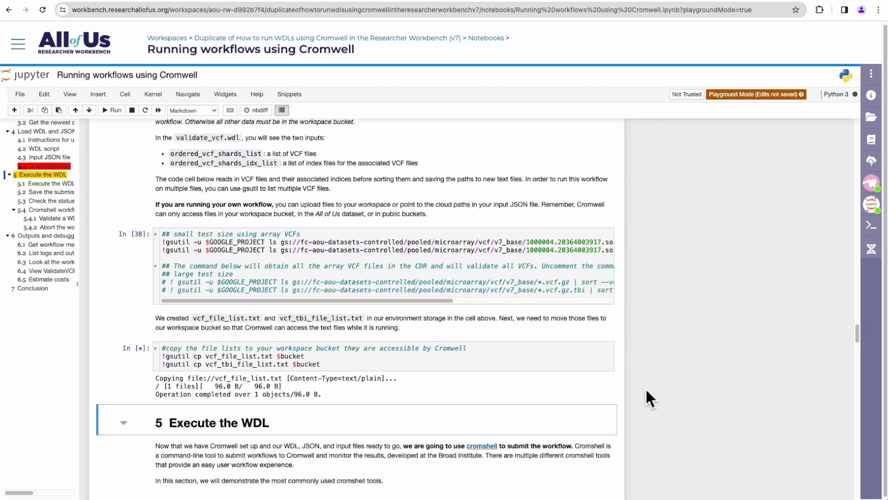
scroll(up, 3)
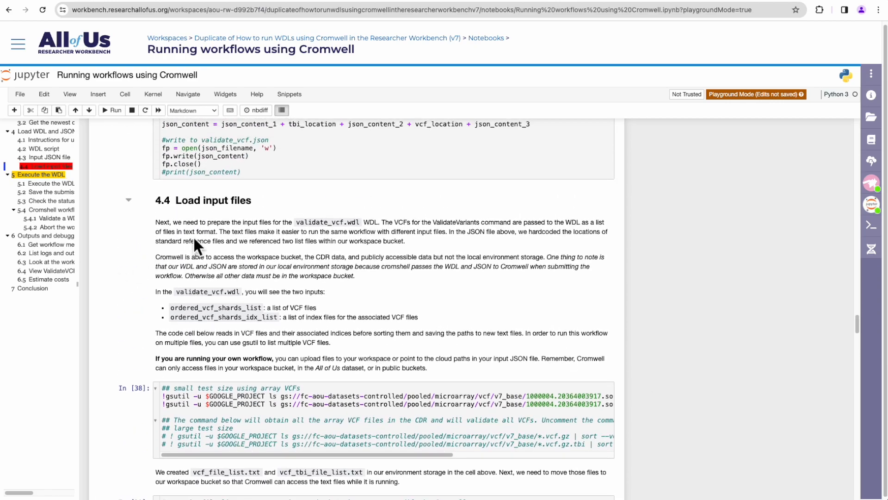
scroll(down, 3)
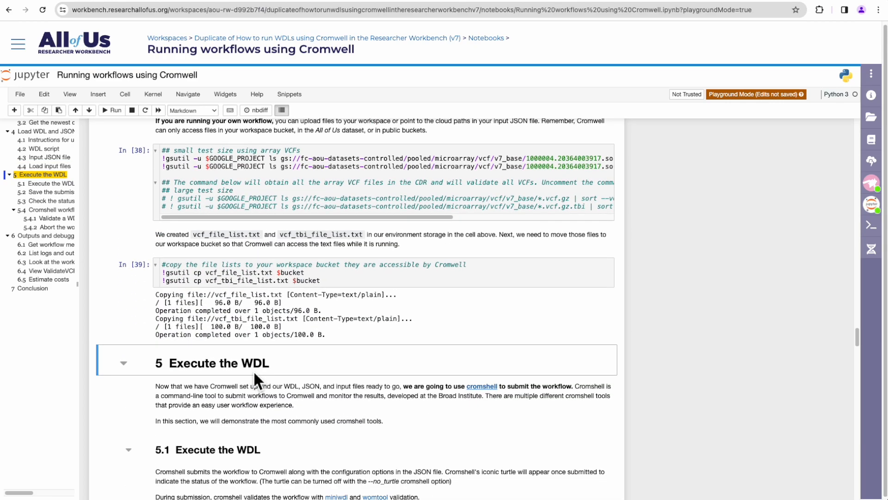
scroll(down, 3)
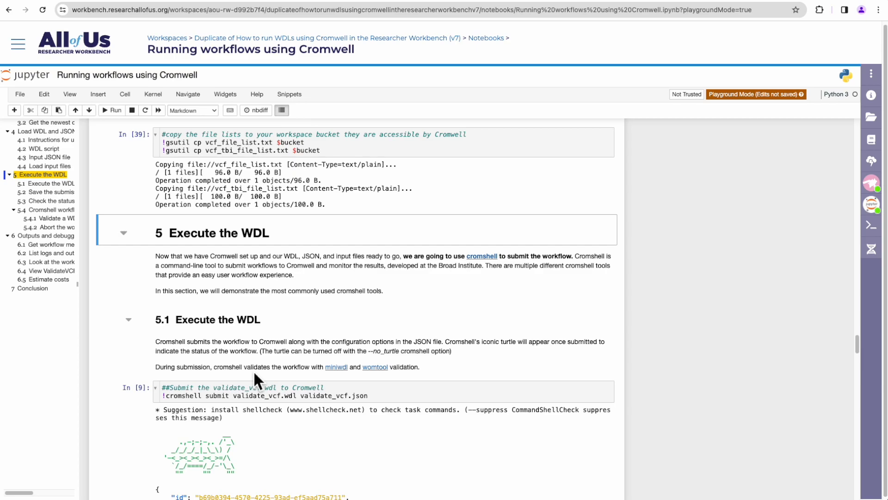
mouse_move(523, 284)
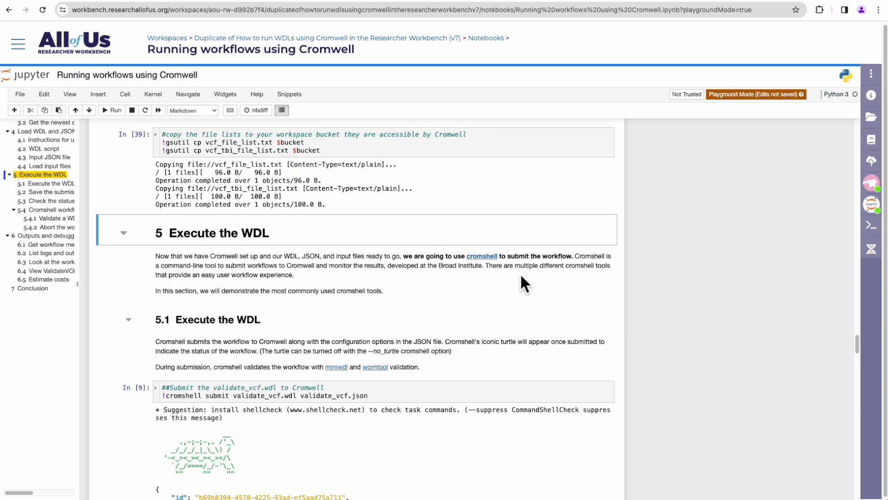
scroll(down, 3)
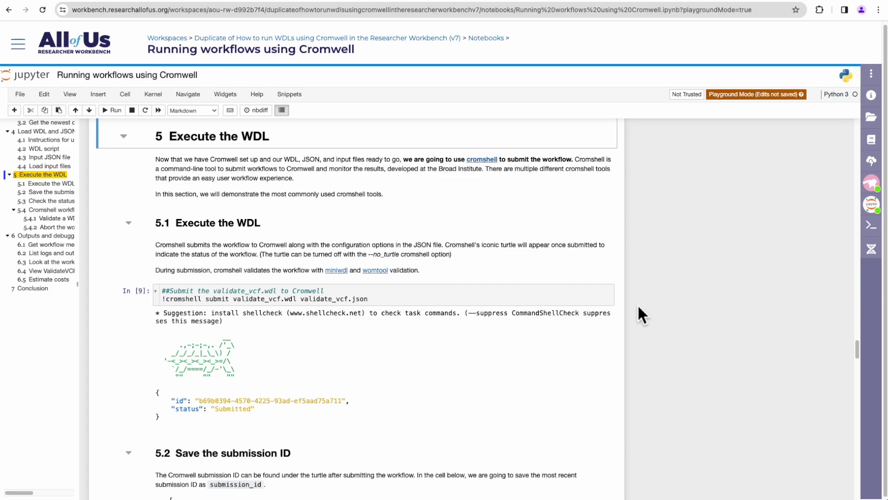
mouse_move(871, 204)
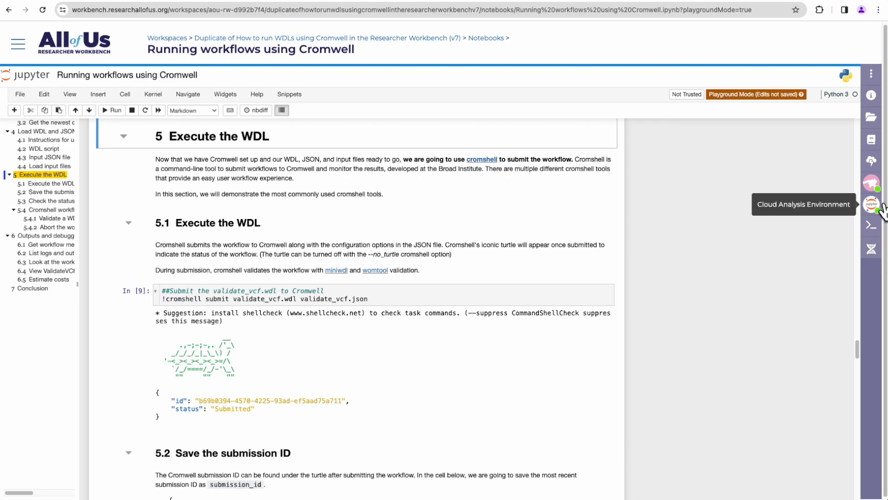
mouse_move(459, 320)
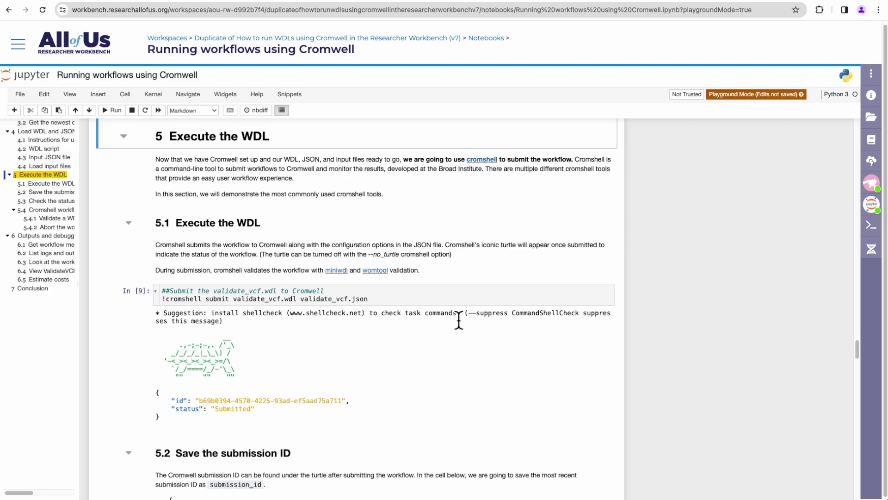
mouse_move(442, 318)
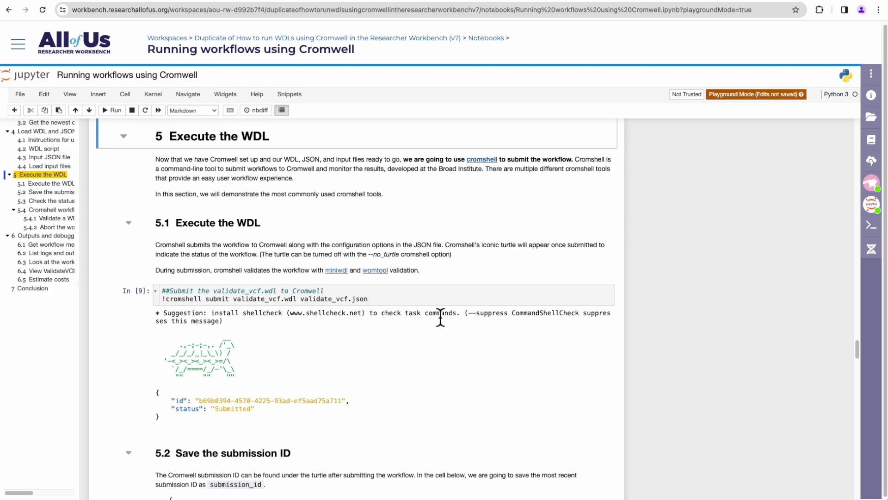
mouse_move(343, 304)
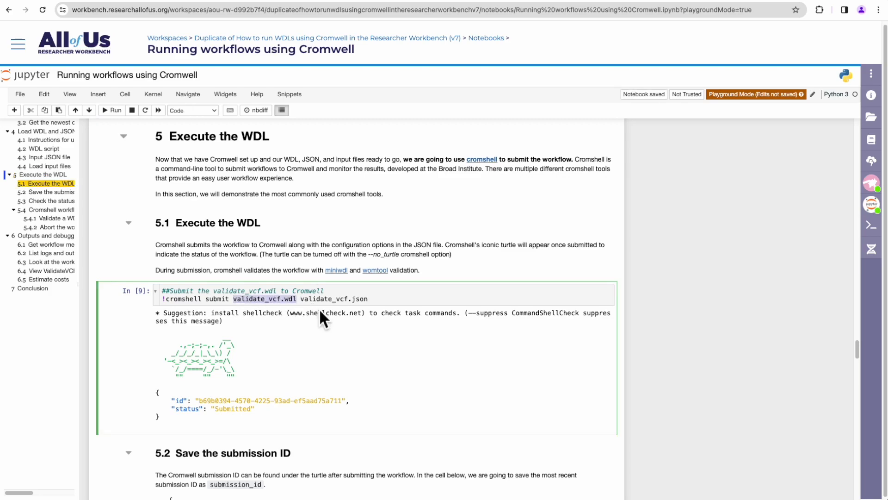
mouse_move(317, 336)
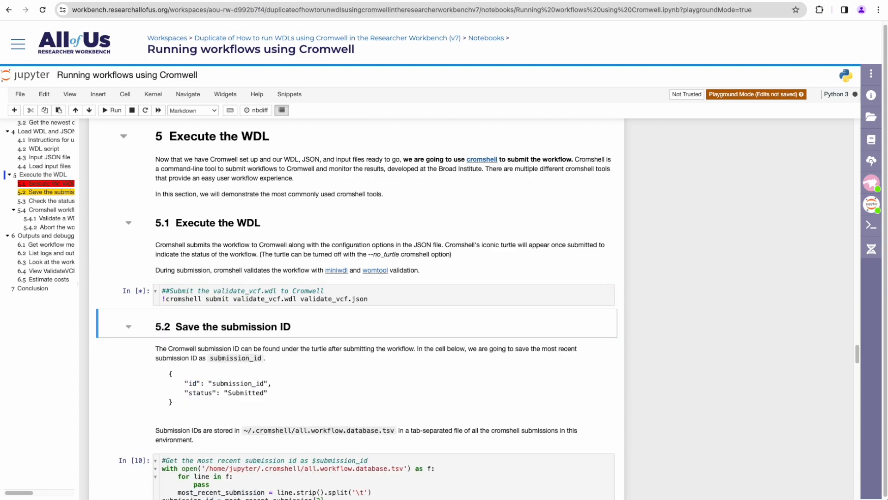
Run the cromshell submit cell and select the returned id 28146b0a-0c4f-47ec-a643-c1fc50108307
click(112, 110)
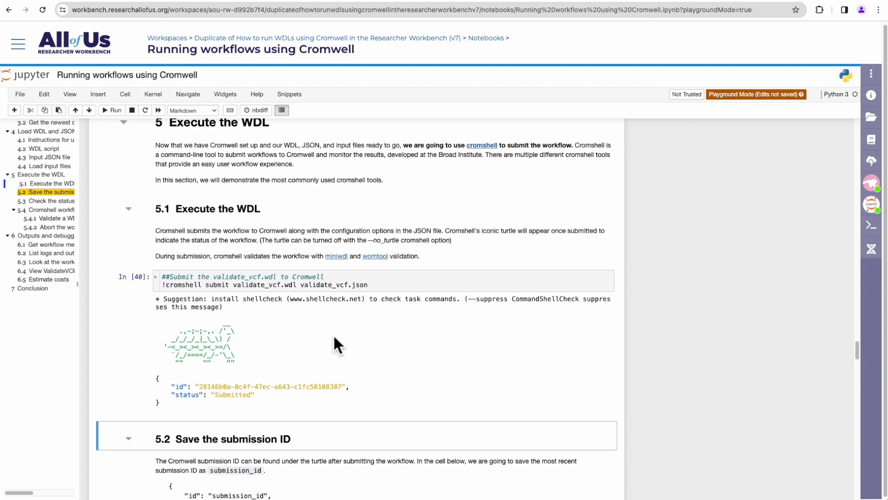
mouse_move(179, 304)
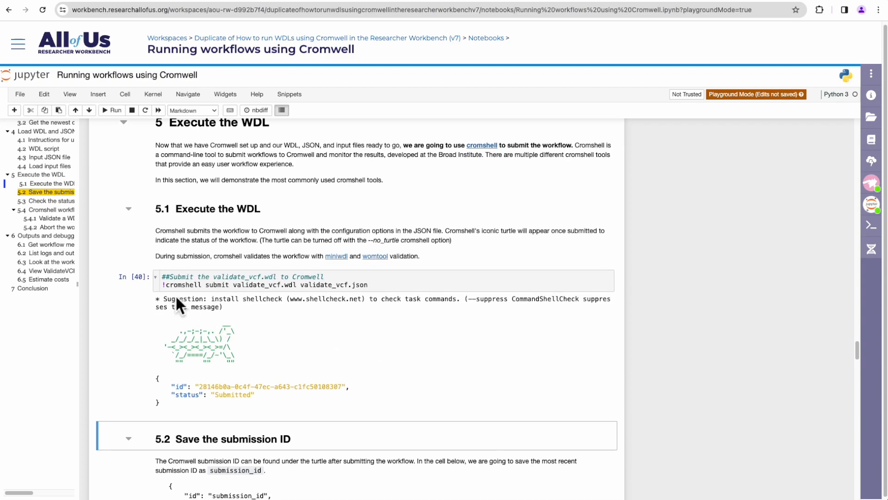
mouse_move(243, 368)
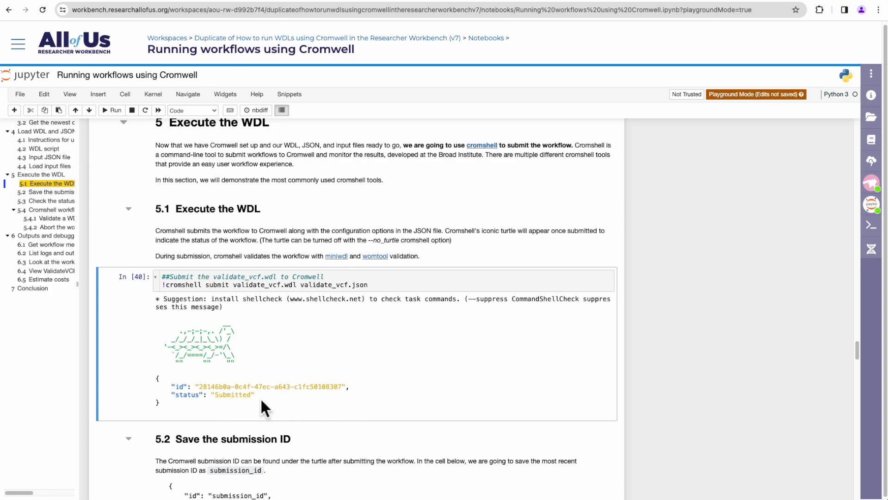
double_click(232, 394)
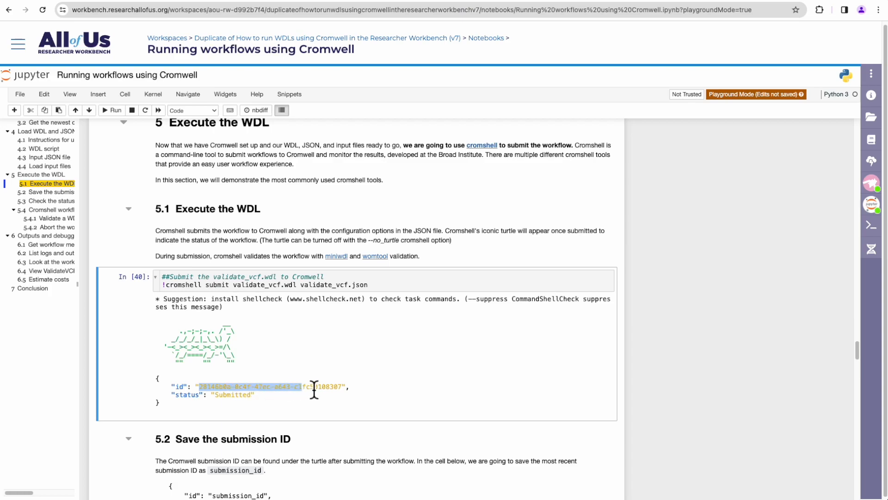
scroll(down, 3)
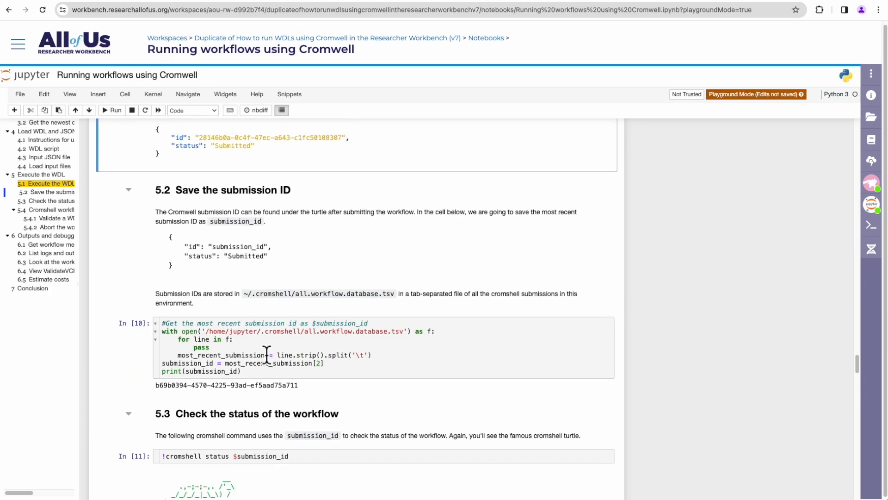
mouse_move(270, 207)
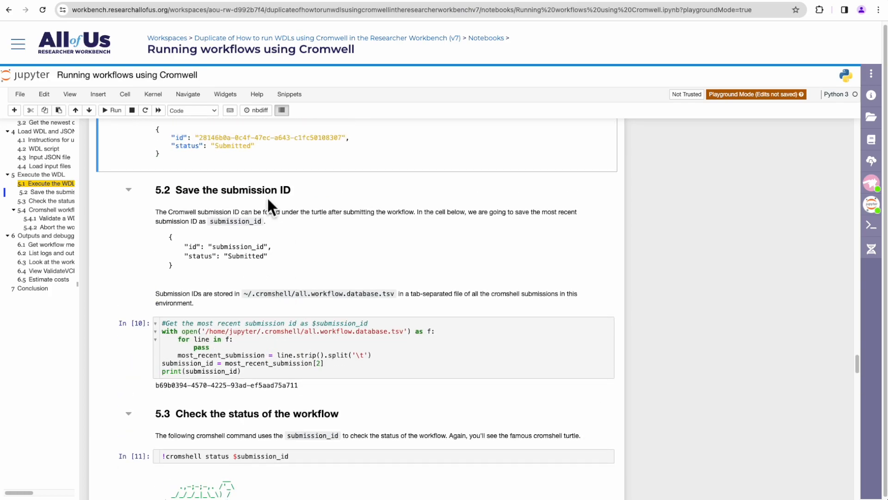
mouse_move(269, 251)
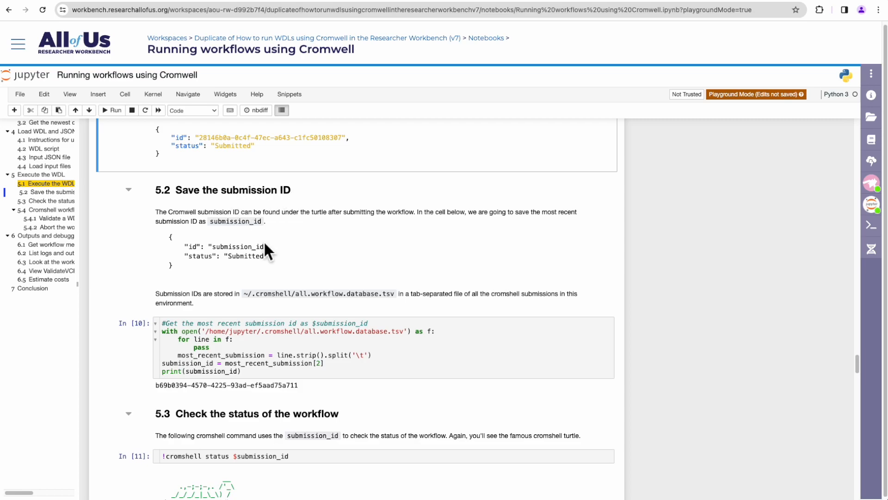
mouse_move(299, 383)
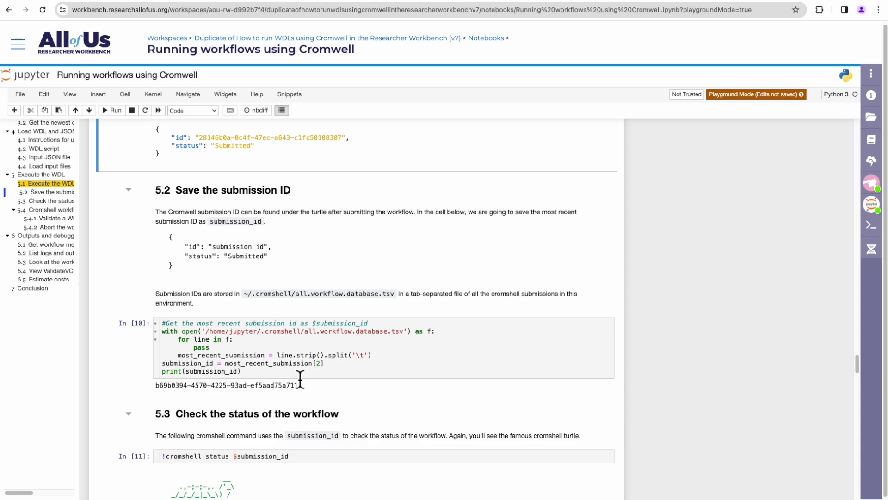
Rerun the section 5.2 cell reading all.workflow.database.tsv so submission_id prints 28146b0a-0c4f-47ec-a643-c1fc50108307
click(266, 371)
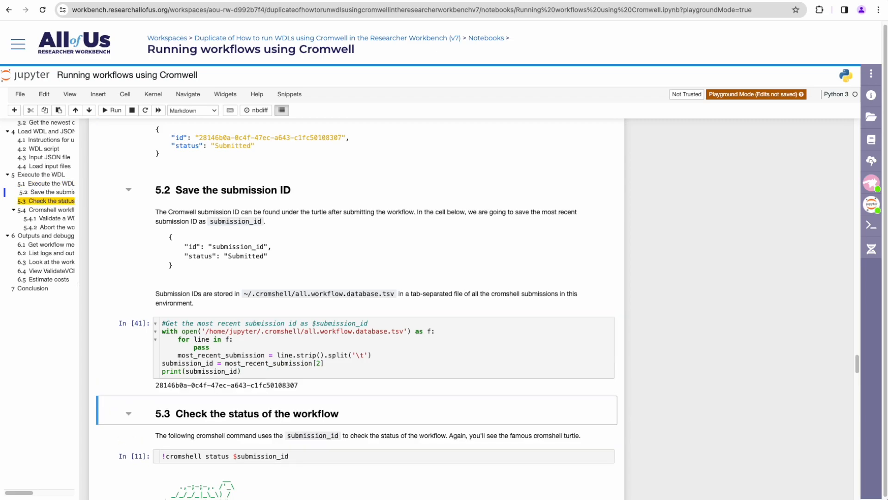
mouse_move(212, 208)
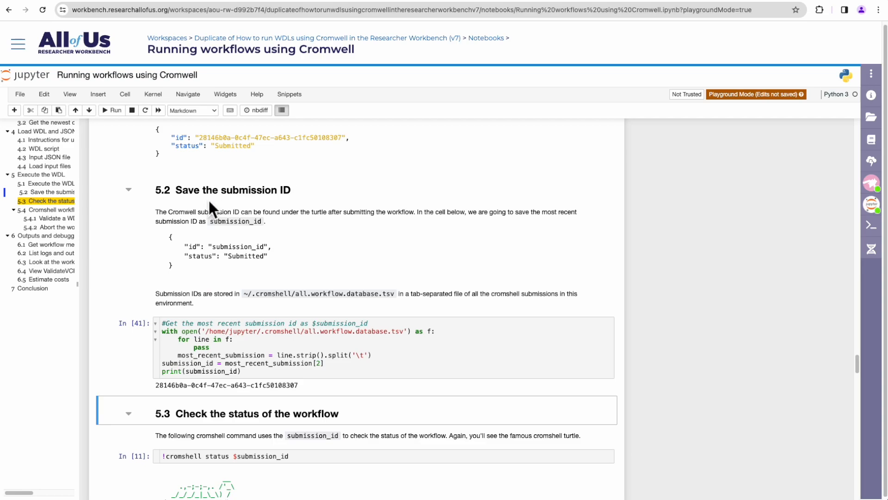
mouse_move(277, 140)
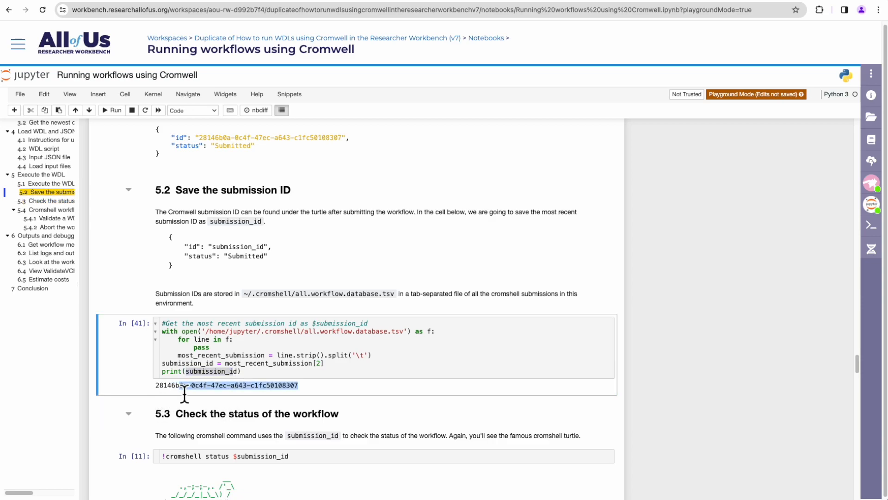
scroll(down, 3)
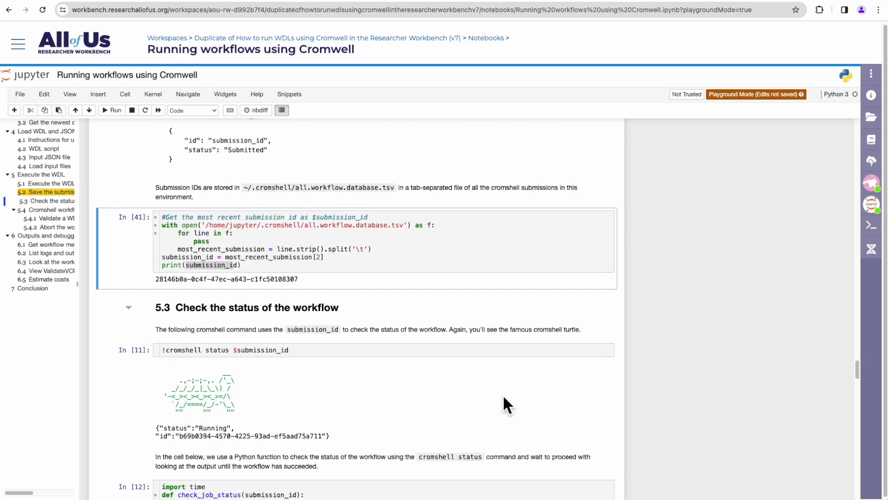
scroll(down, 3)
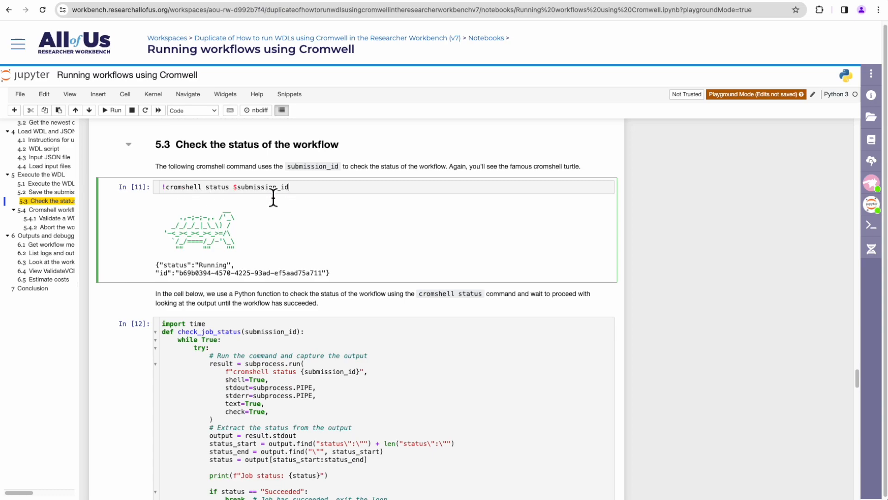
mouse_move(330, 196)
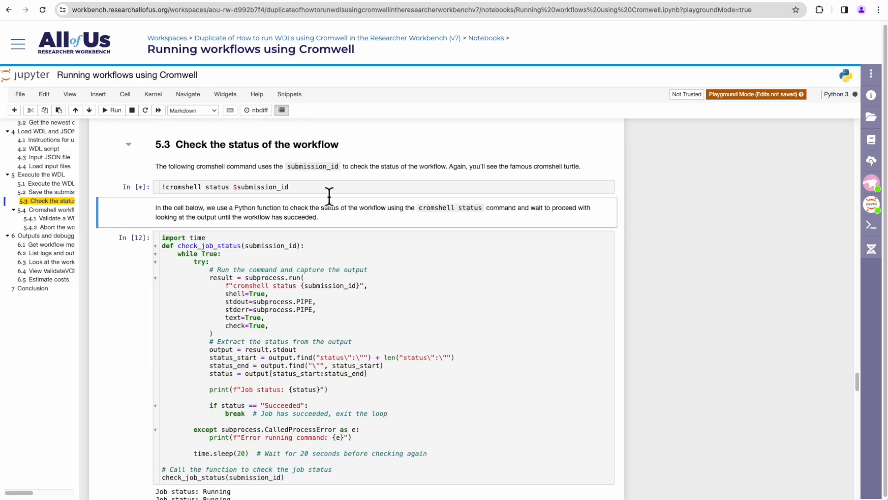
Run !cromshell status $submission_id, which reports the workflow as Succeeded
click(112, 110)
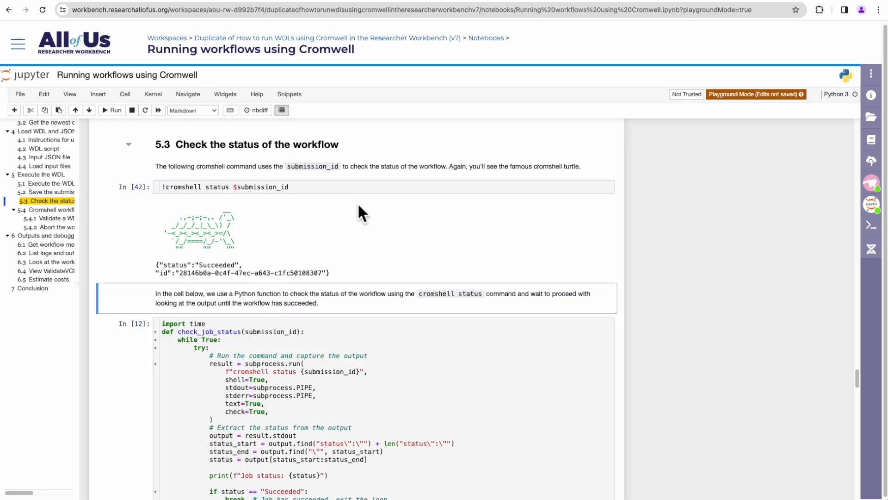
mouse_move(261, 299)
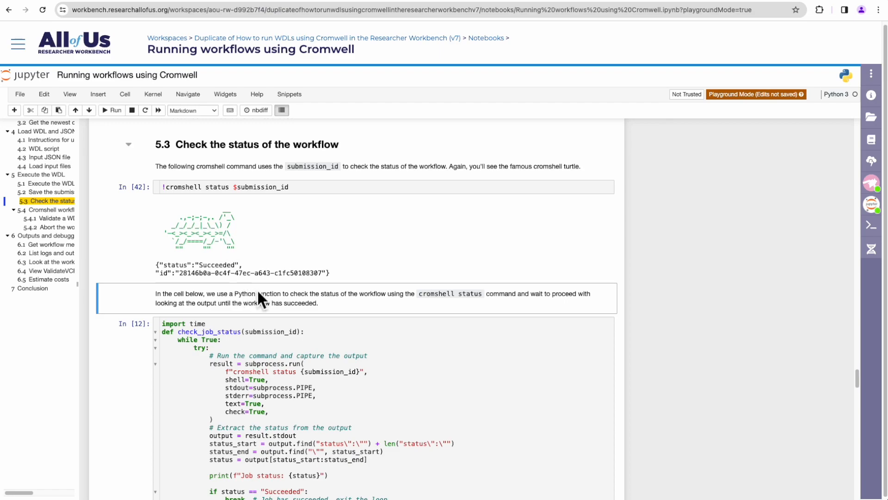
mouse_move(236, 249)
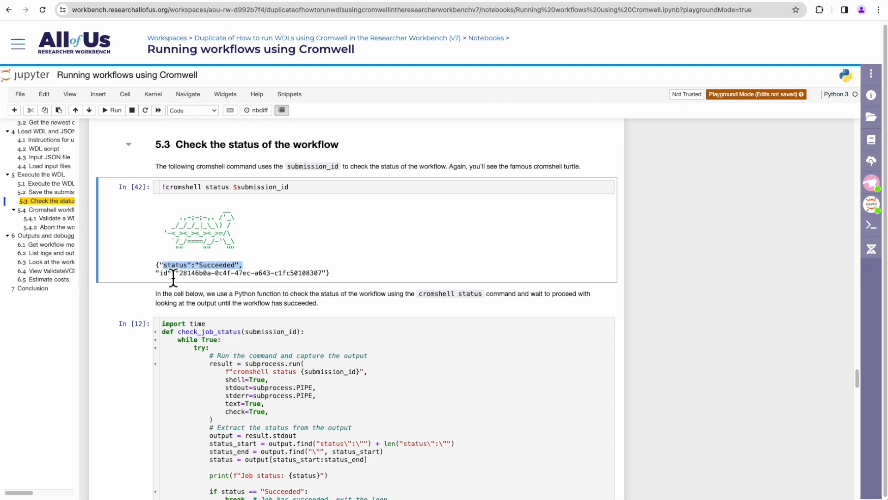
mouse_move(170, 294)
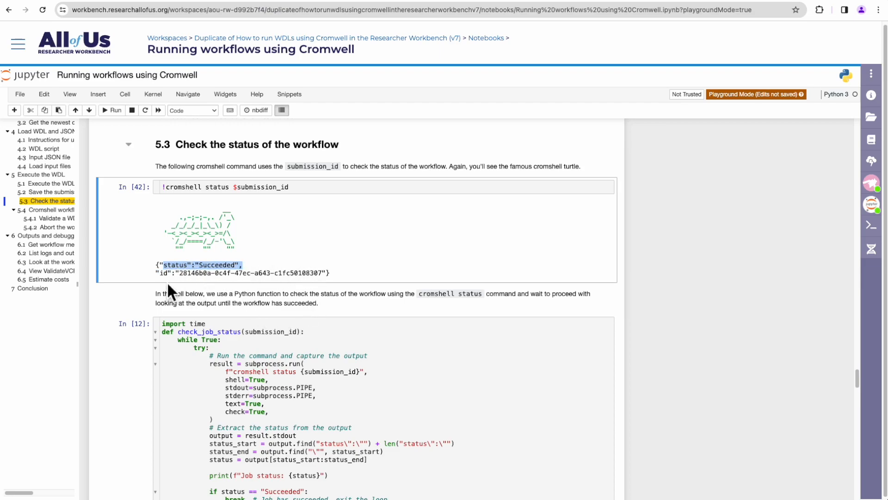
scroll(down, 3)
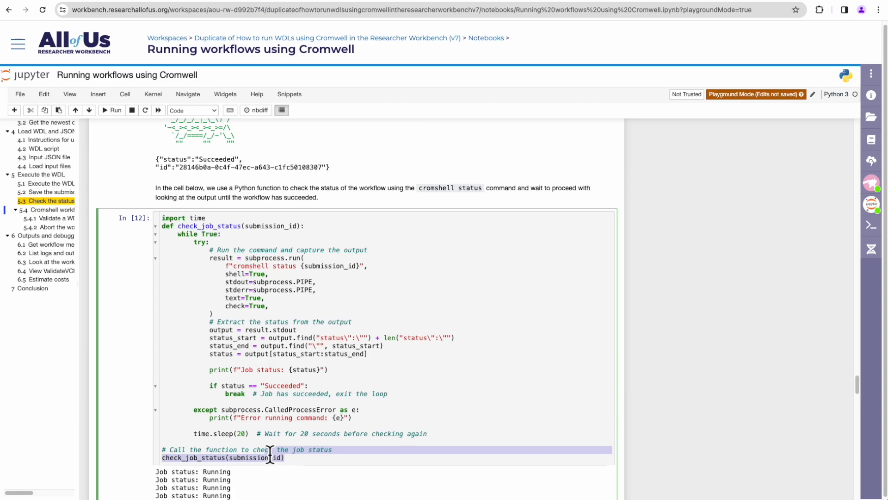
mouse_move(324, 238)
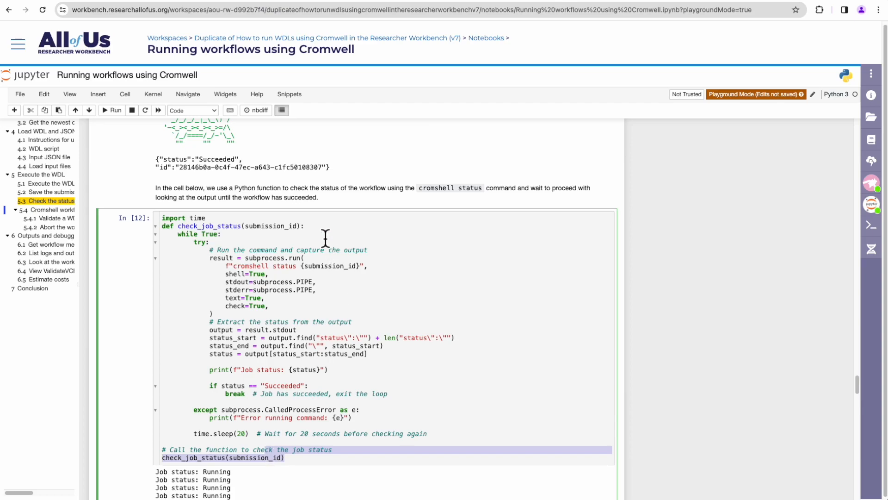
Follow the check_job_status polling output from Running to Succeeded and reach section 5.4
scroll(down, 3)
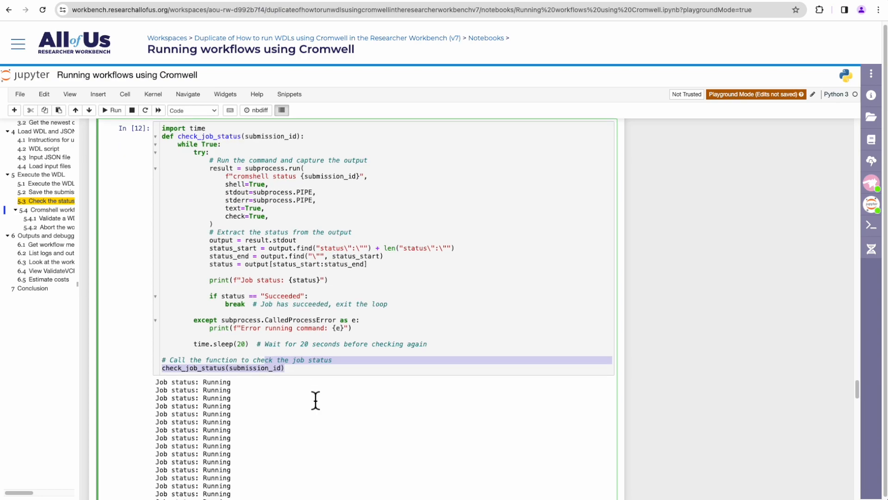
mouse_move(318, 395)
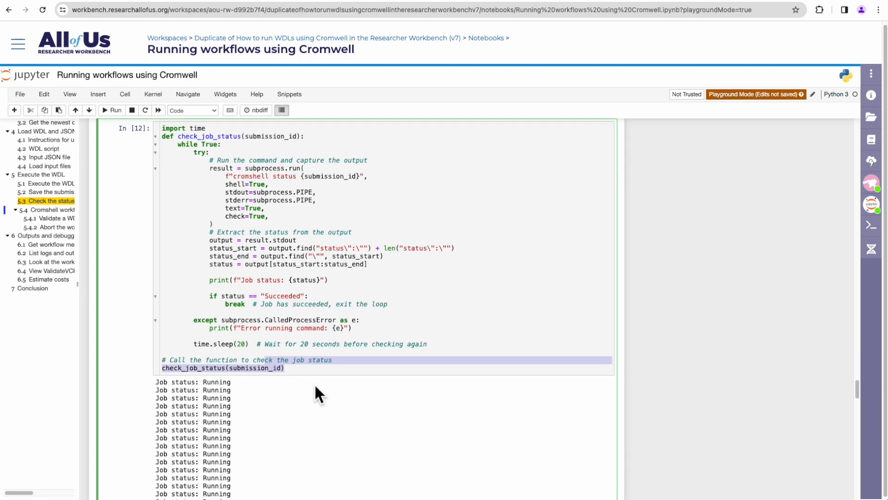
scroll(down, 3)
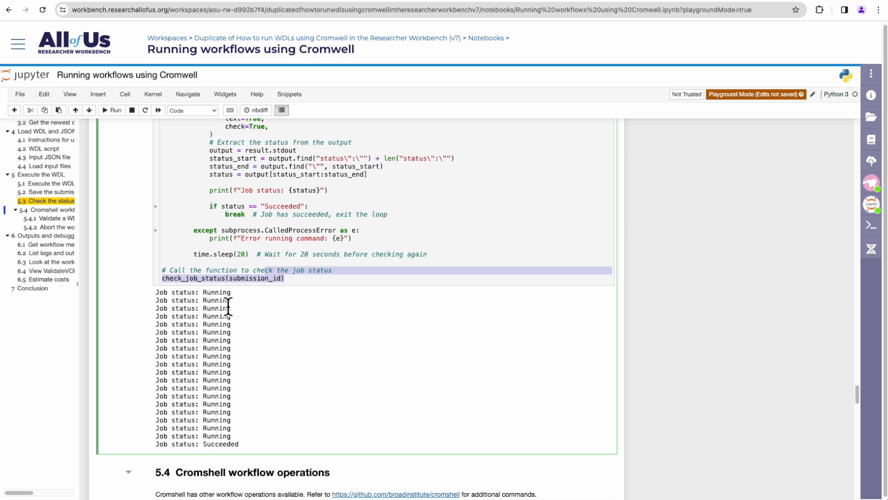
mouse_move(229, 453)
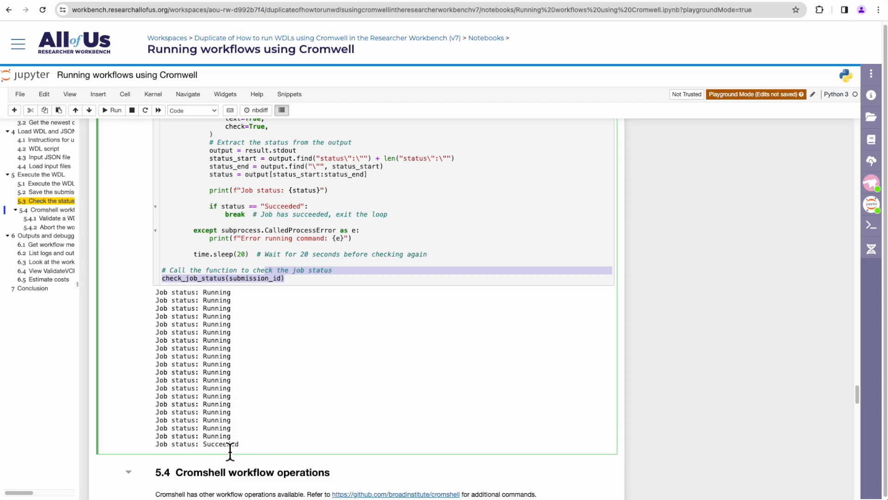
mouse_move(365, 412)
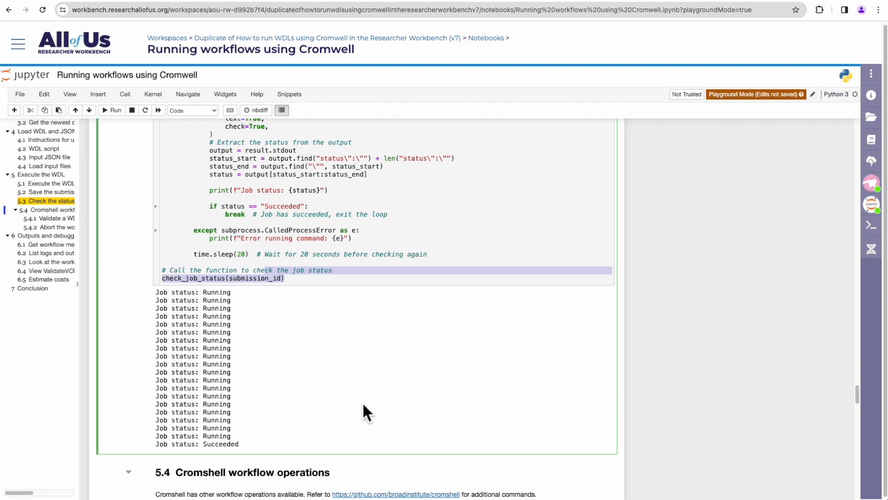
scroll(down, 3)
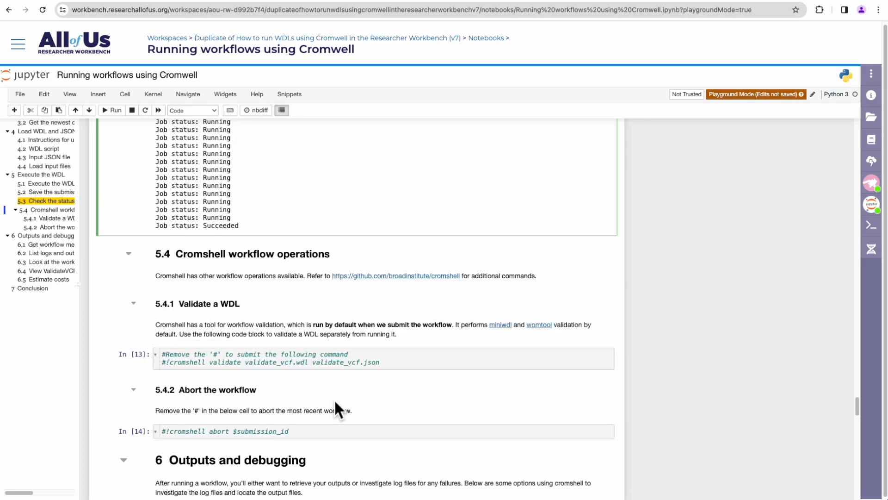
scroll(down, 3)
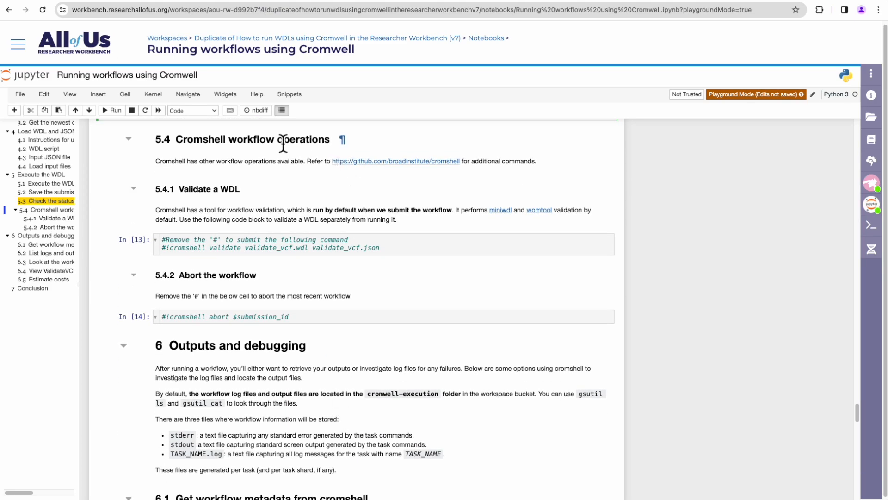
mouse_move(344, 163)
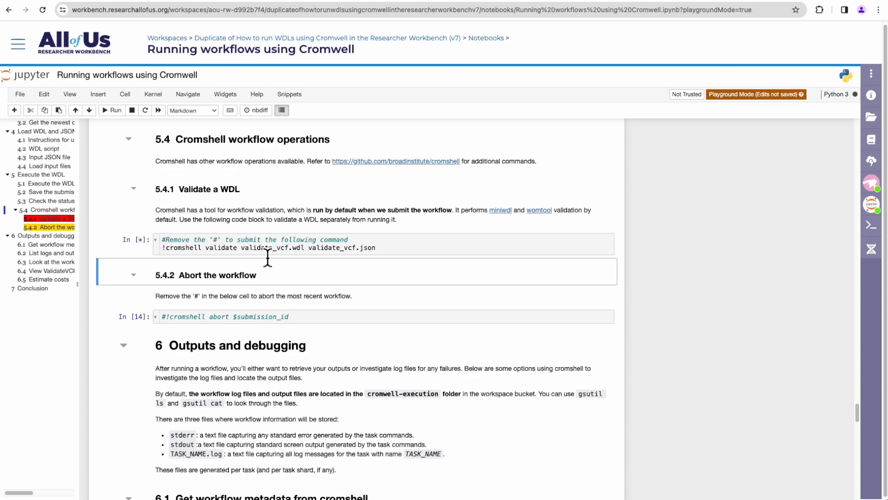
mouse_move(371, 259)
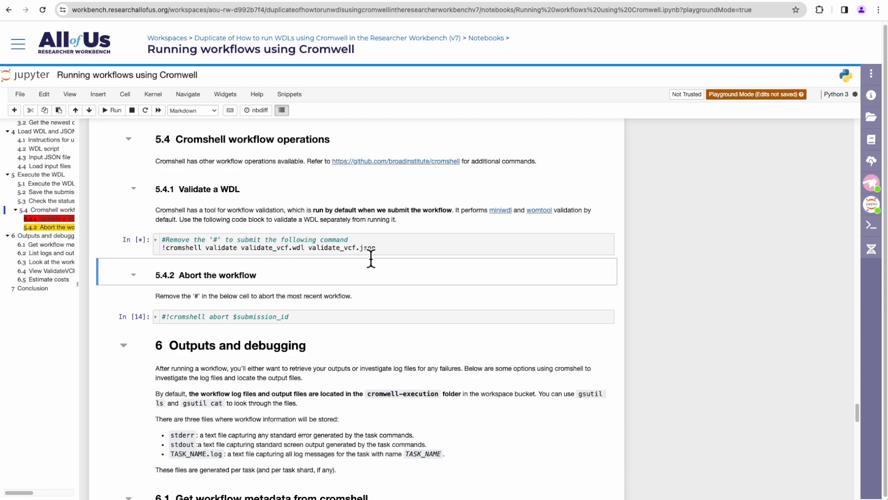
Run the uncommented cromshell validate line, getting Validation successful, then leave it commented out
click(112, 110)
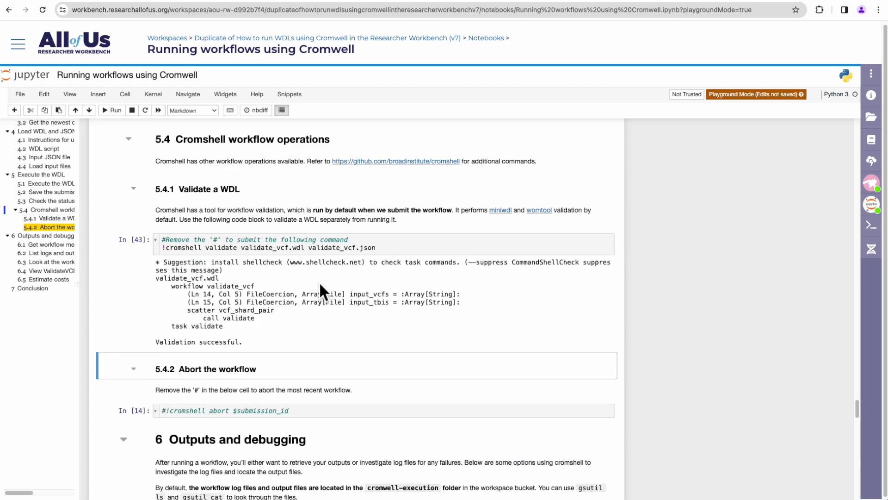
mouse_move(168, 360)
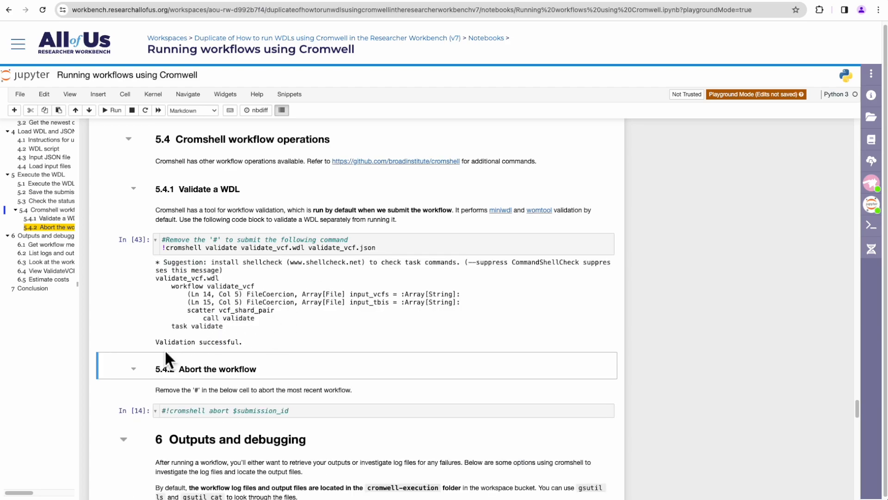
mouse_move(236, 360)
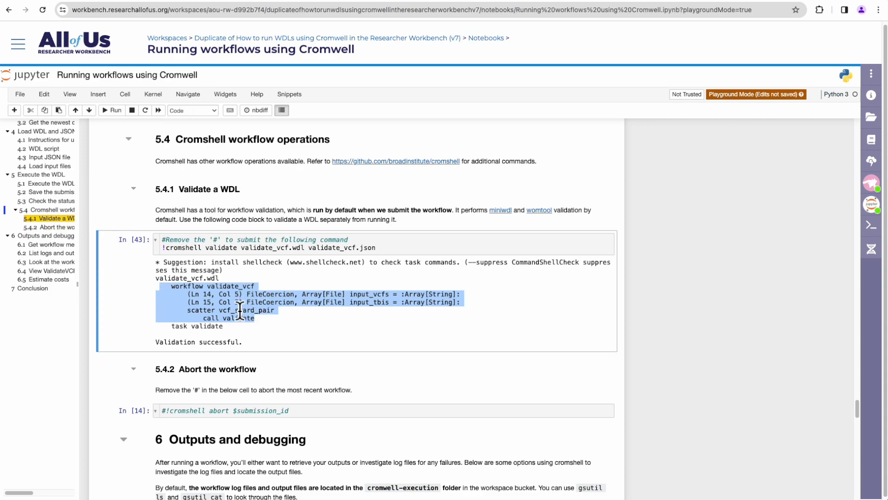
mouse_move(367, 318)
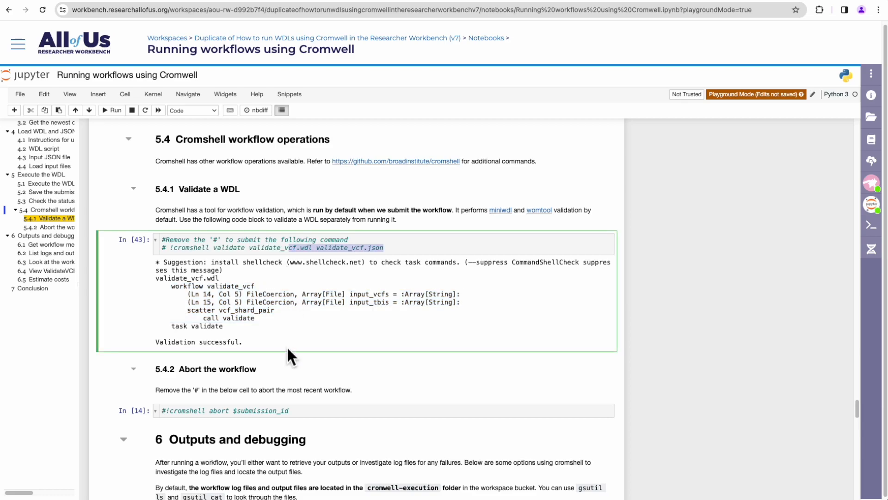
scroll(down, 3)
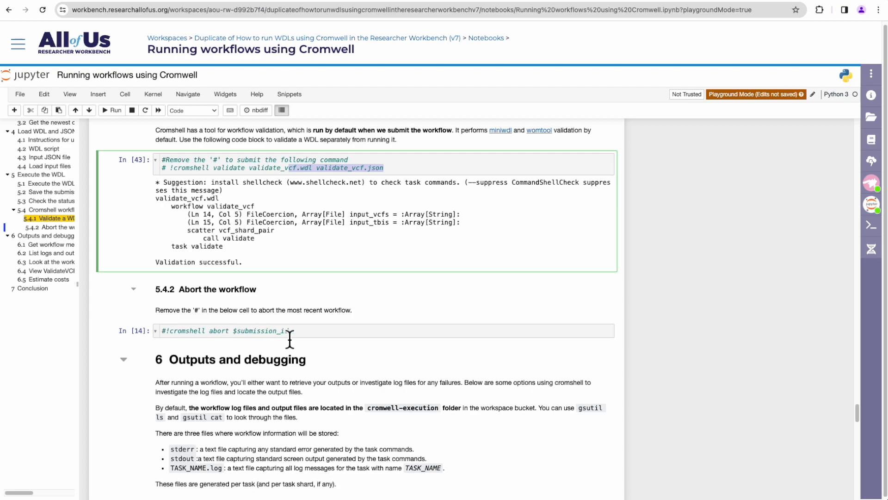
mouse_move(266, 349)
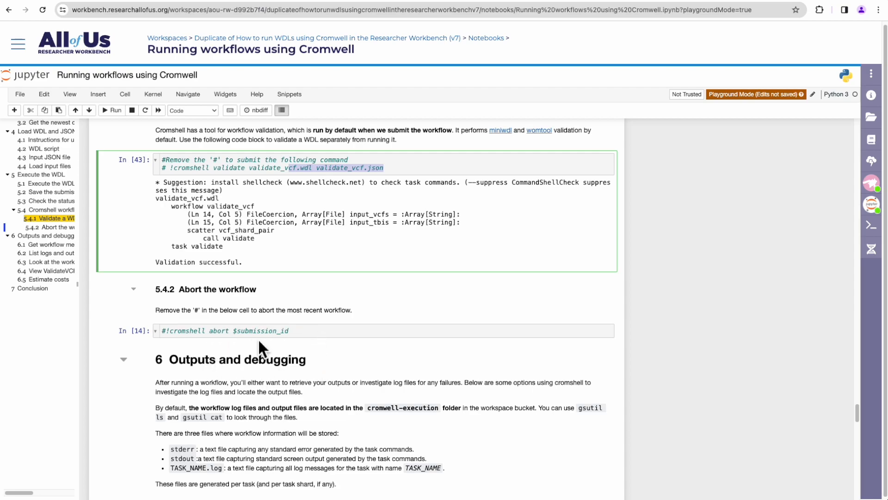
mouse_move(307, 349)
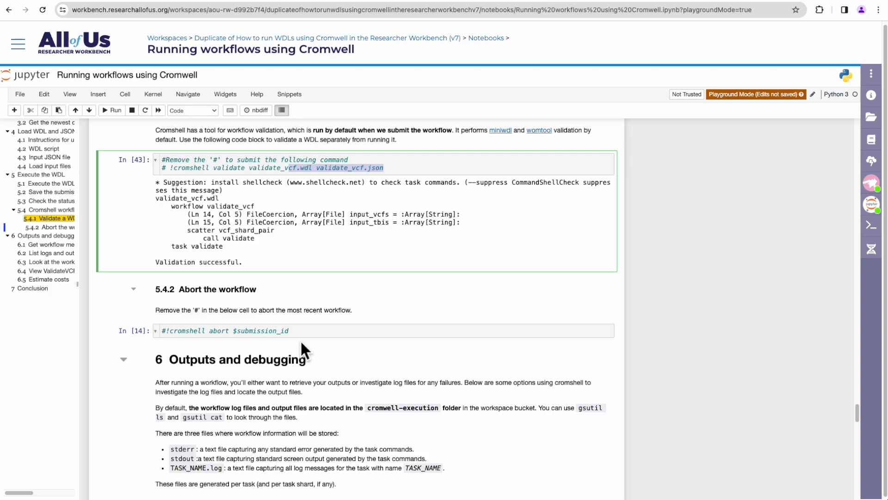
Scroll to section 6.1 with the !cromshell metadata $submission_id cell
scroll(down, 3)
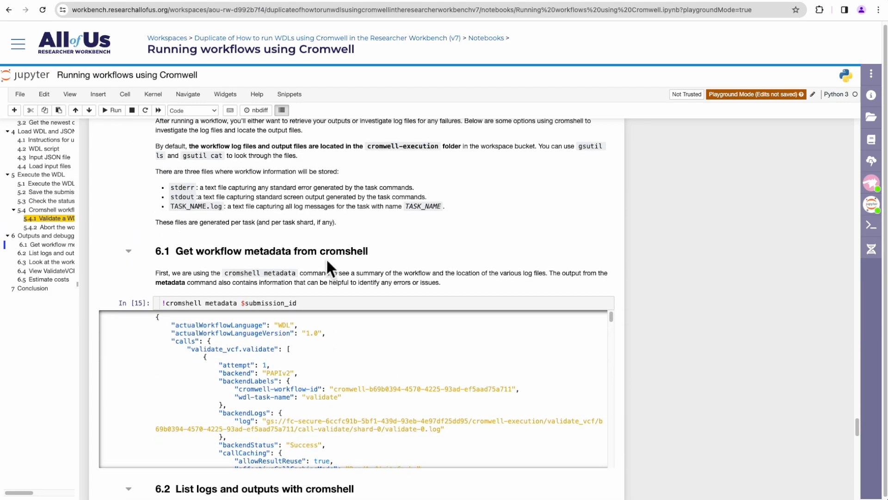
scroll(down, 3)
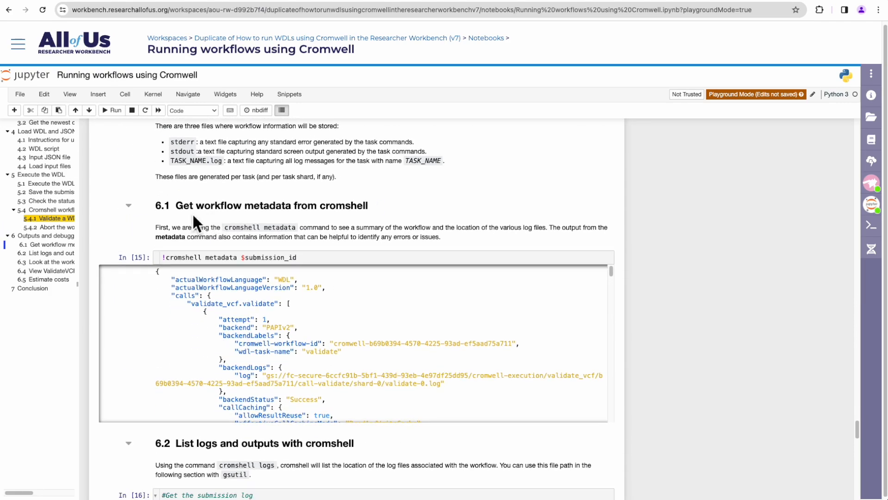
mouse_move(337, 224)
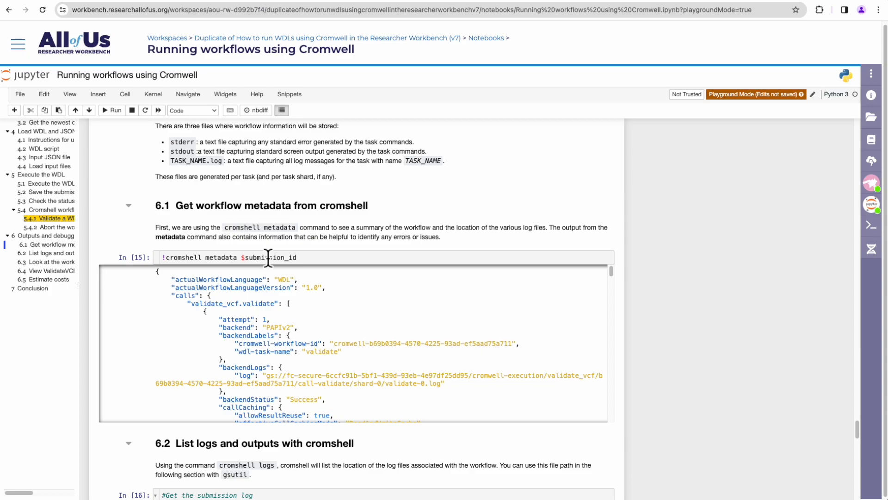
mouse_move(219, 269)
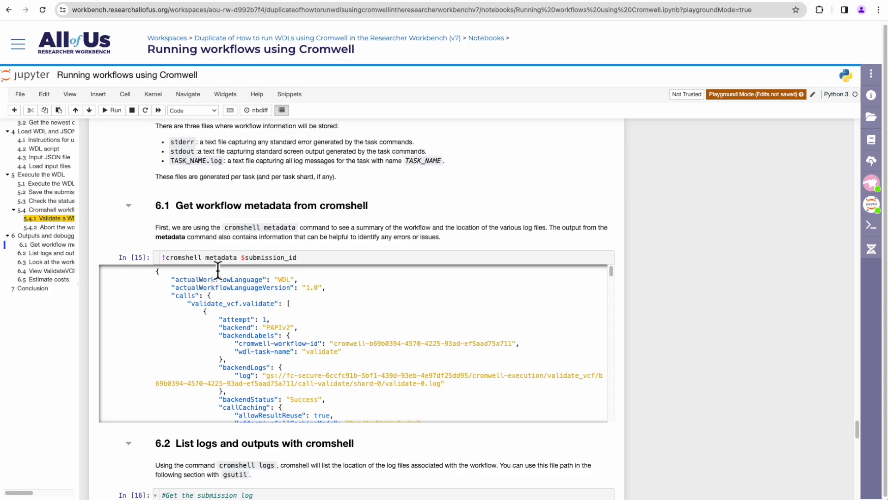
mouse_move(317, 265)
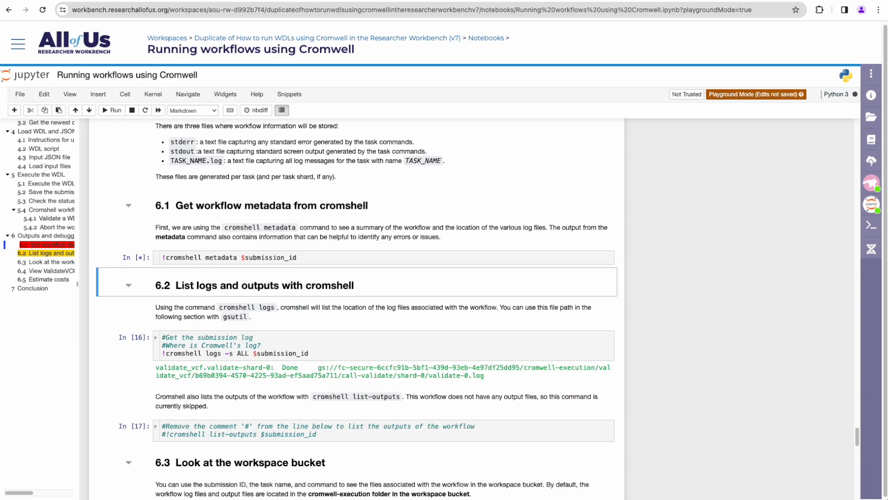
Run the cromshell metadata cell and read its JSON for log paths, execution events and runtime attributes
click(112, 110)
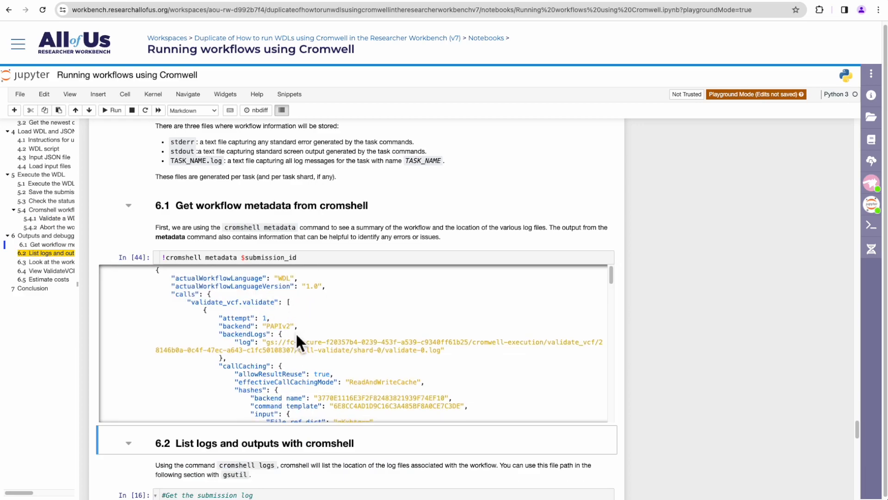
scroll(down, 3)
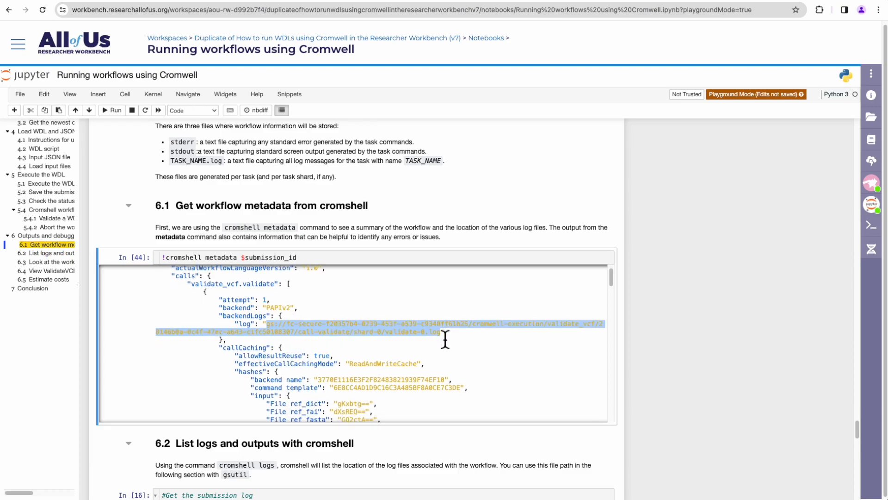
scroll(down, 3)
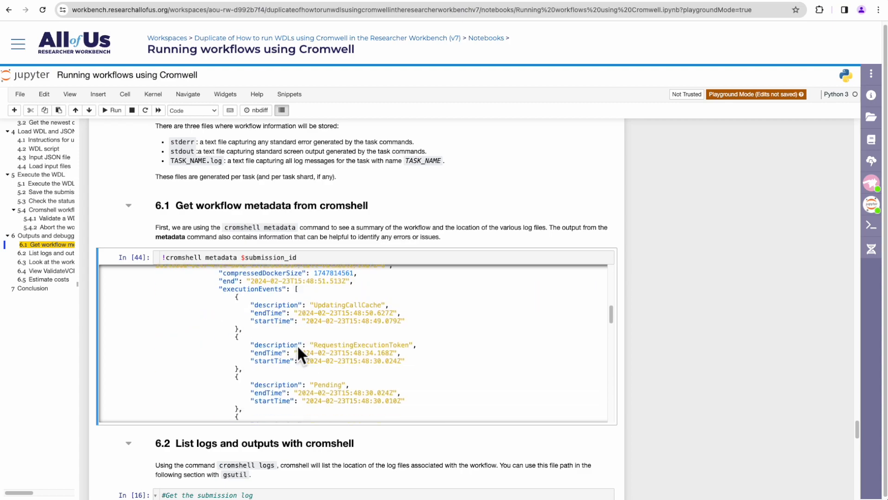
scroll(down, 3)
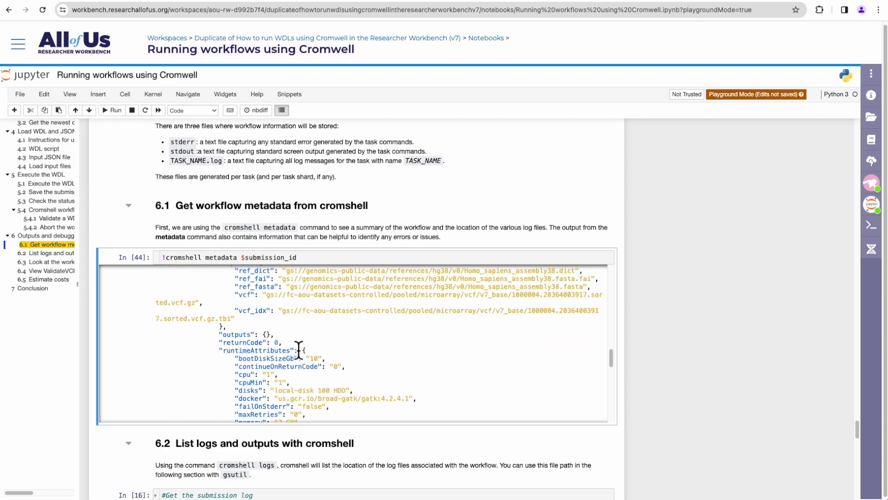
scroll(down, 3)
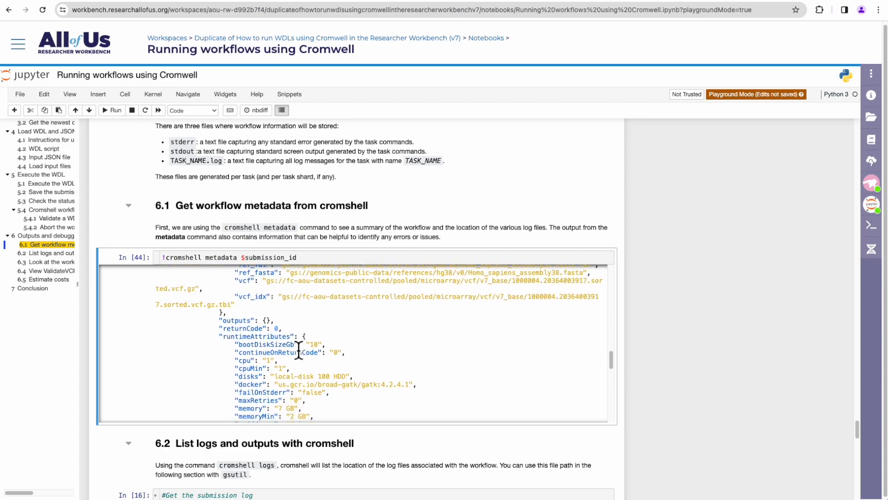
scroll(up, 3)
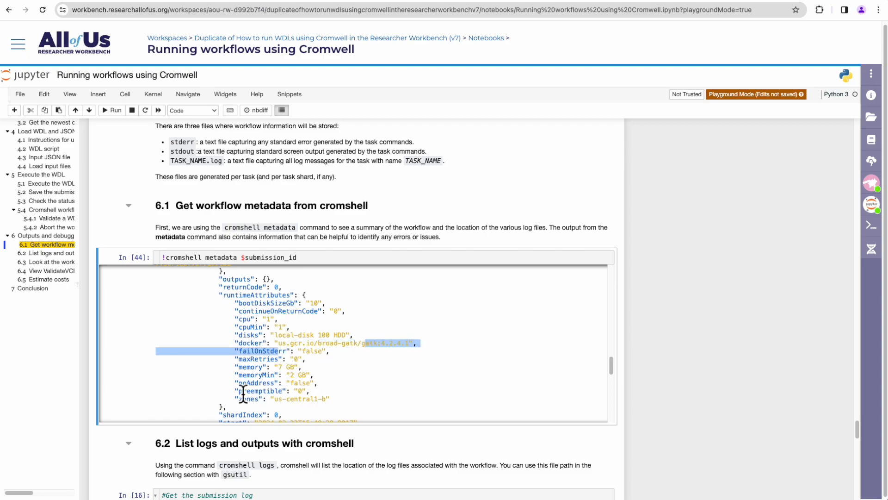
mouse_move(294, 375)
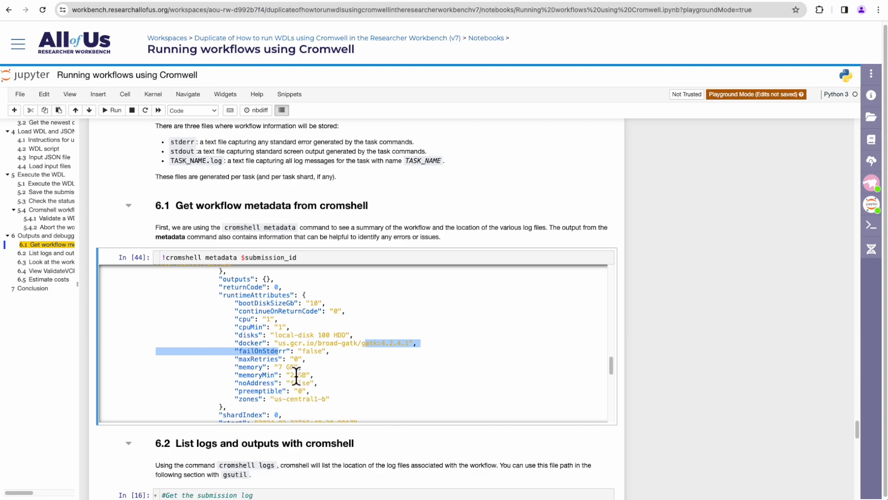
mouse_move(344, 389)
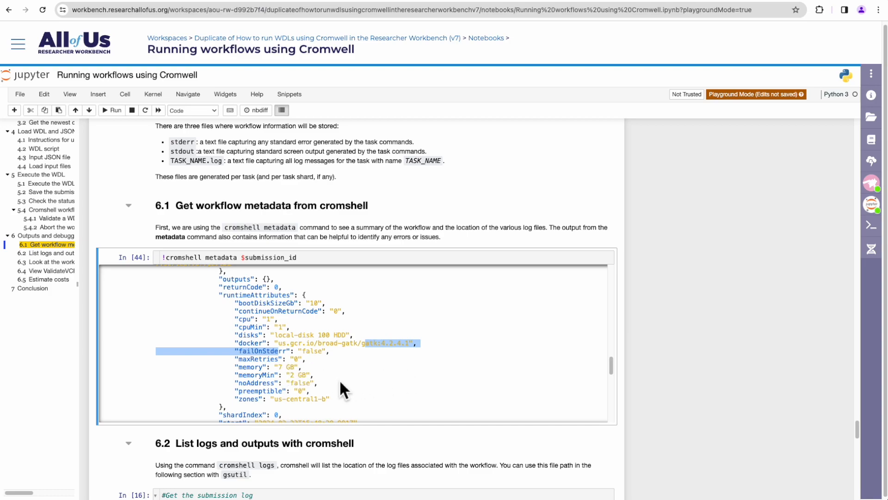
scroll(down, 3)
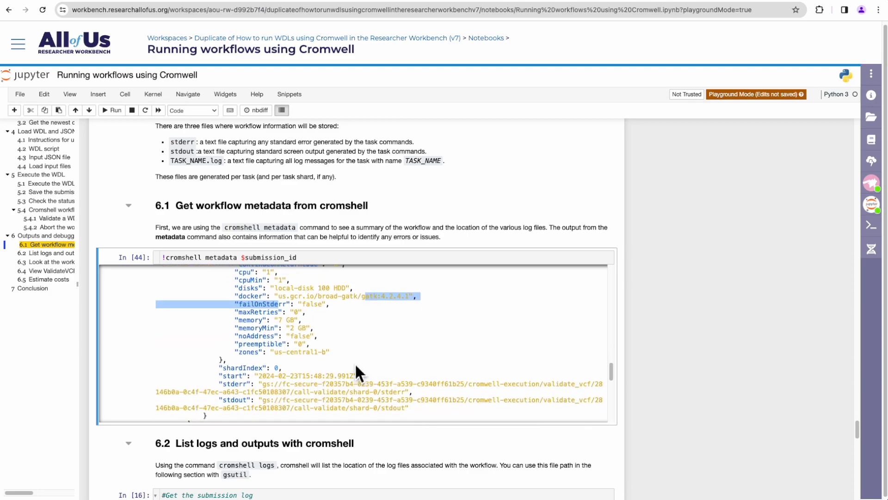
scroll(down, 3)
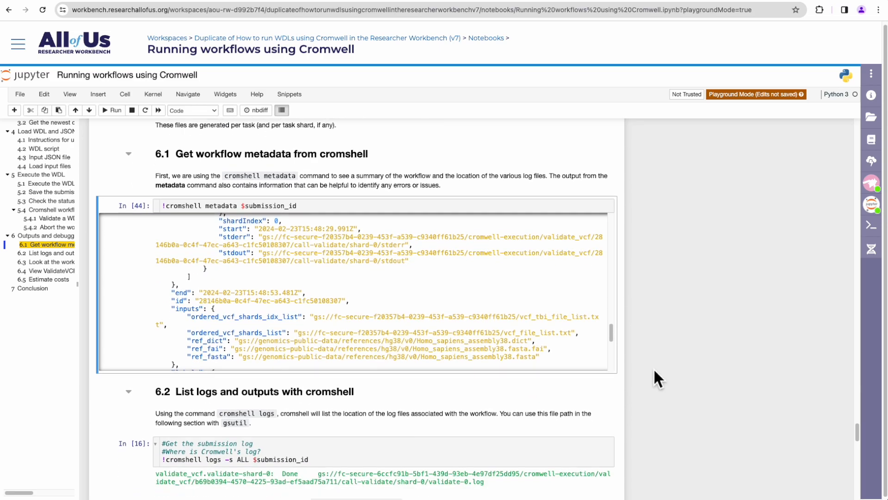
scroll(down, 3)
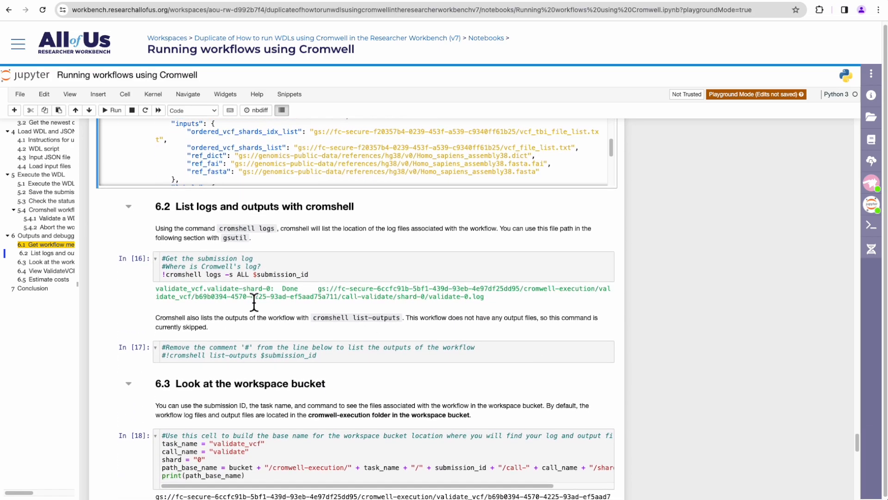
mouse_move(258, 323)
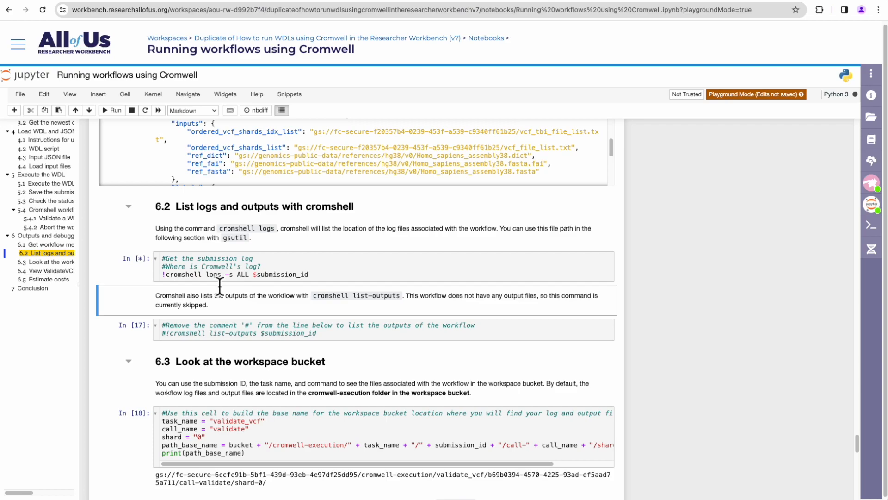
click(112, 110)
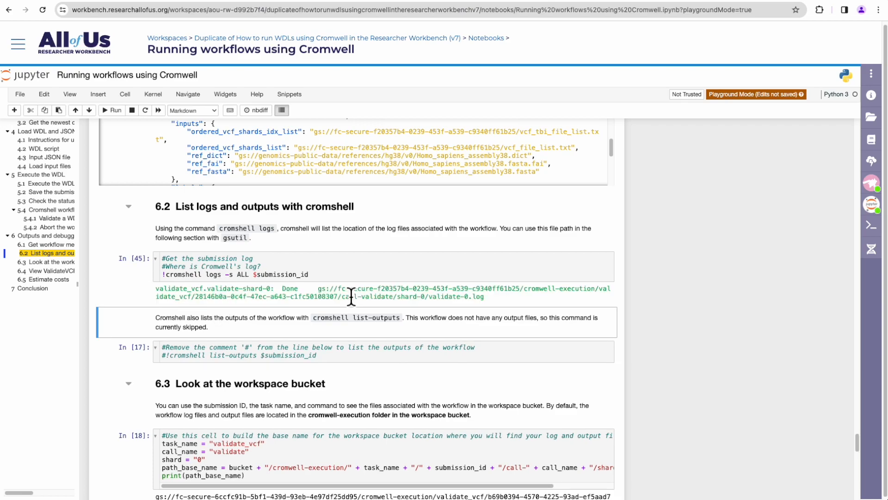
mouse_move(498, 313)
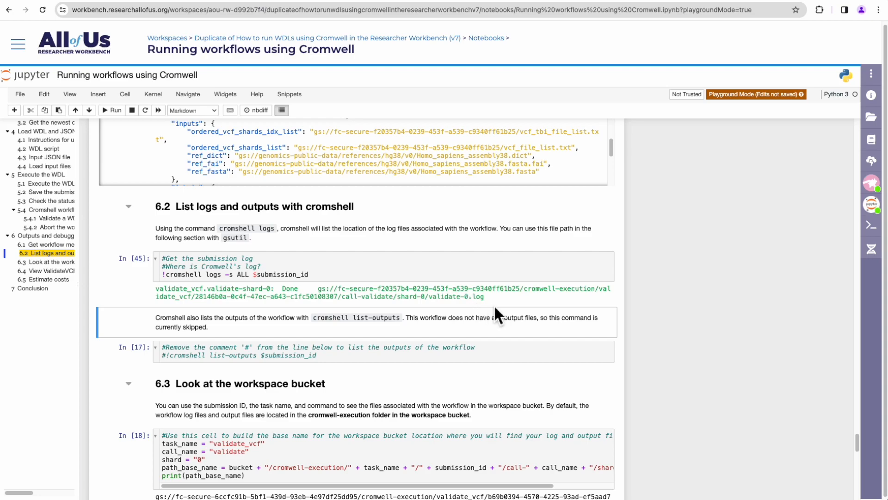
mouse_move(385, 312)
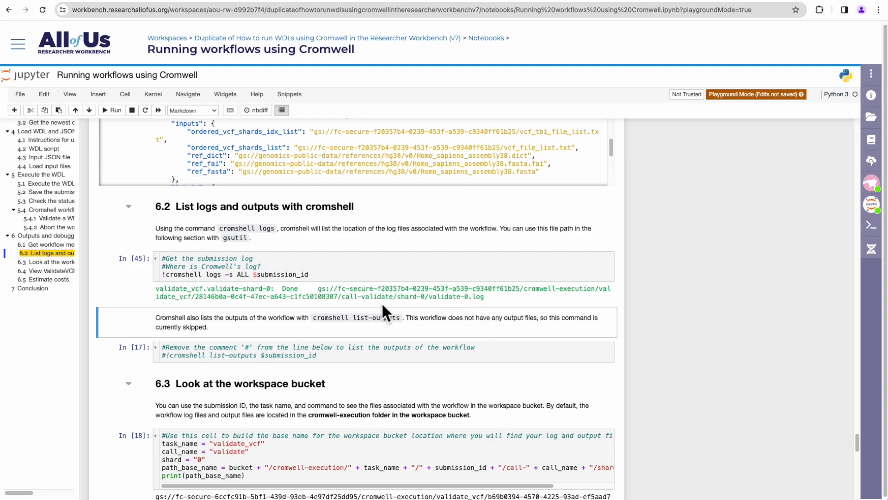
mouse_move(480, 312)
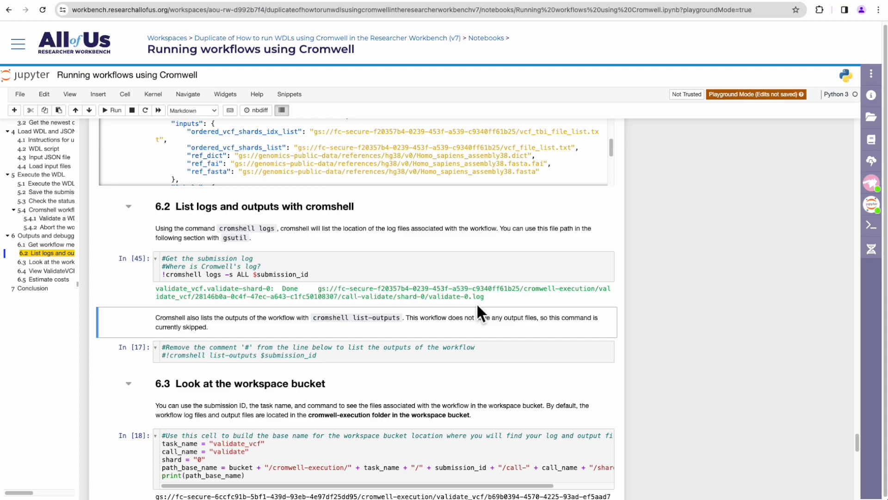
mouse_move(489, 310)
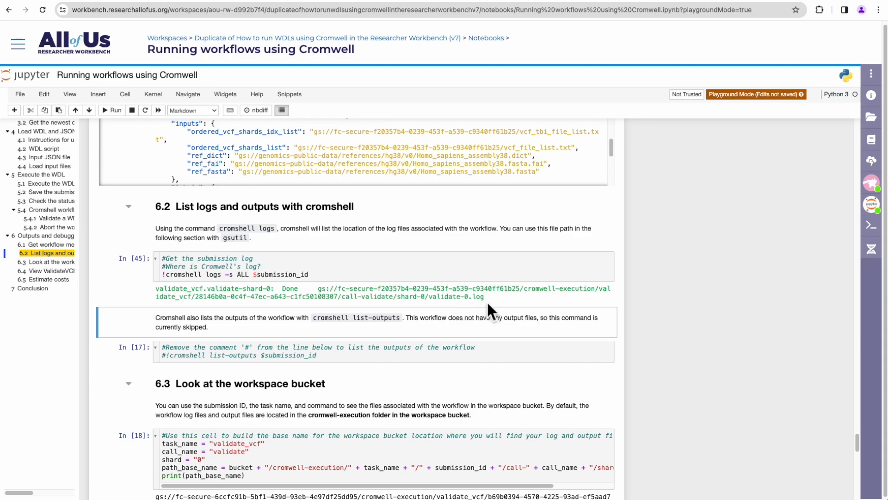
click(272, 355)
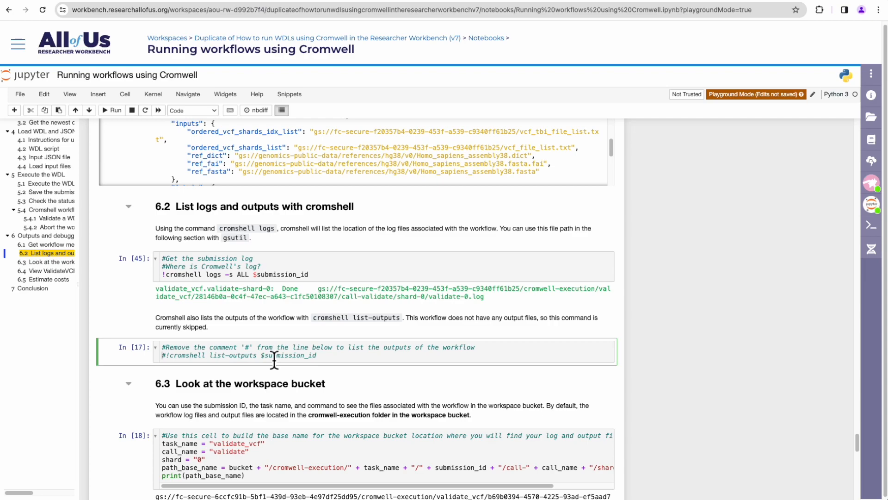
mouse_move(290, 364)
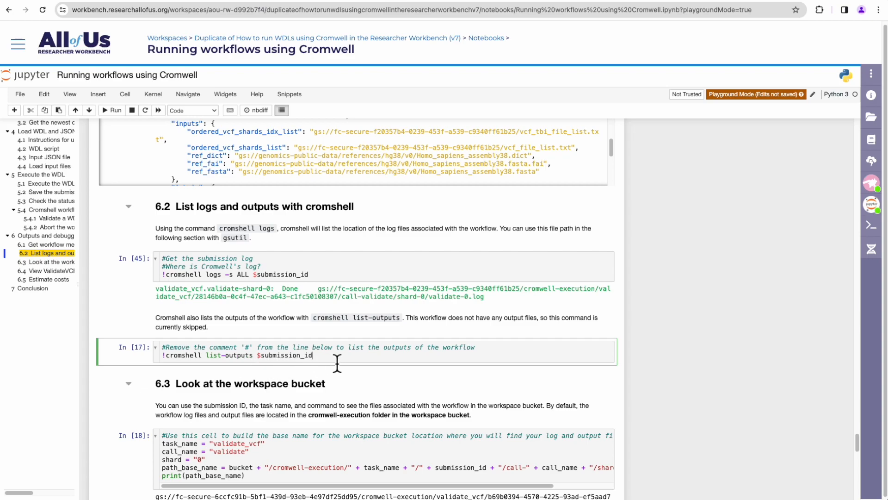
Run the uncommented !cromshell list-outputs cell, which raises a No outputs found exception
click(112, 110)
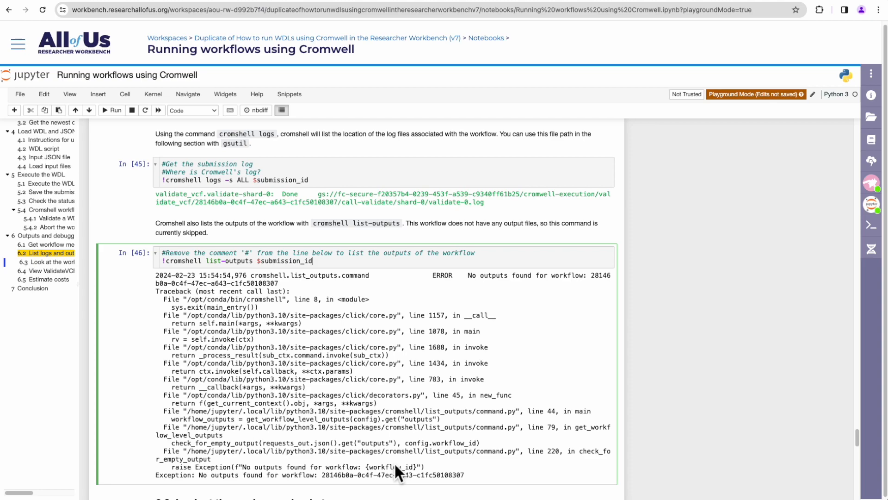
mouse_move(480, 472)
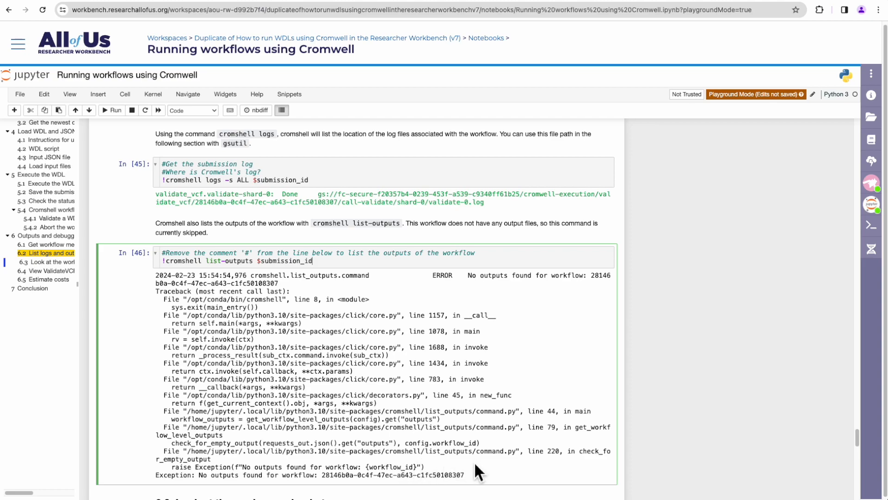
mouse_move(221, 490)
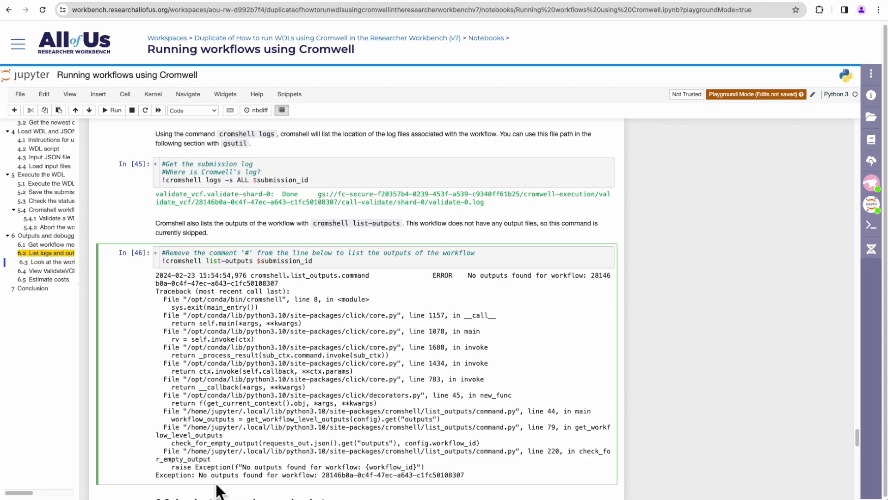
mouse_move(311, 493)
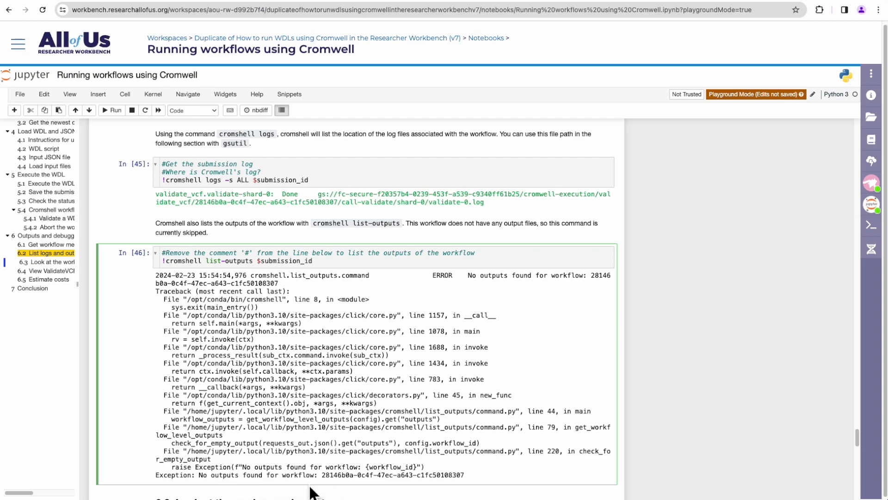
mouse_move(463, 321)
text(# )
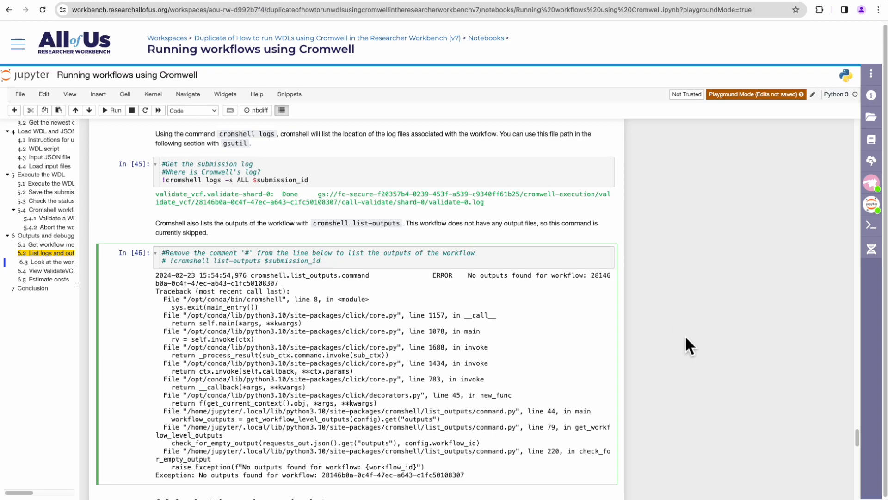
Scroll past the gsutil ls bucket listing and section 6.4 down to 6.5 Estimate costs
scroll(down, 3)
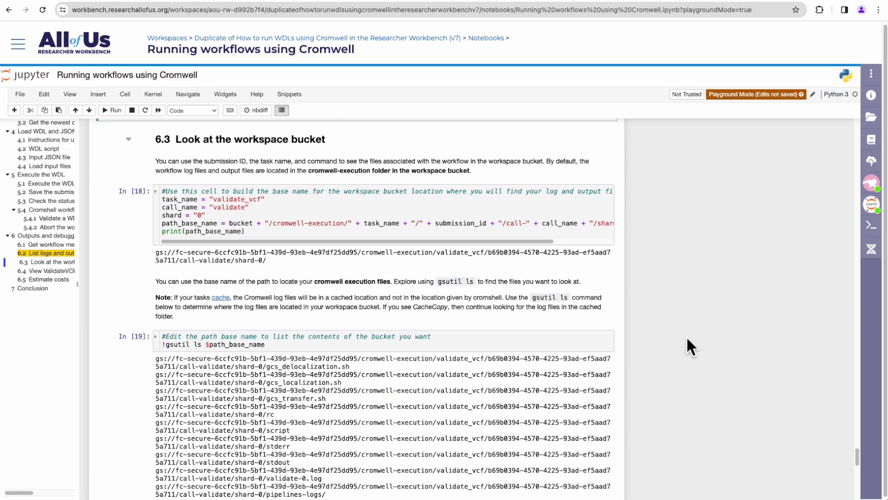
mouse_move(673, 255)
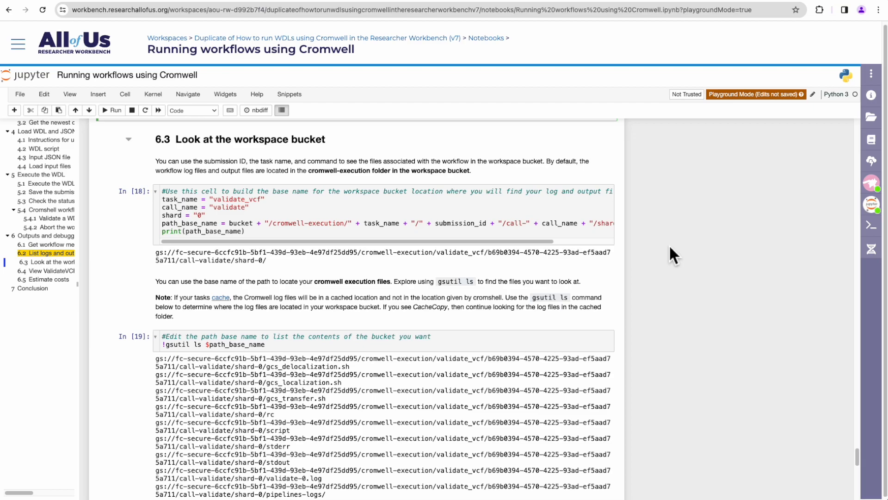
scroll(down, 3)
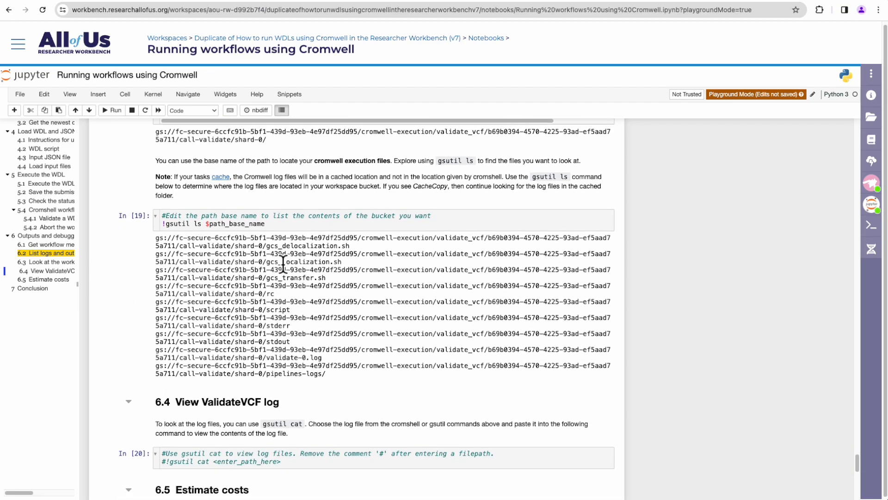
scroll(down, 3)
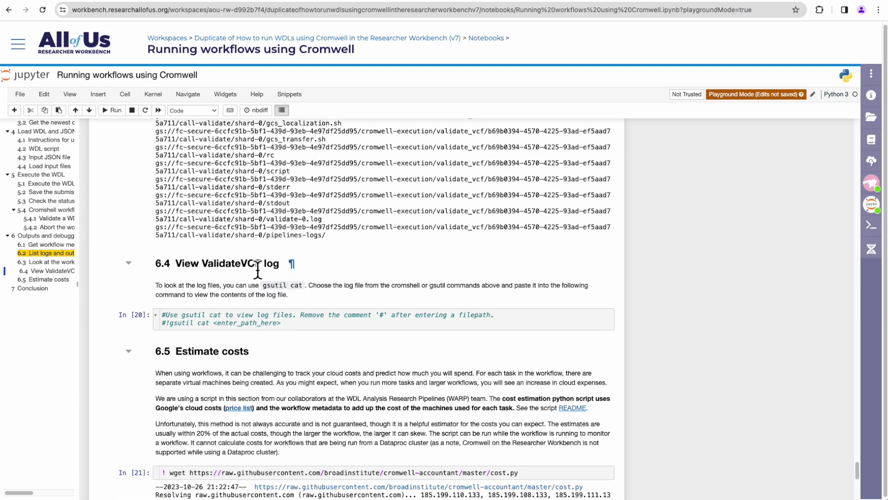
scroll(down, 3)
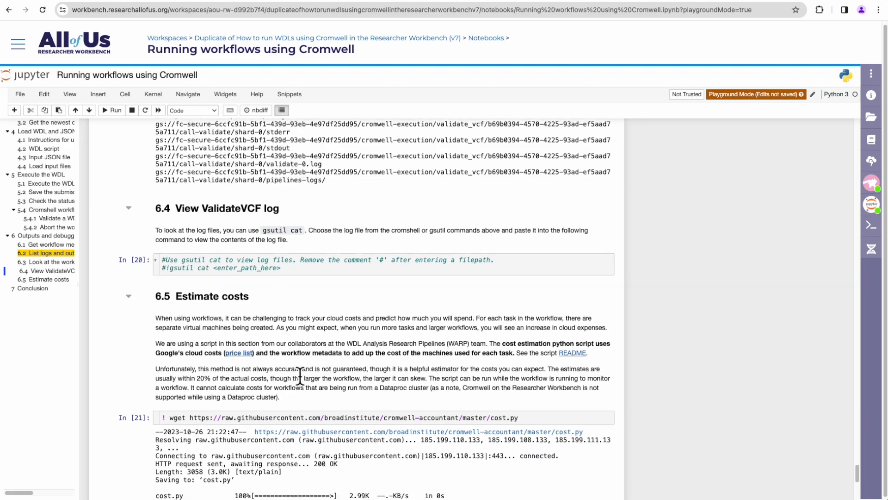
Redownload cost.py with wget and export the workflow metadata to metadata.json via cromshell
scroll(down, 3)
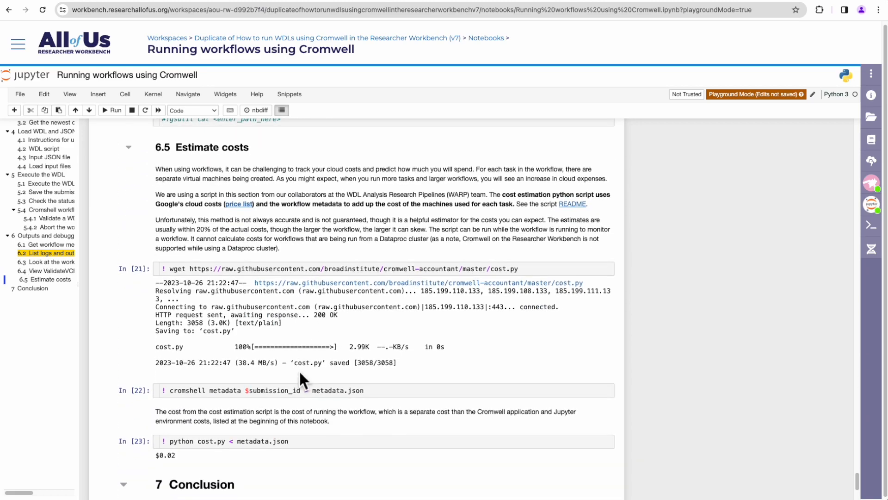
mouse_move(200, 151)
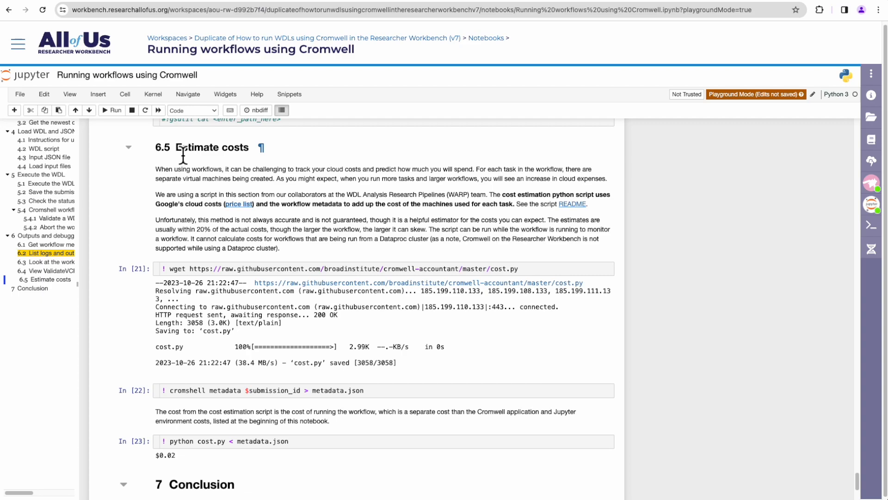
mouse_move(150, 235)
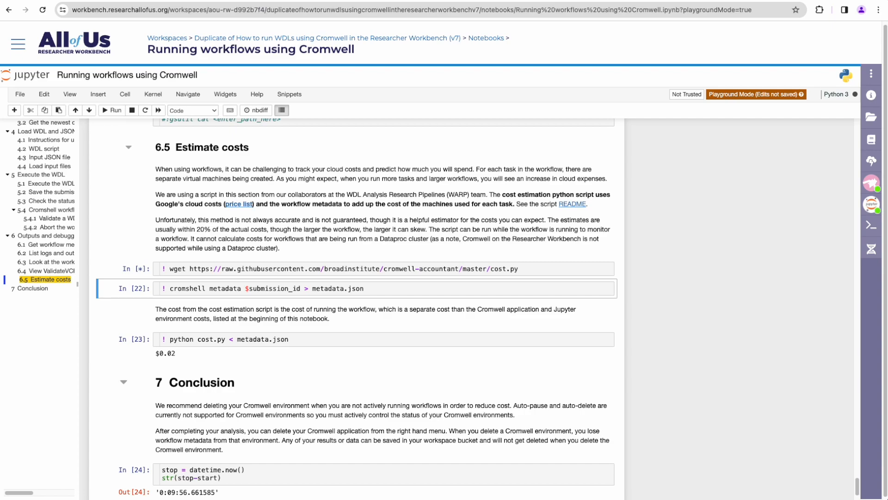
click(112, 111)
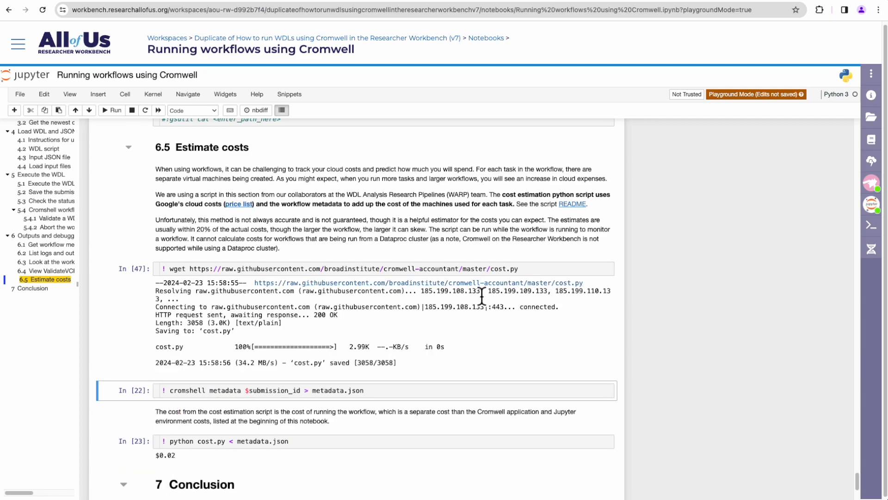
click(385, 390)
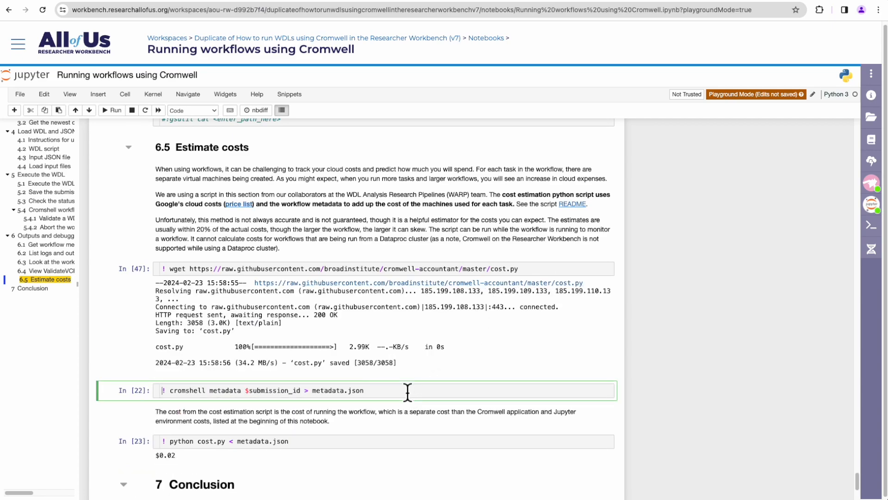
click(112, 110)
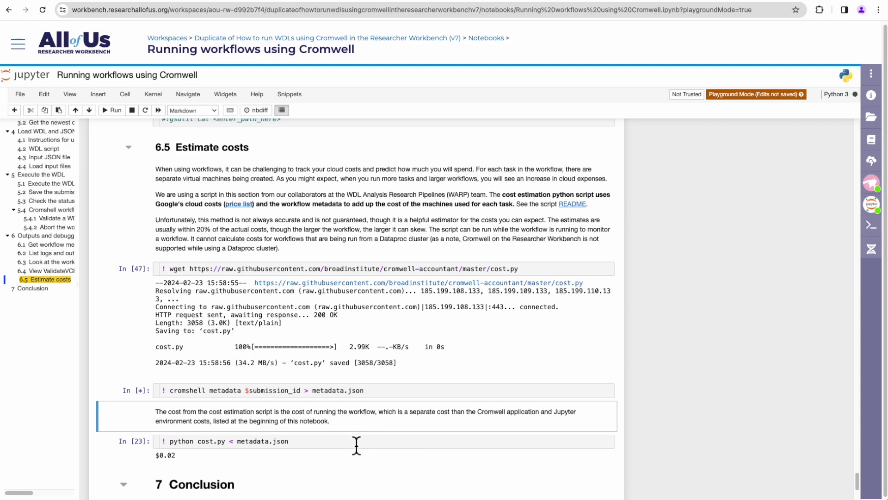
mouse_move(347, 443)
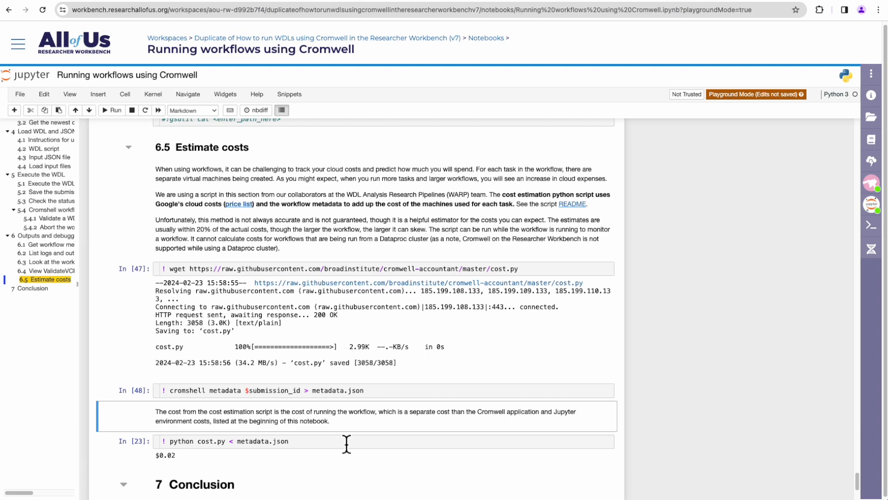
mouse_move(395, 401)
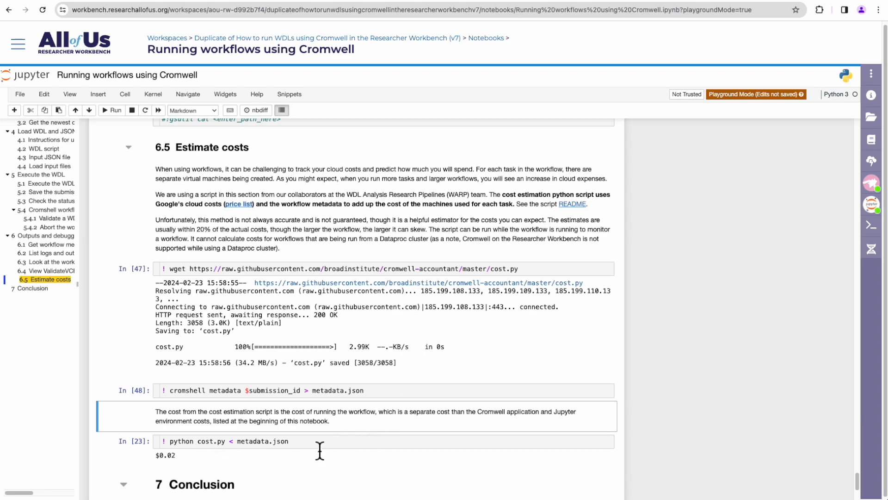
Start the cost estimate with python cost.py < metadata.json
click(255, 440)
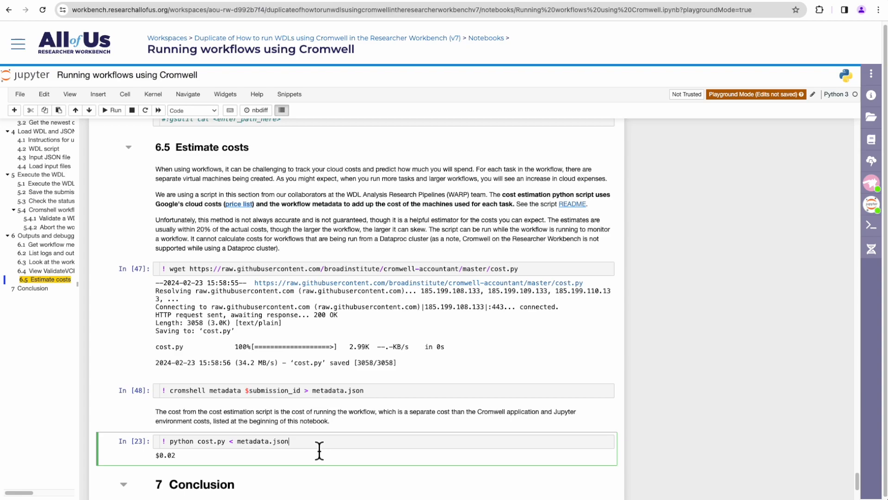
click(112, 110)
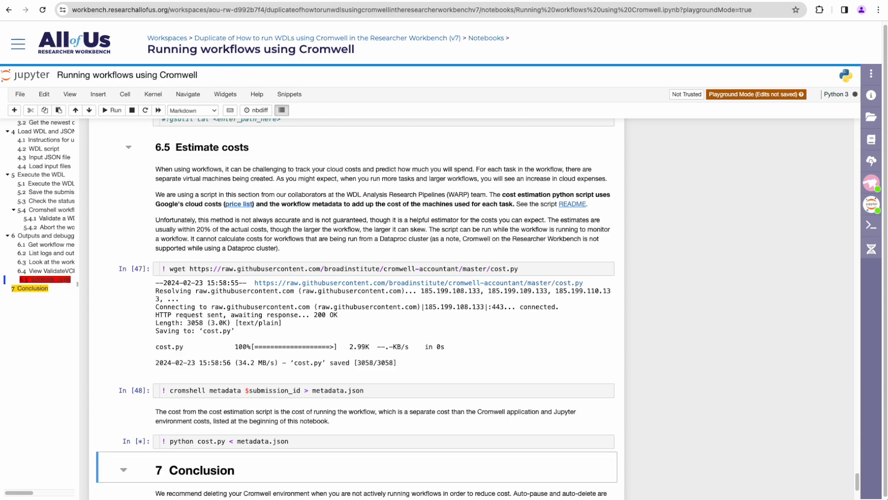